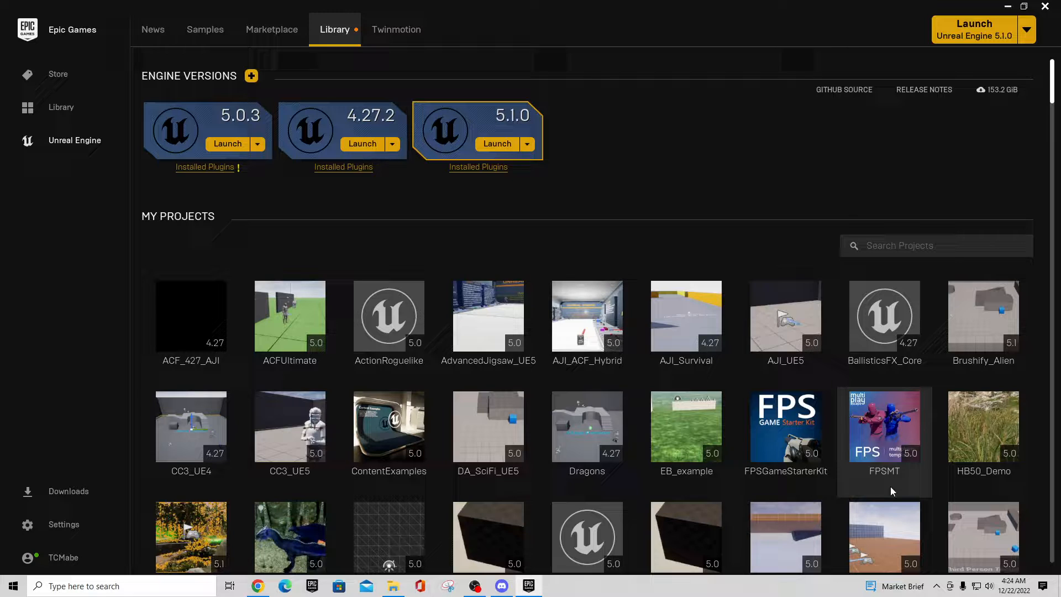
mouse_move(685, 315)
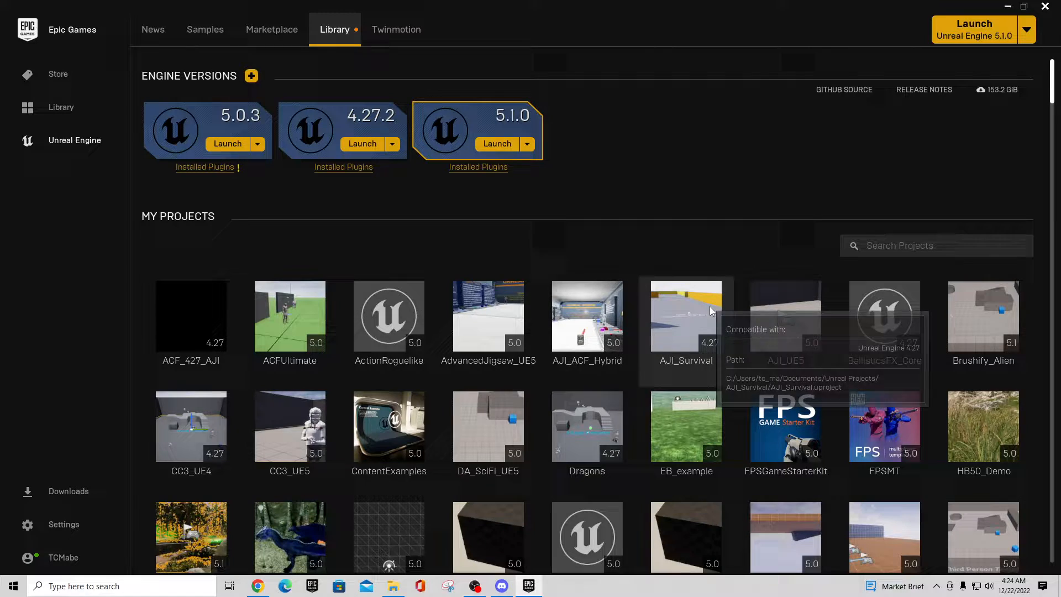
mouse_move(773, 263)
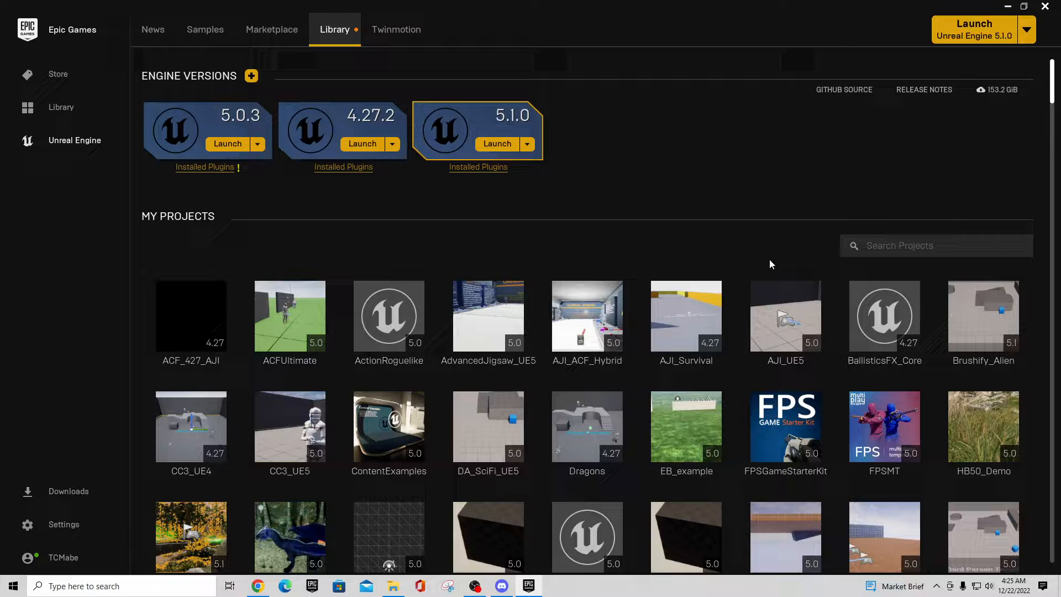
mouse_move(710, 275)
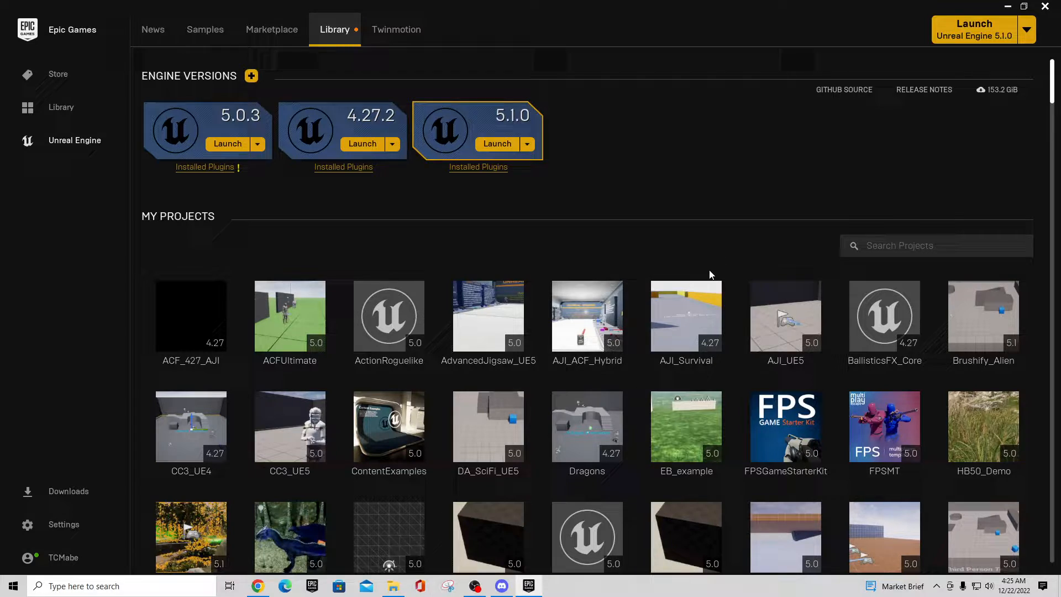
mouse_move(665, 212)
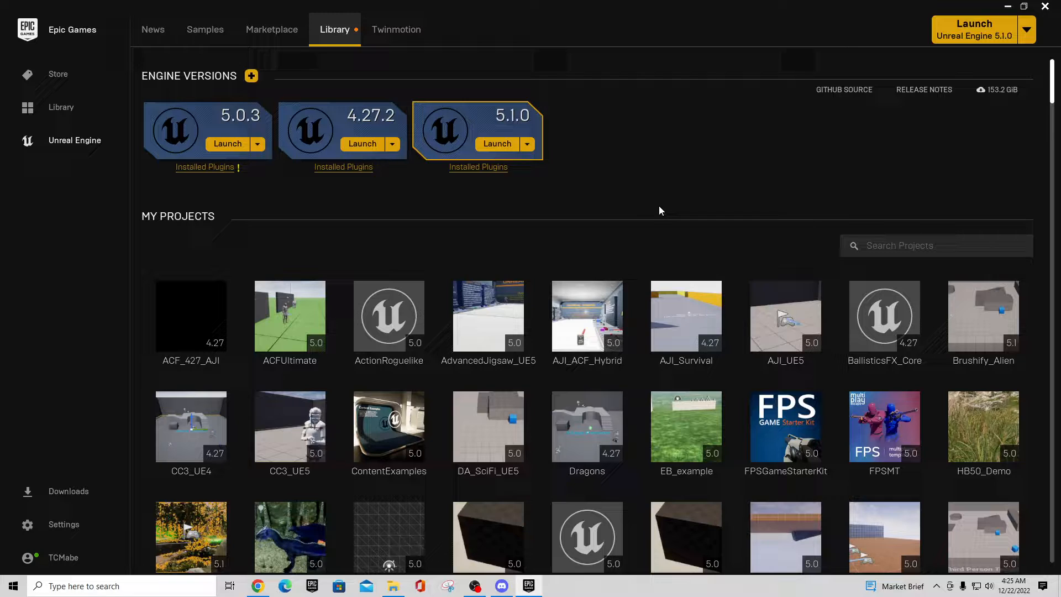
mouse_move(676, 206)
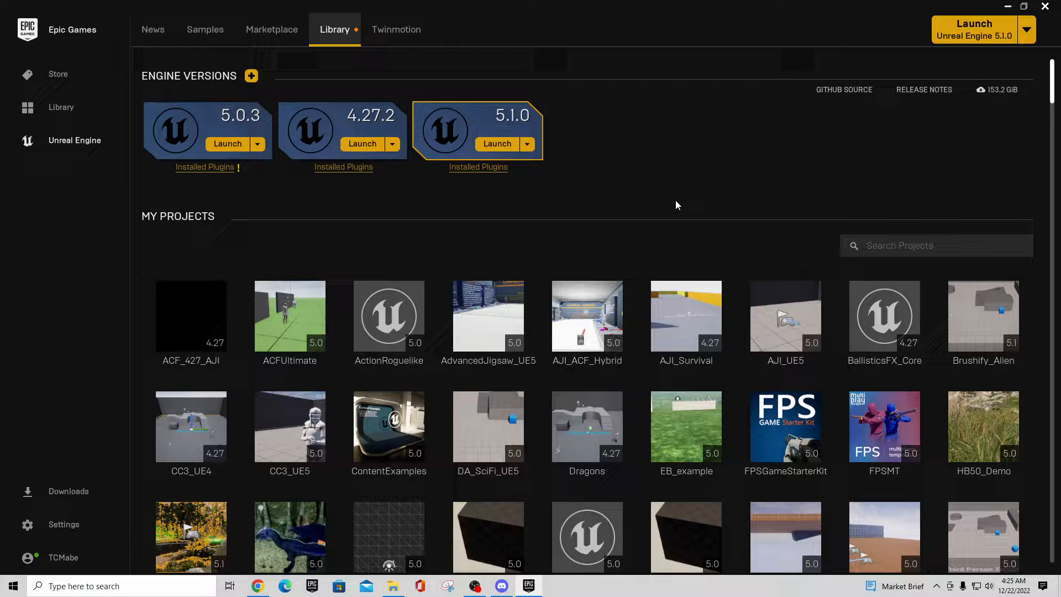
mouse_move(722, 177)
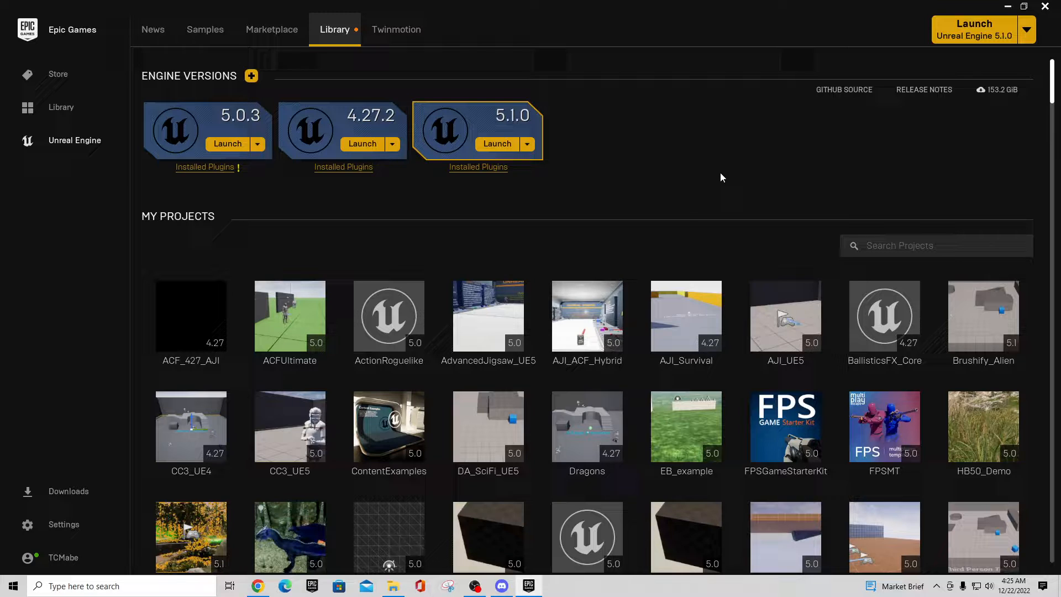
Step: Scroll the Library down past the projects to the Vault's 'action rpg' results
scroll("down", 3)
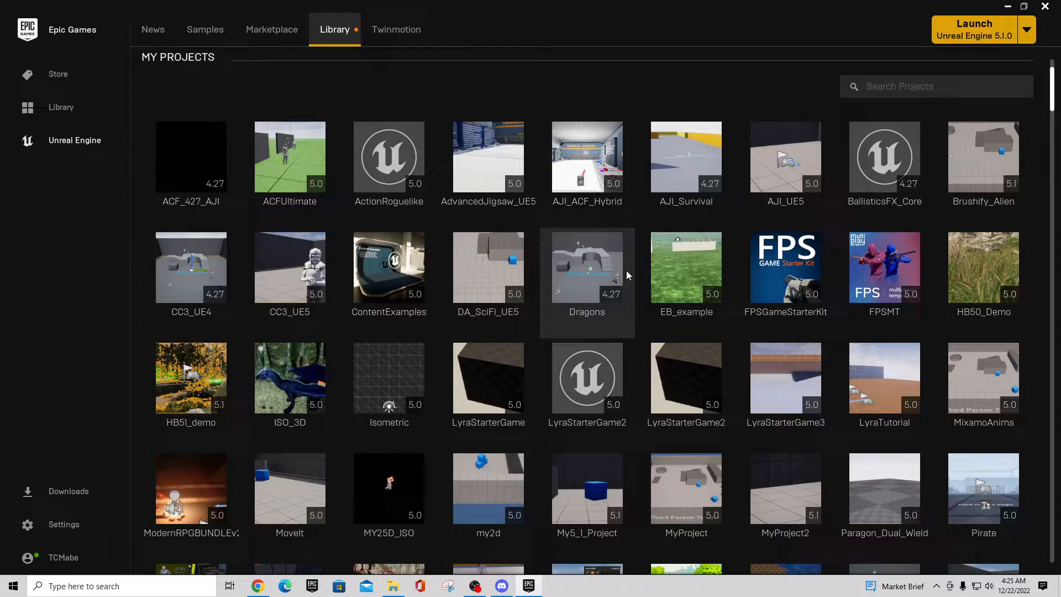
scroll("down", 3)
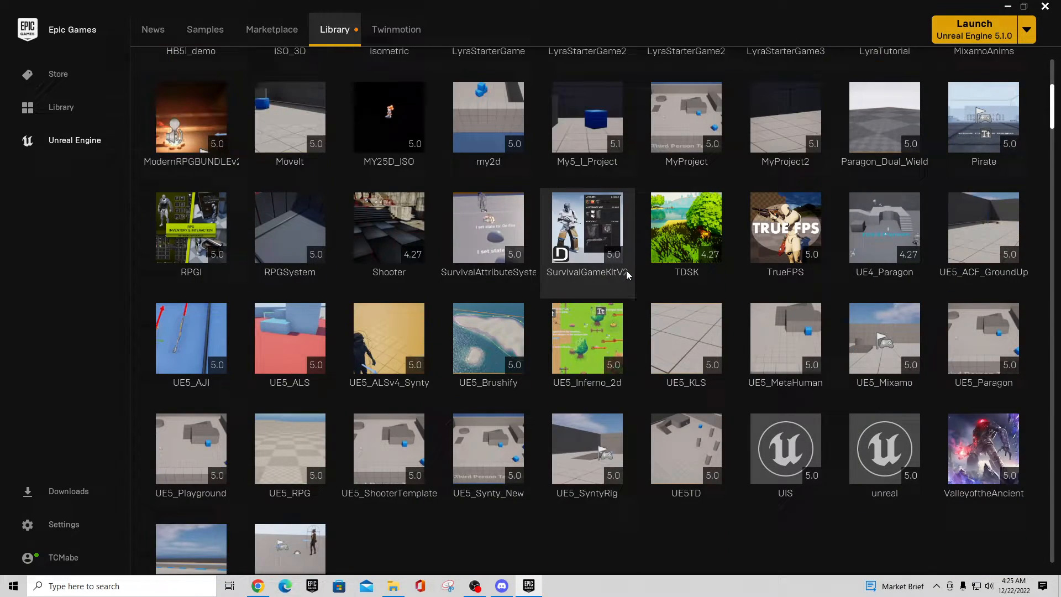
scroll("down", 3)
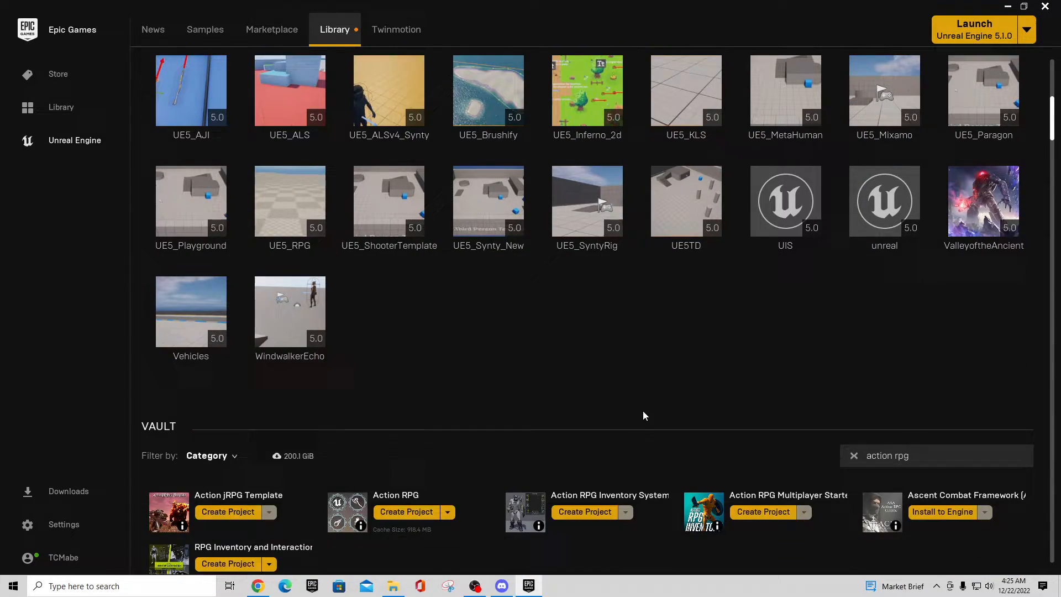
scroll("down", 3)
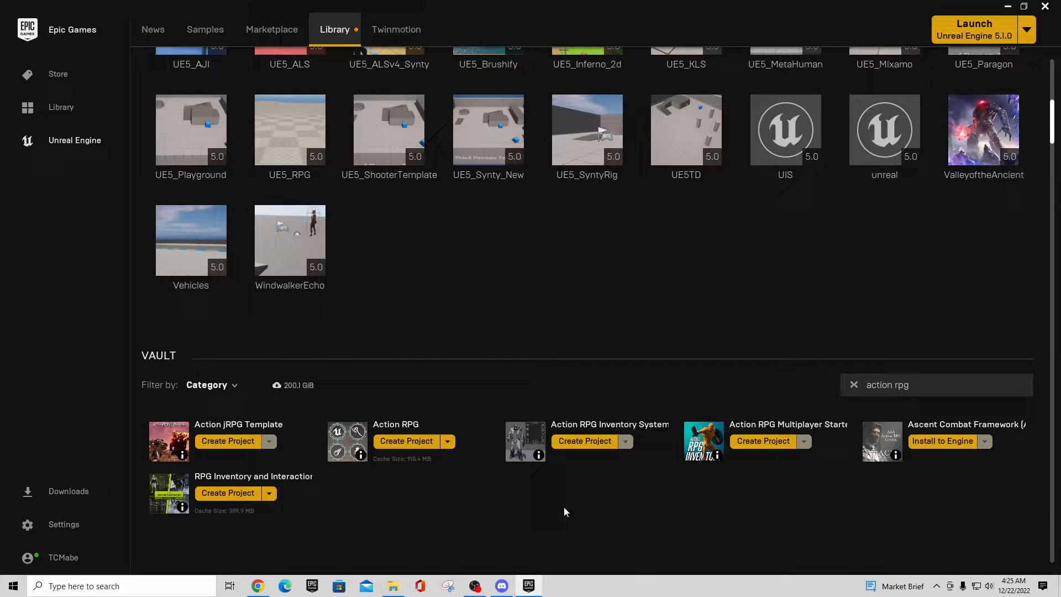
mouse_move(555, 489)
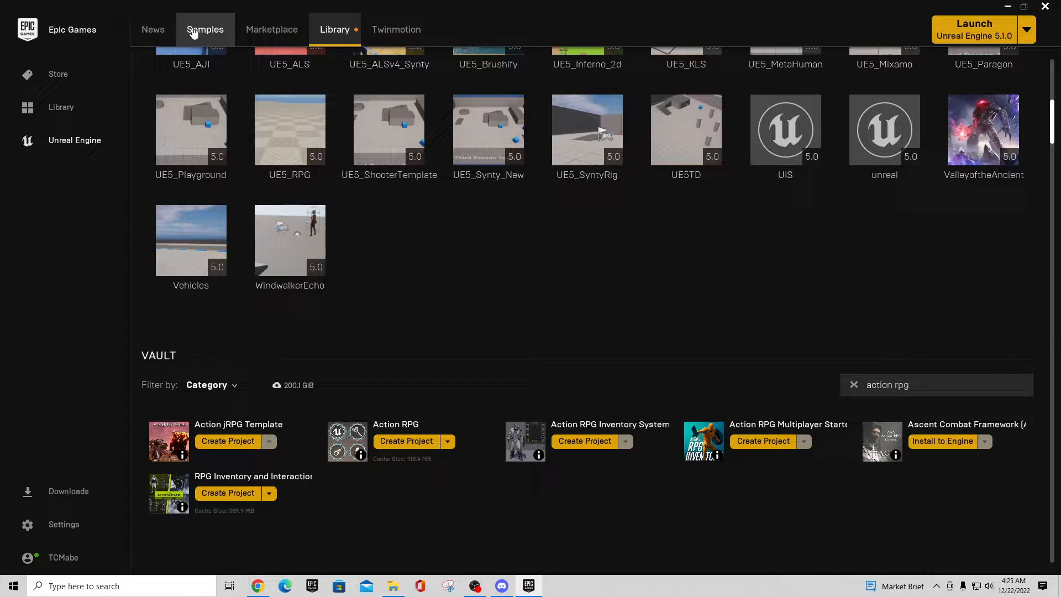
Step: Browse the Samples listing down to the Action RPG sample and its supported versions 4.20–4.27
left_click(205, 28)
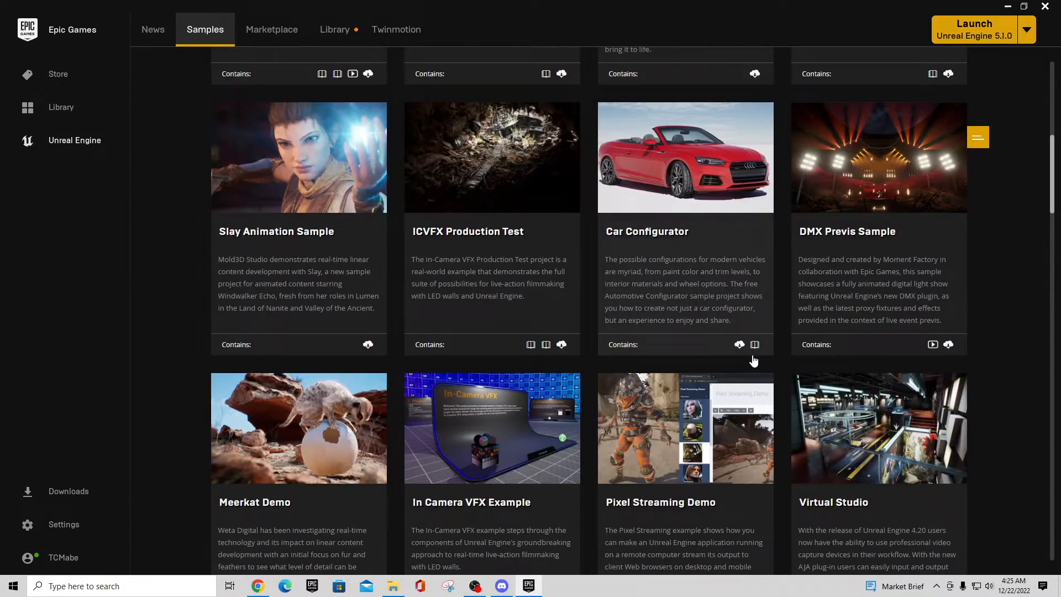
scroll("down", 3)
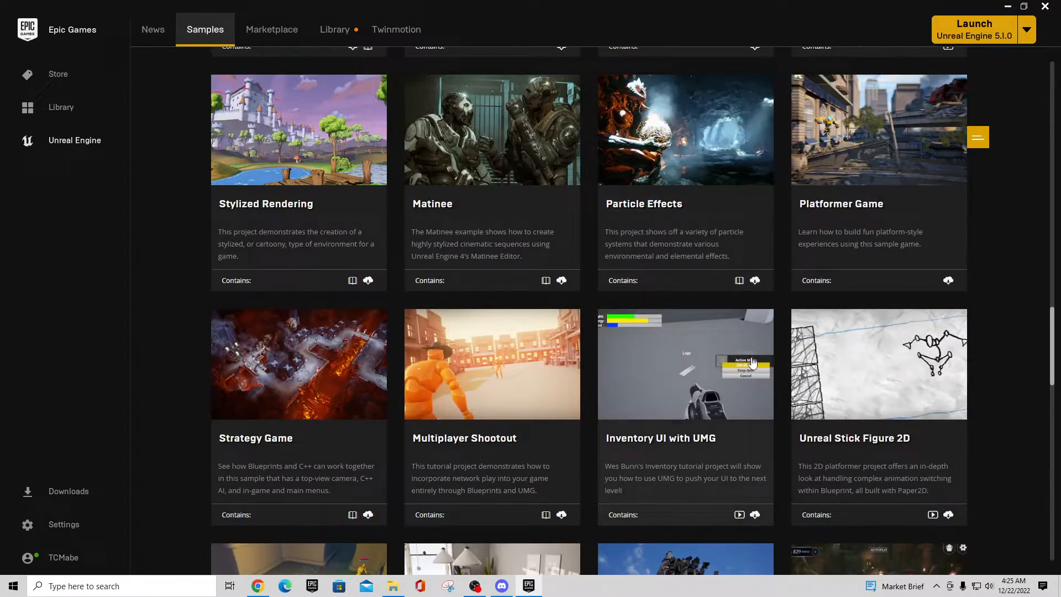
scroll("down", 3)
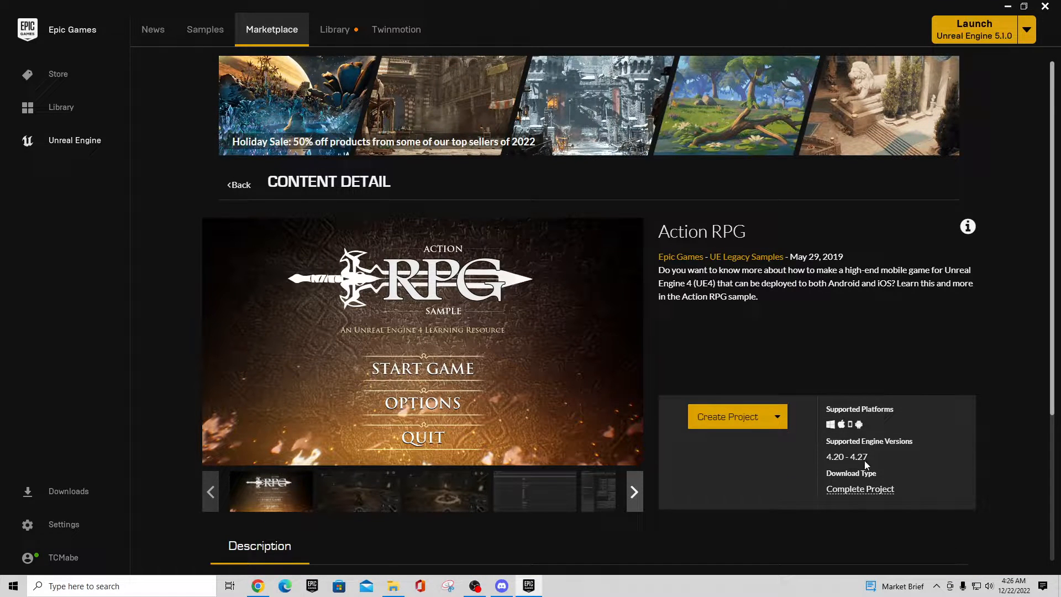
mouse_move(350, 450)
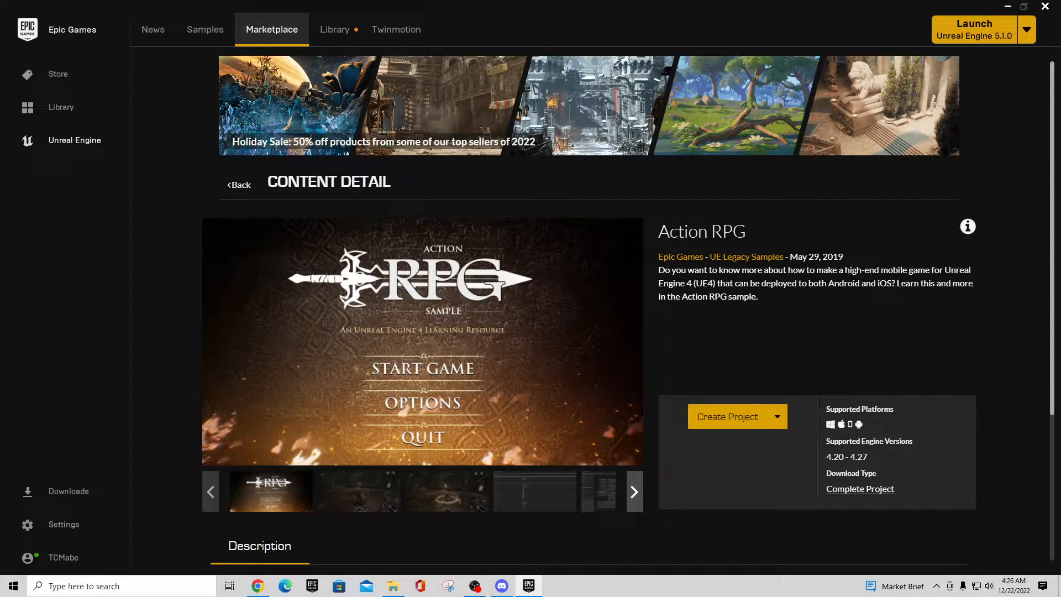
mouse_move(333, 29)
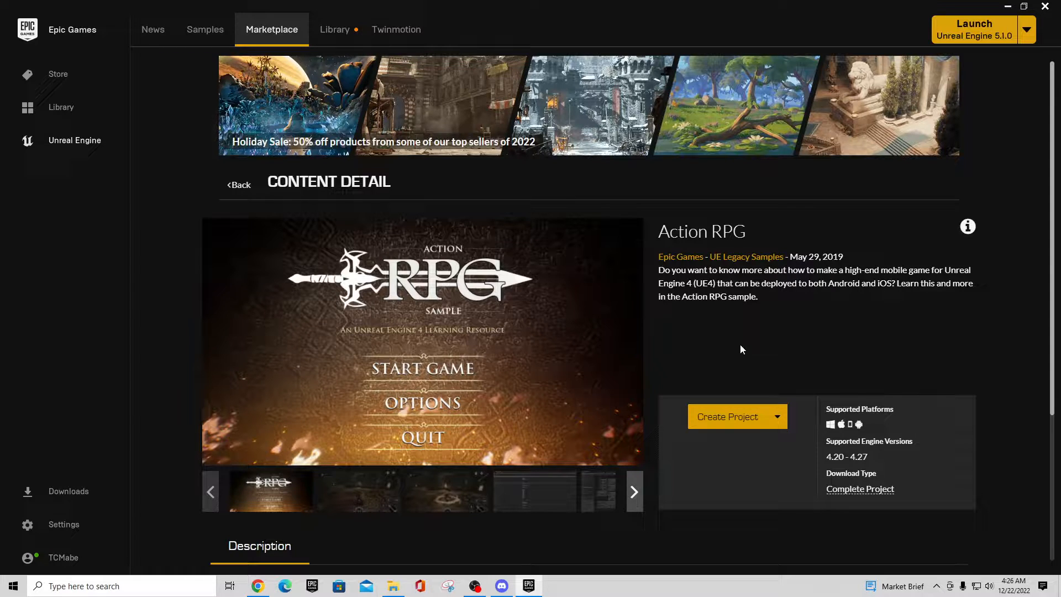
mouse_move(827, 454)
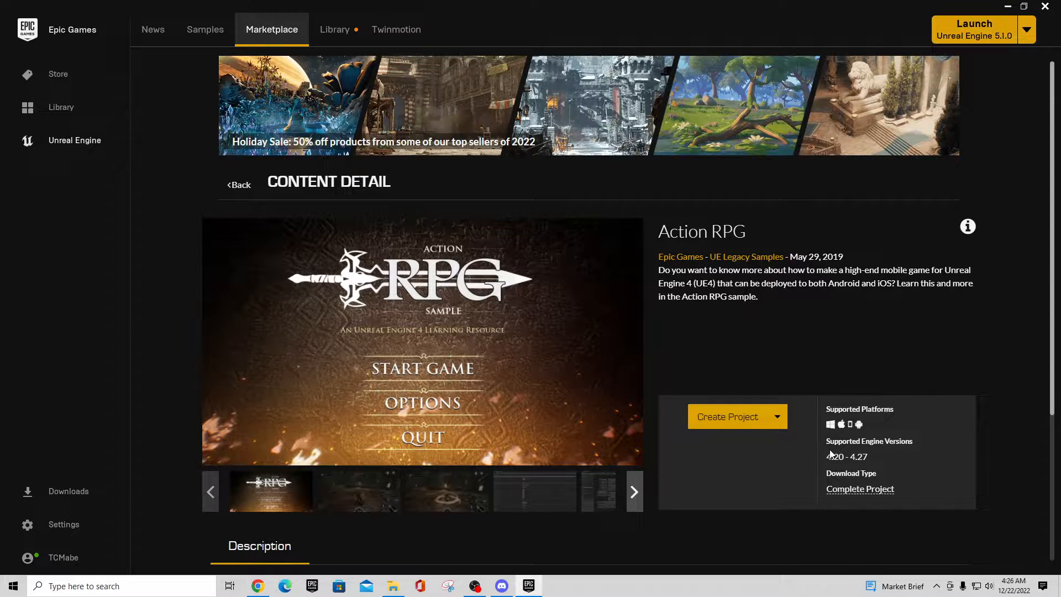
mouse_move(335, 29)
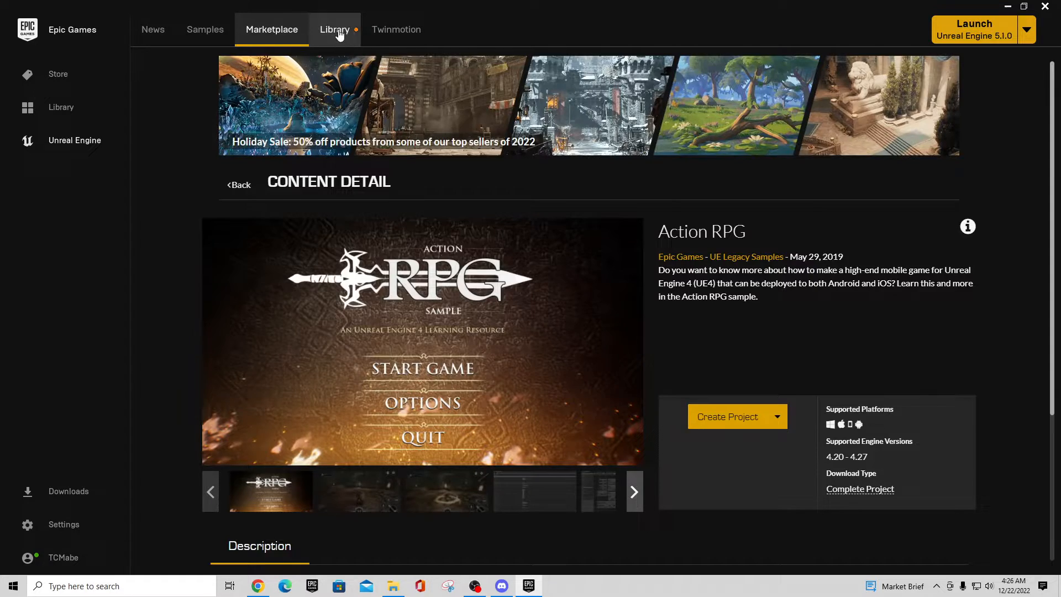
Step: Return to Library, start Create Project for Action RPG, then cancel with Don't Create
left_click(334, 29)
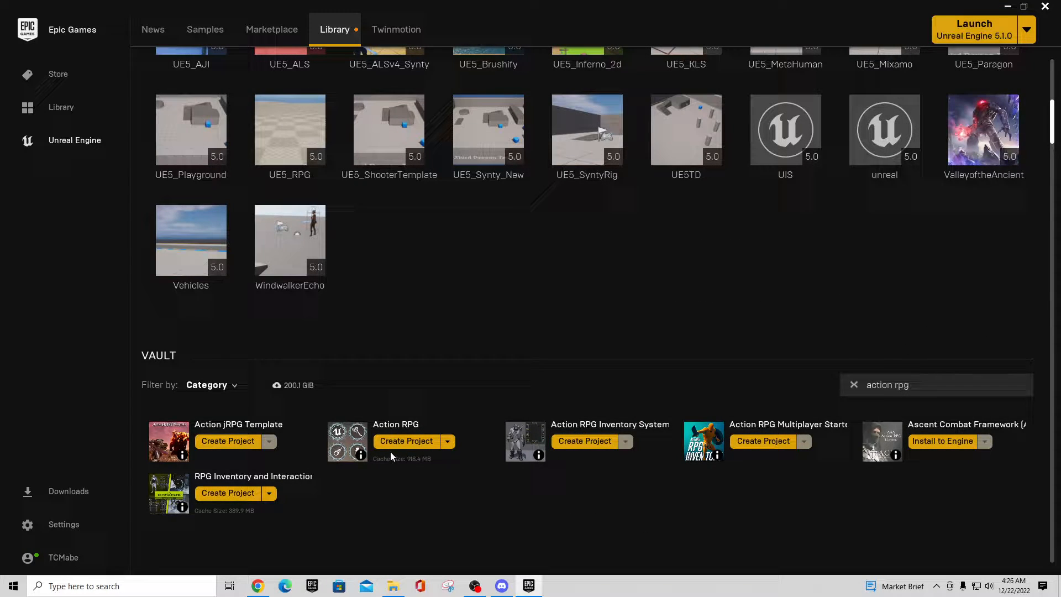
left_click(406, 441)
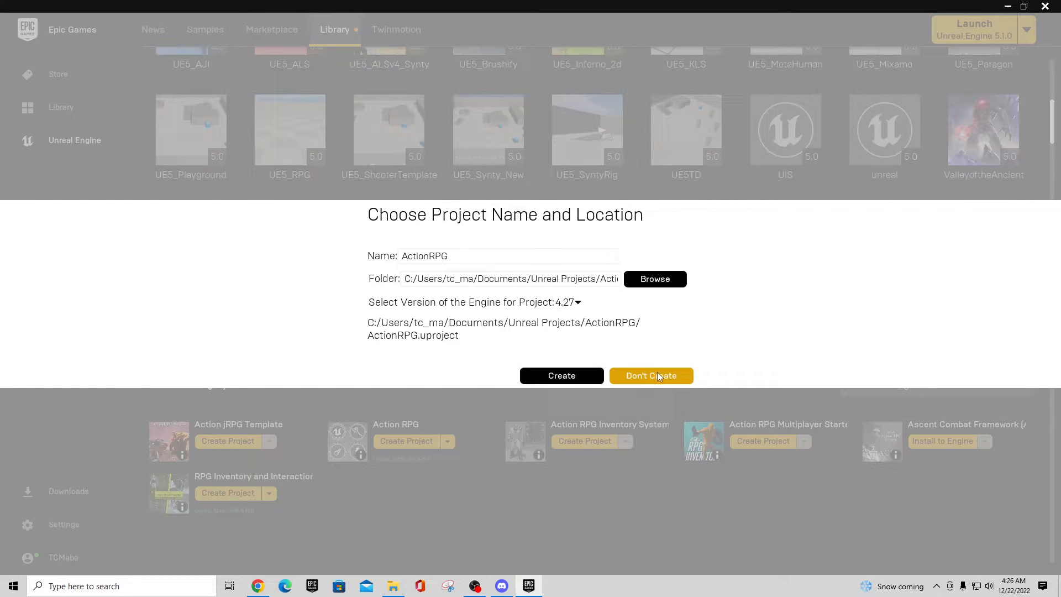
left_click(650, 376)
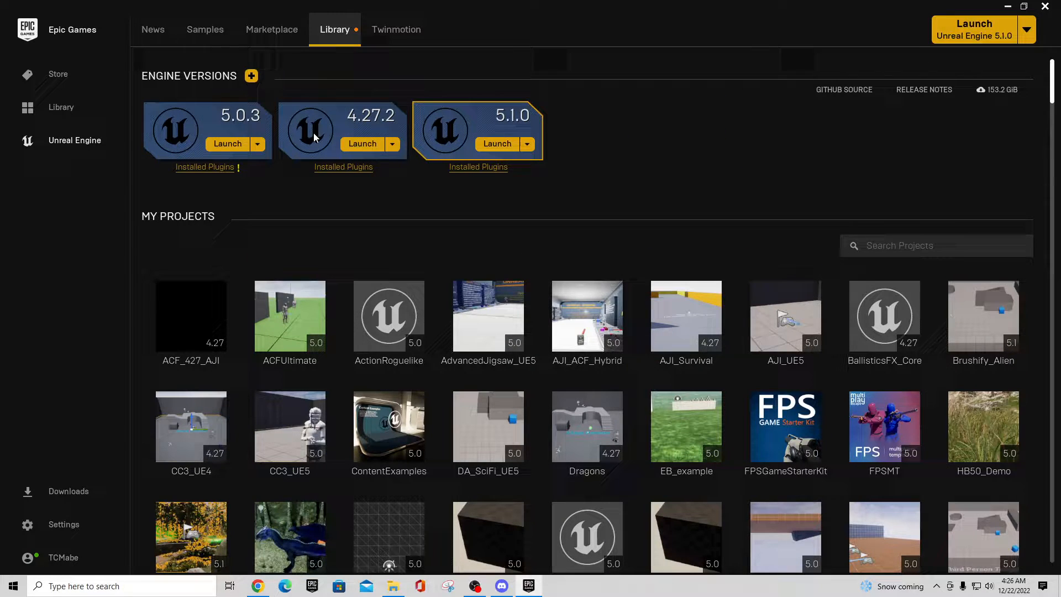
left_click(251, 75)
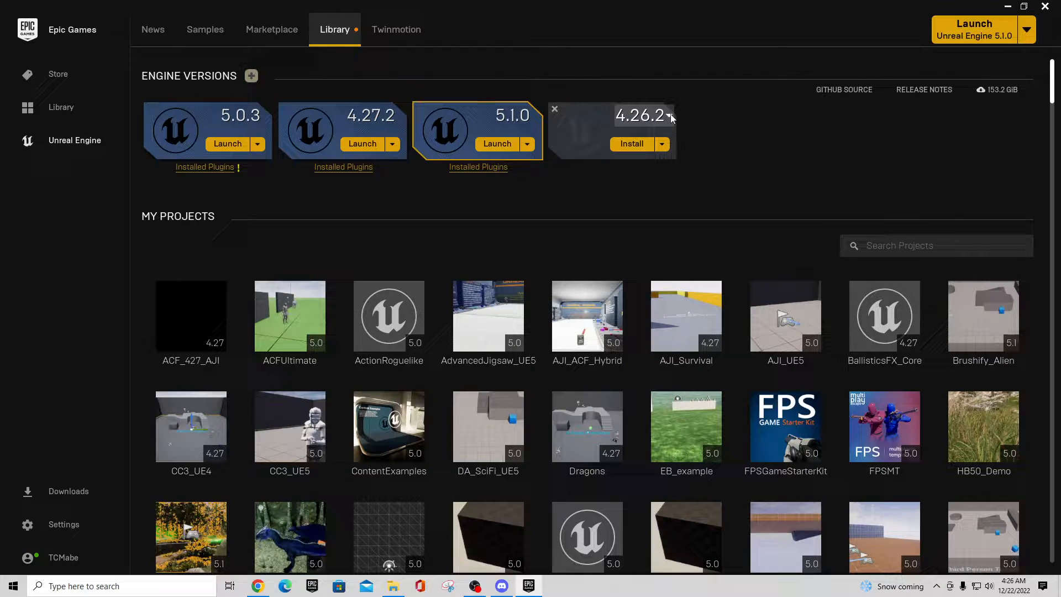
left_click(668, 114)
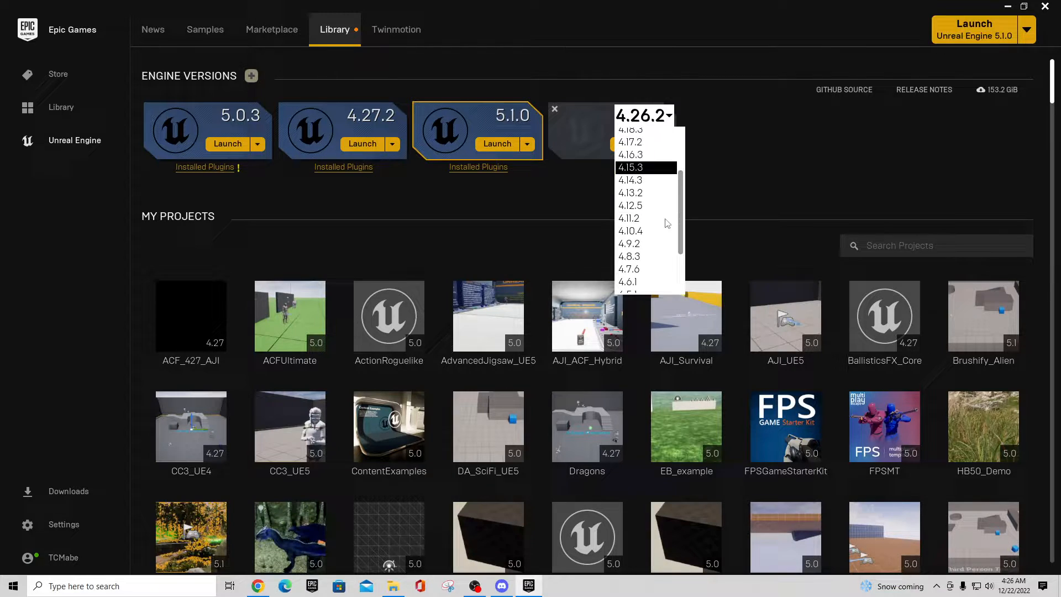
scroll("down", 3)
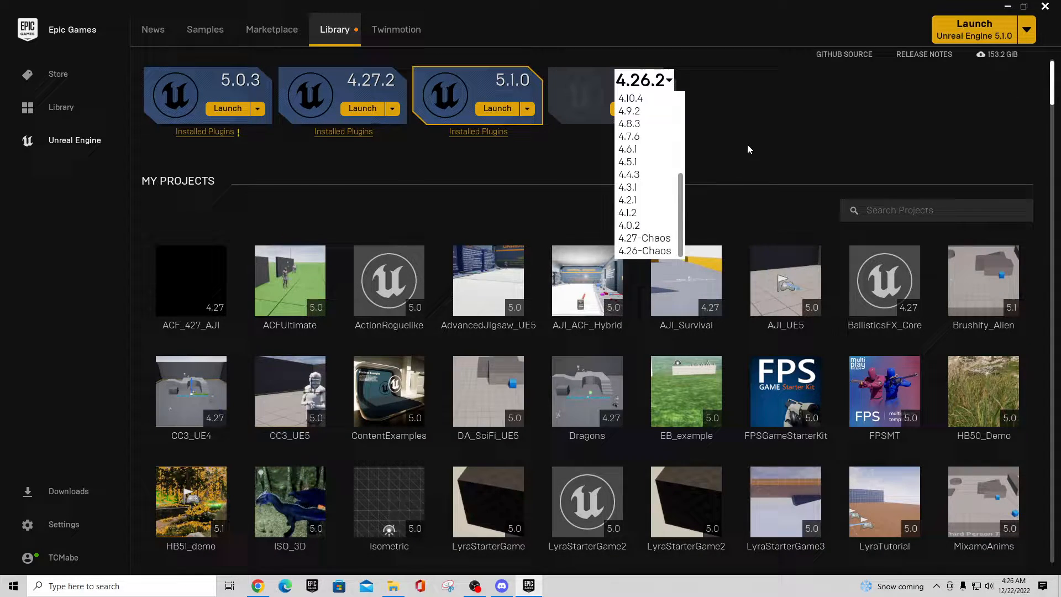
left_click(640, 80)
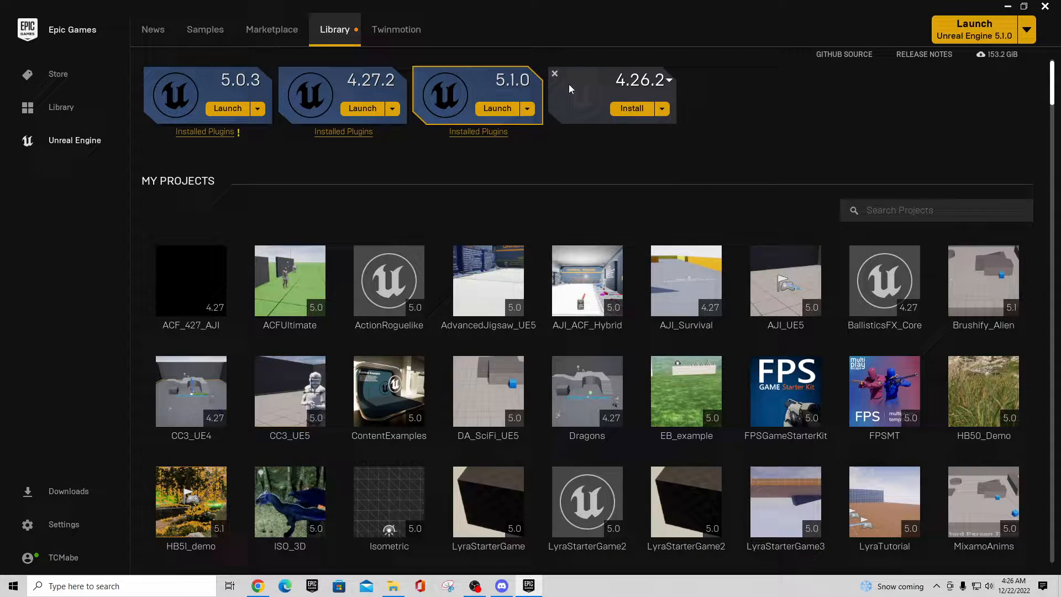
left_click(553, 73)
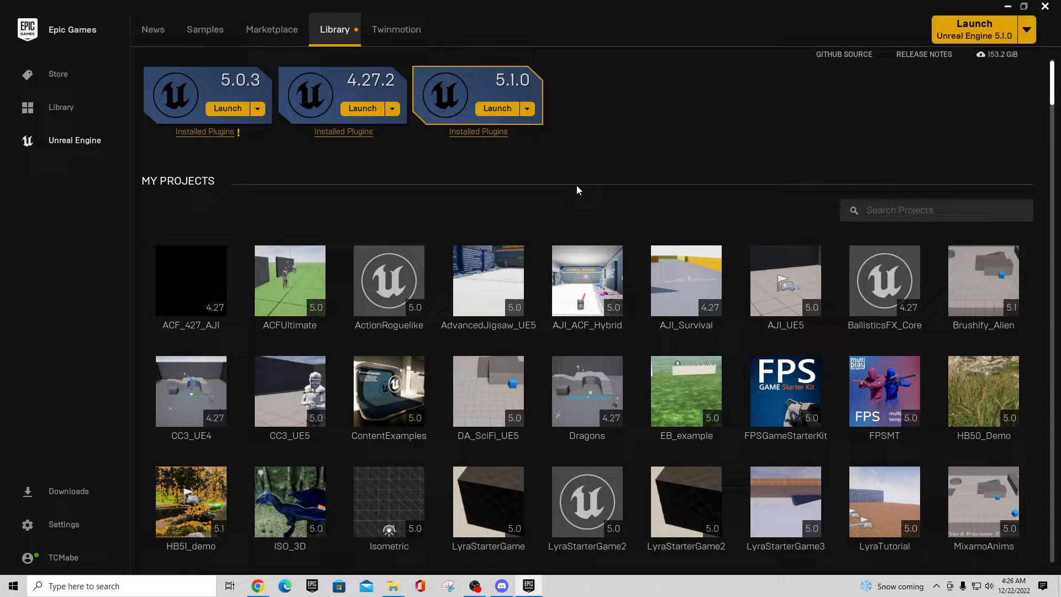
Step: Create the ActionRPG project from the Action RPG vault sample targeting engine 4.27
scroll("down", 3)
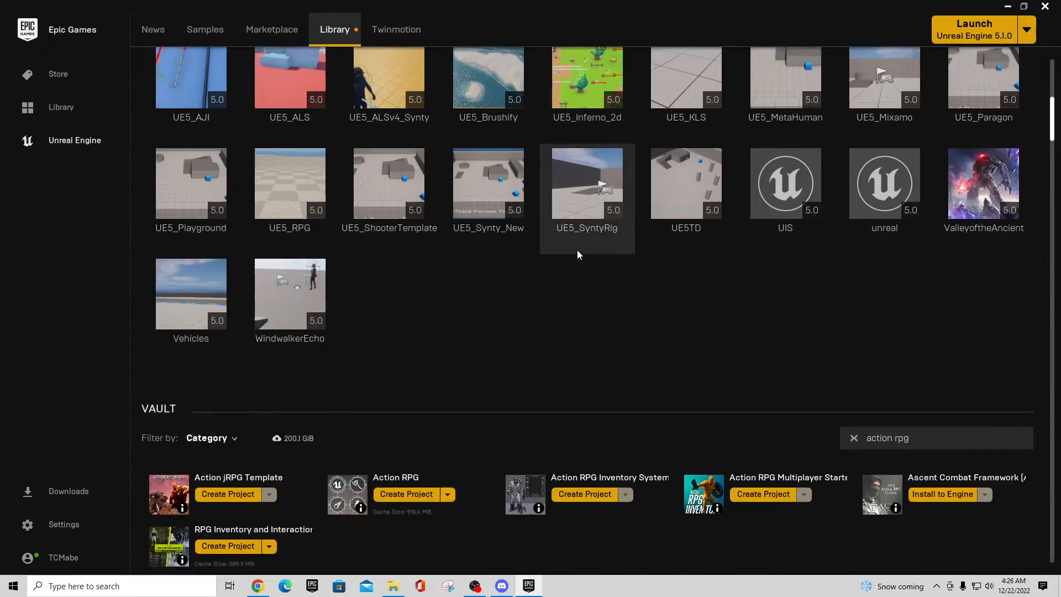
left_click(406, 494)
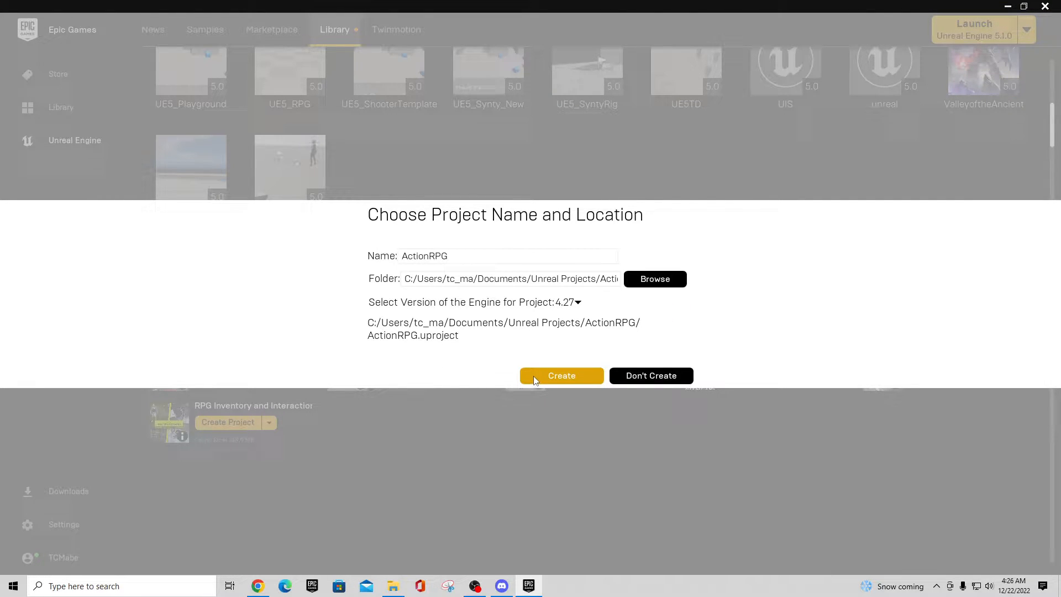
left_click(561, 376)
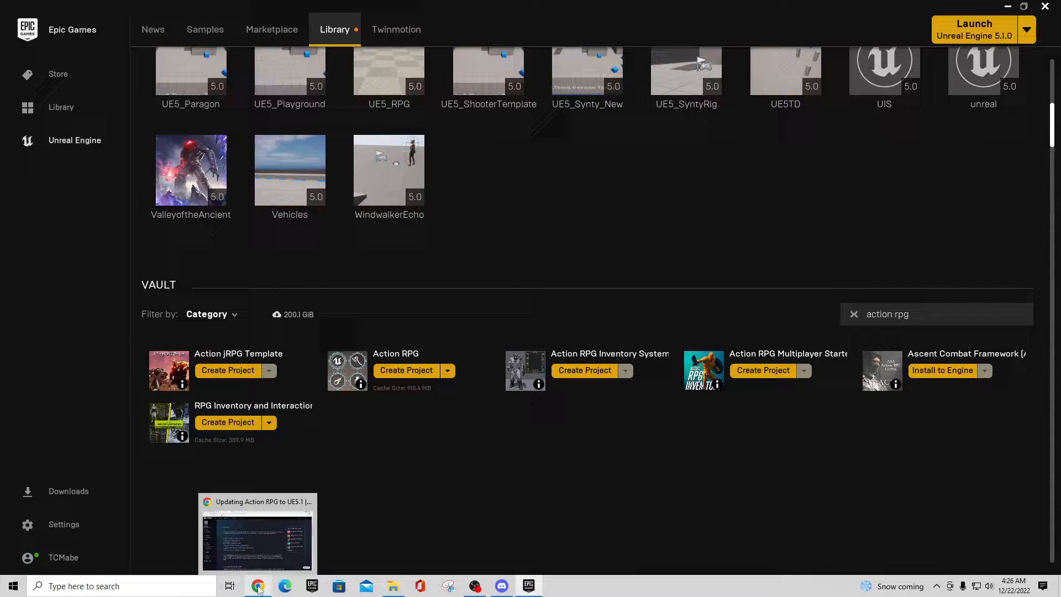
mouse_move(438, 215)
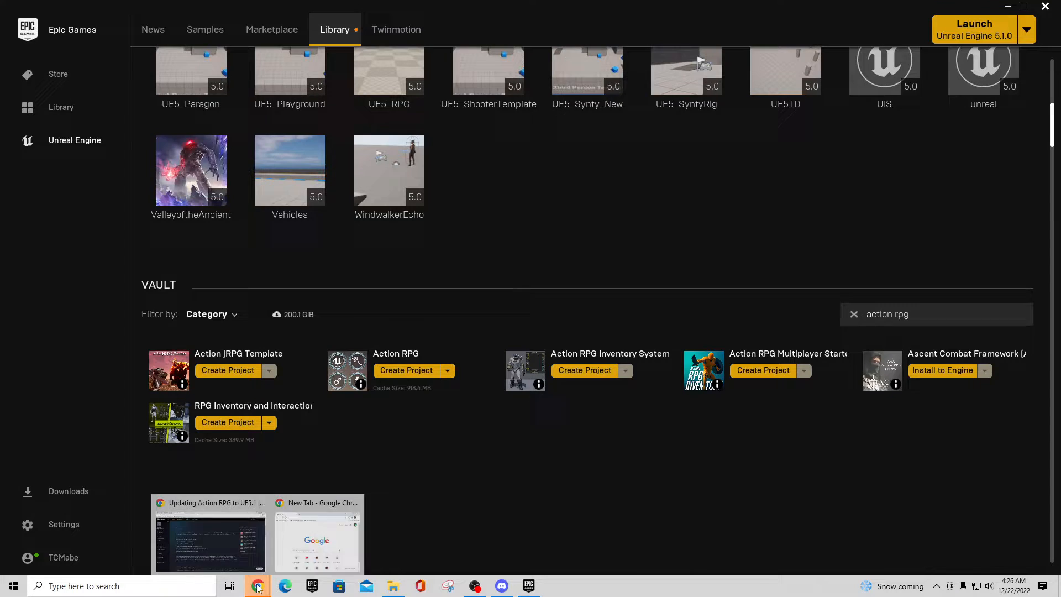
Step: Search Google for 'microsoft visual studio community 2019' and maximize the Chrome window
left_click(316, 535)
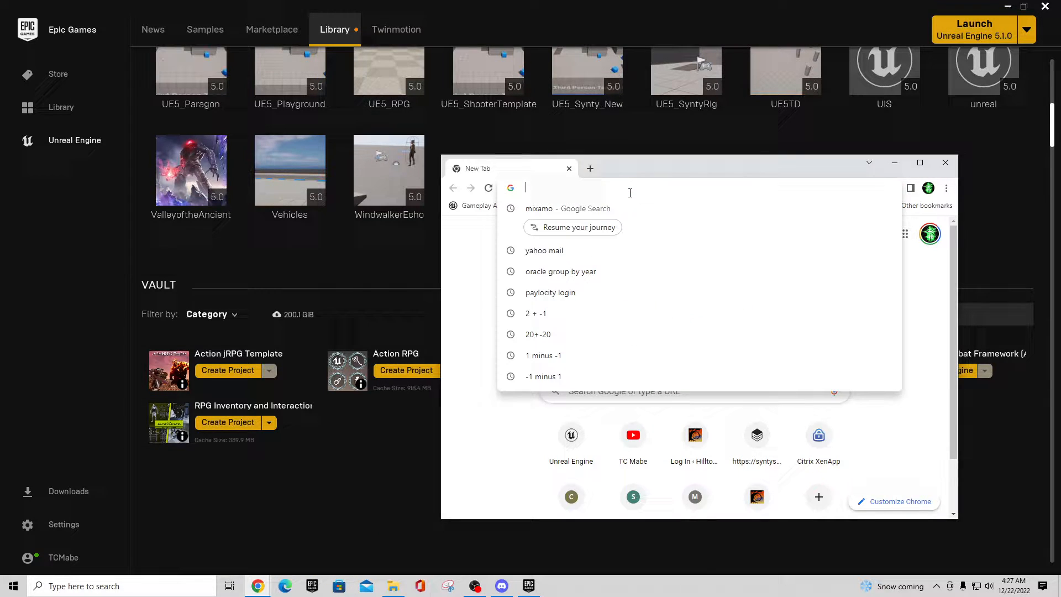
type("microsoft")
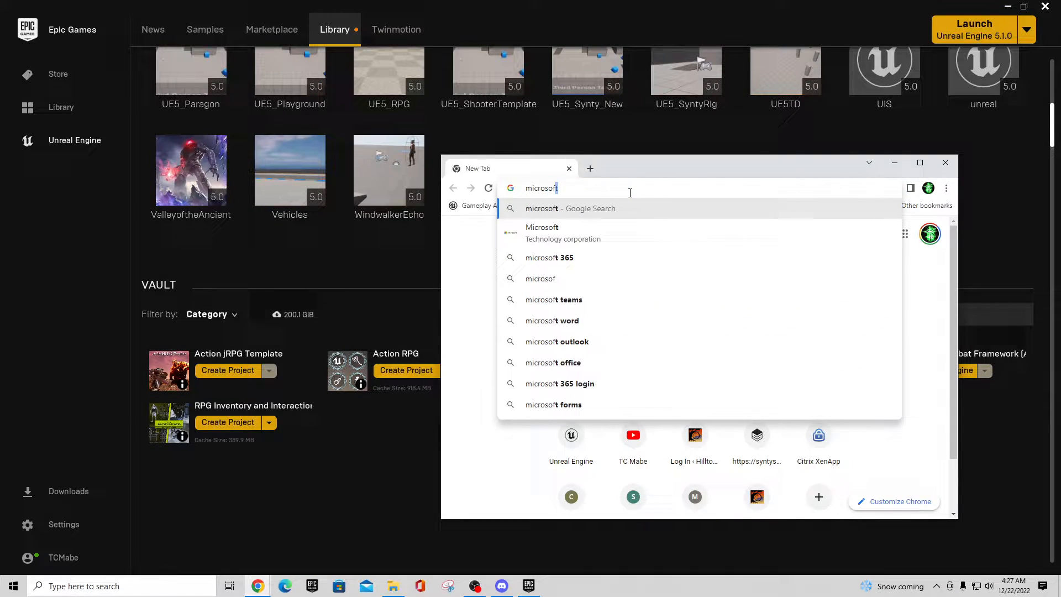
type("visual studio")
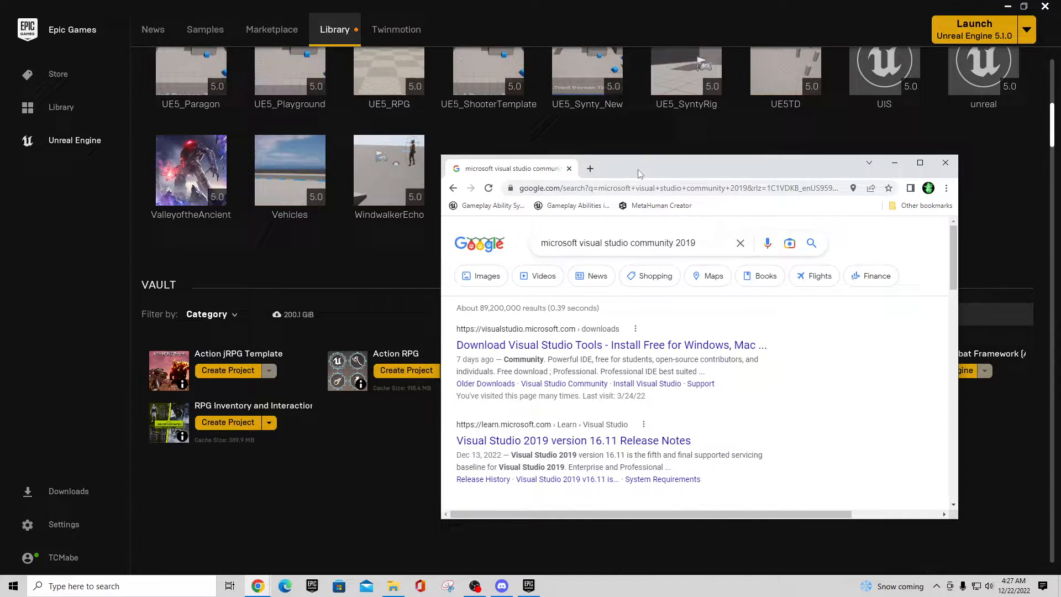
left_click(919, 162)
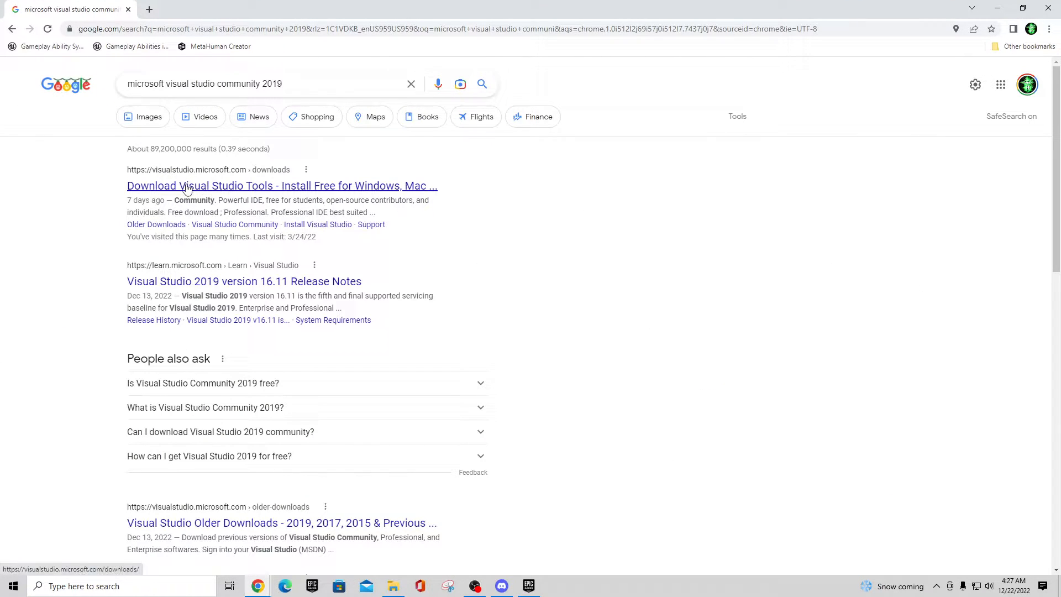
Step: Open the Download Visual Studio Tools result and look through the Downloads and All Downloads sections
left_click(282, 186)
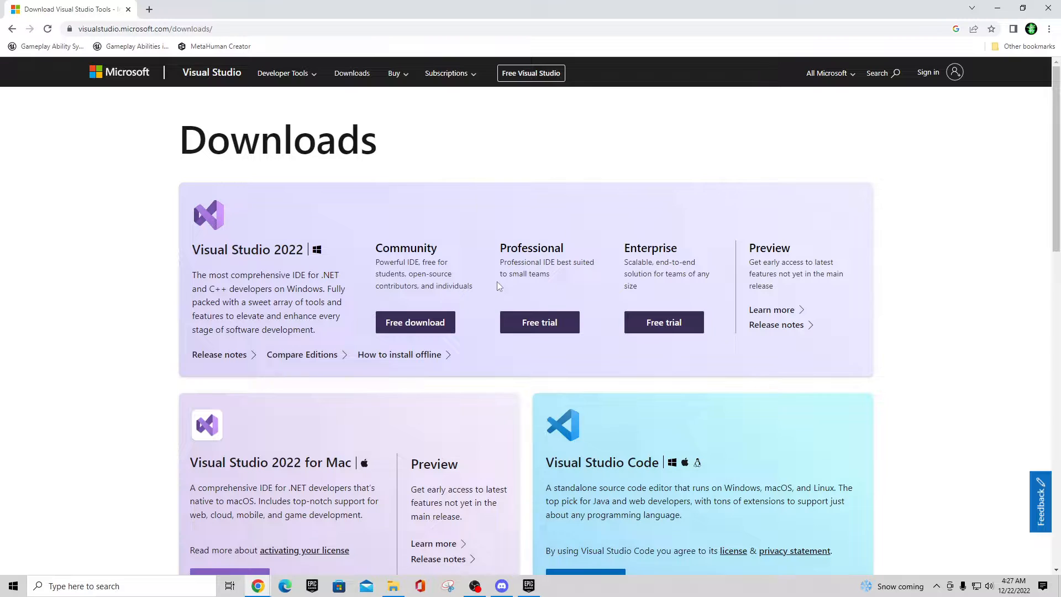
scroll("down", 3)
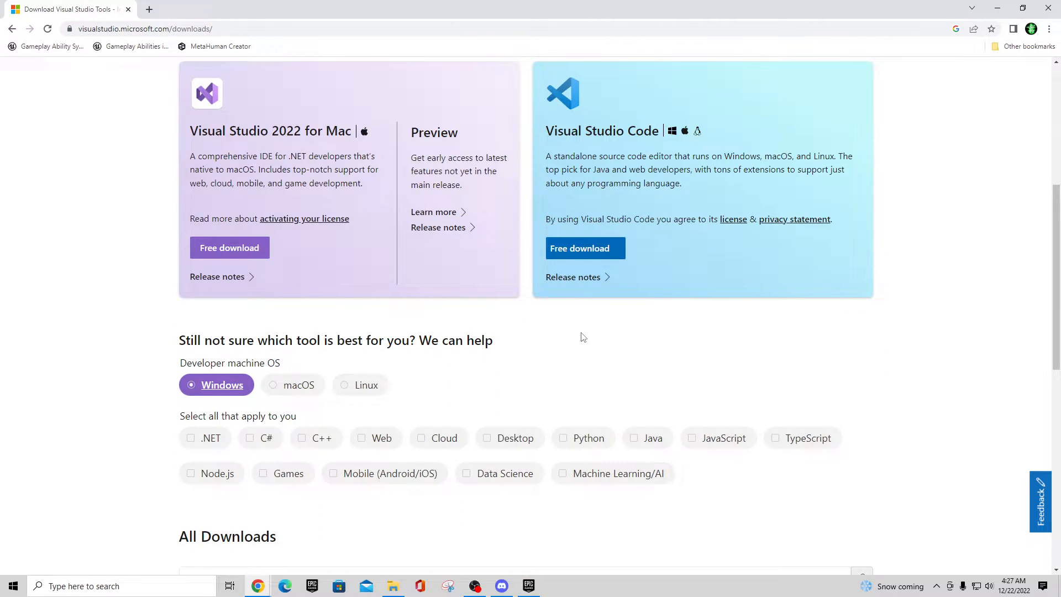
scroll("down", 3)
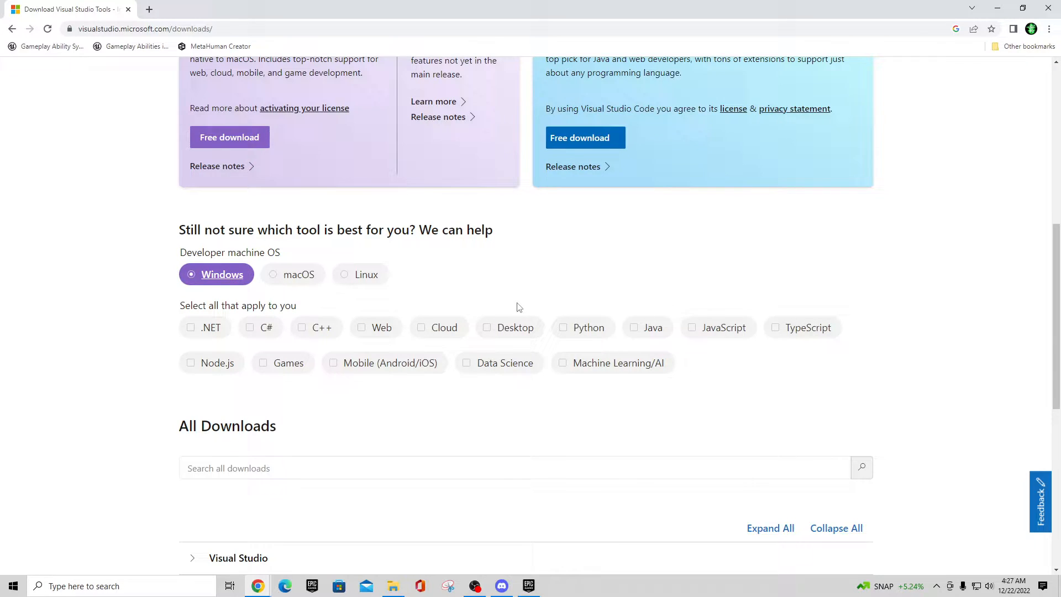
scroll("up", 3)
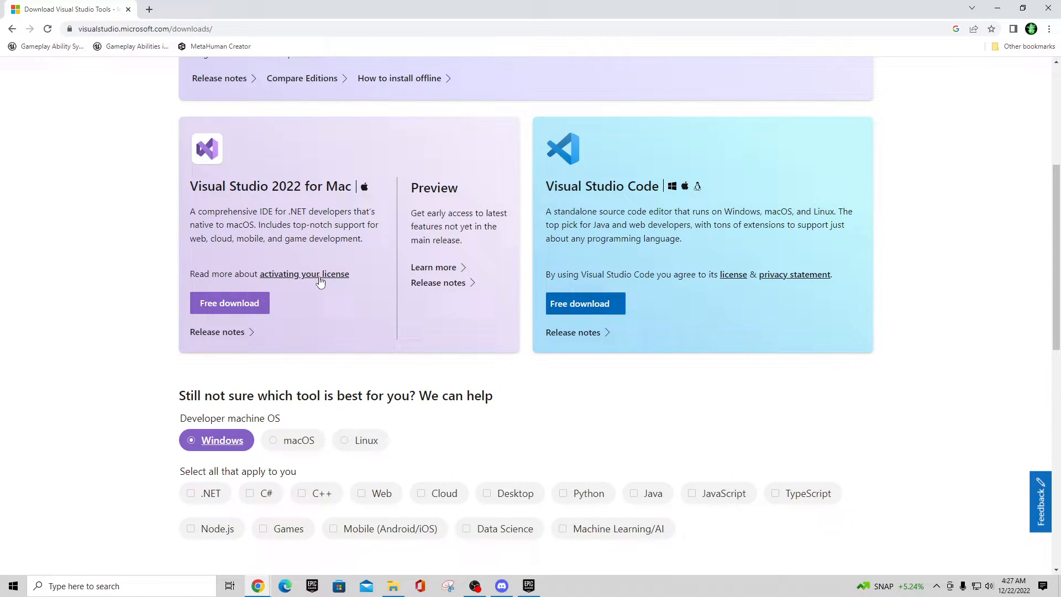
scroll("down", 3)
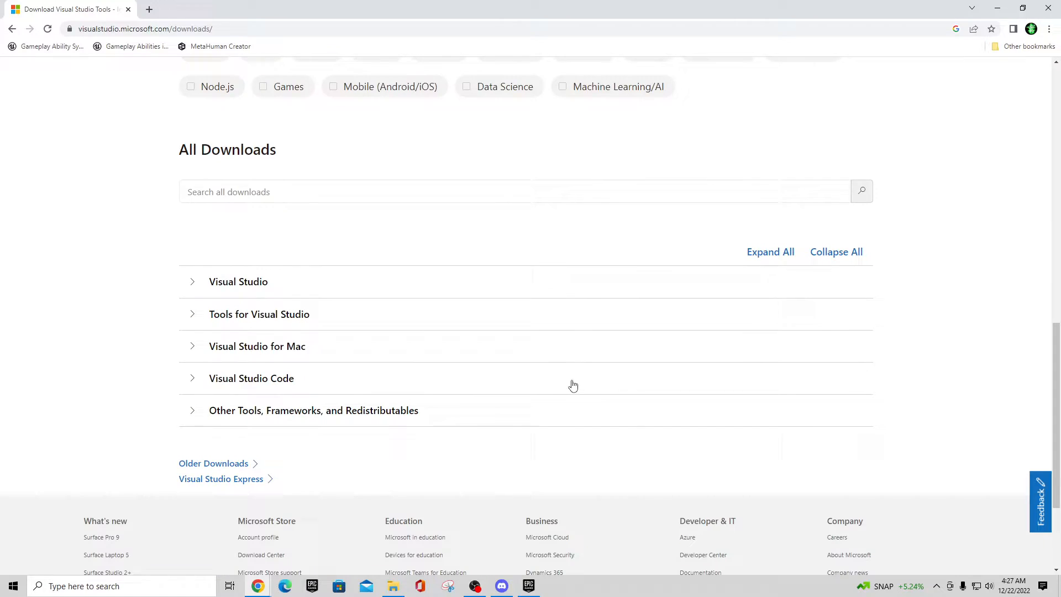
scroll("up", 3)
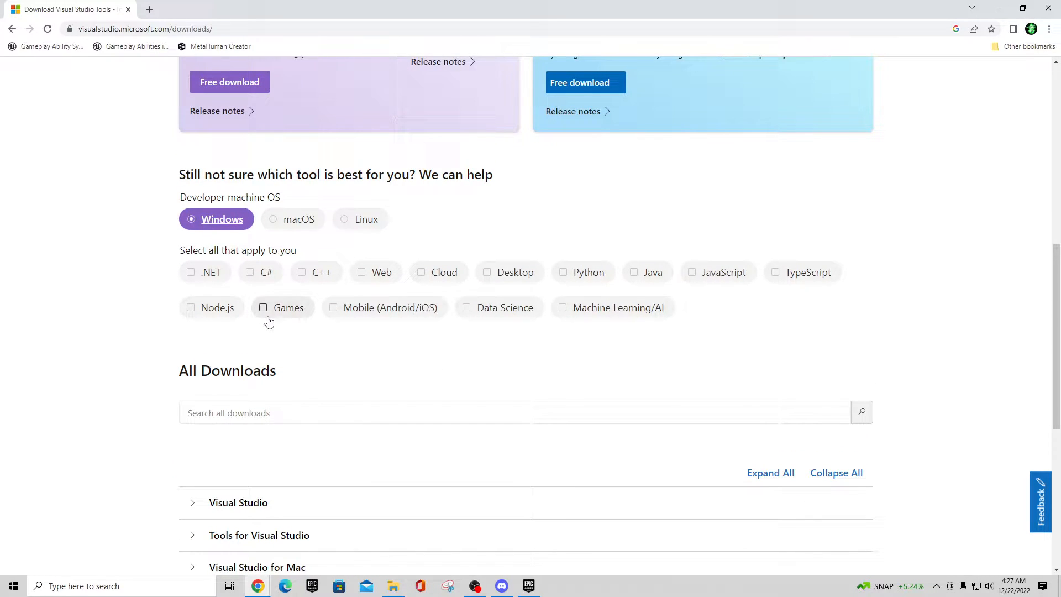
mouse_move(526, 330)
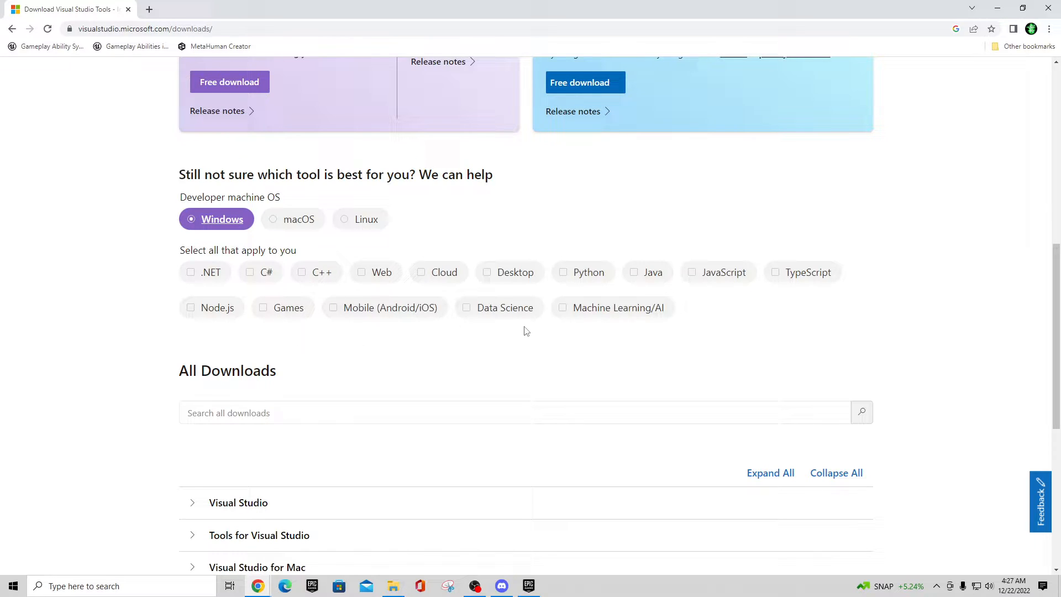
mouse_move(736, 385)
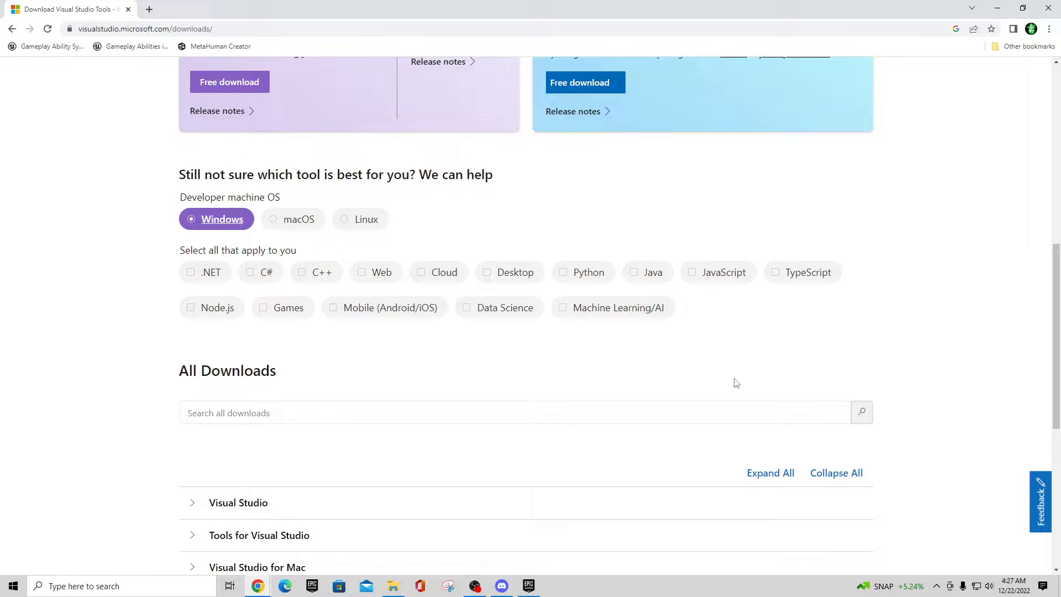
mouse_move(706, 372)
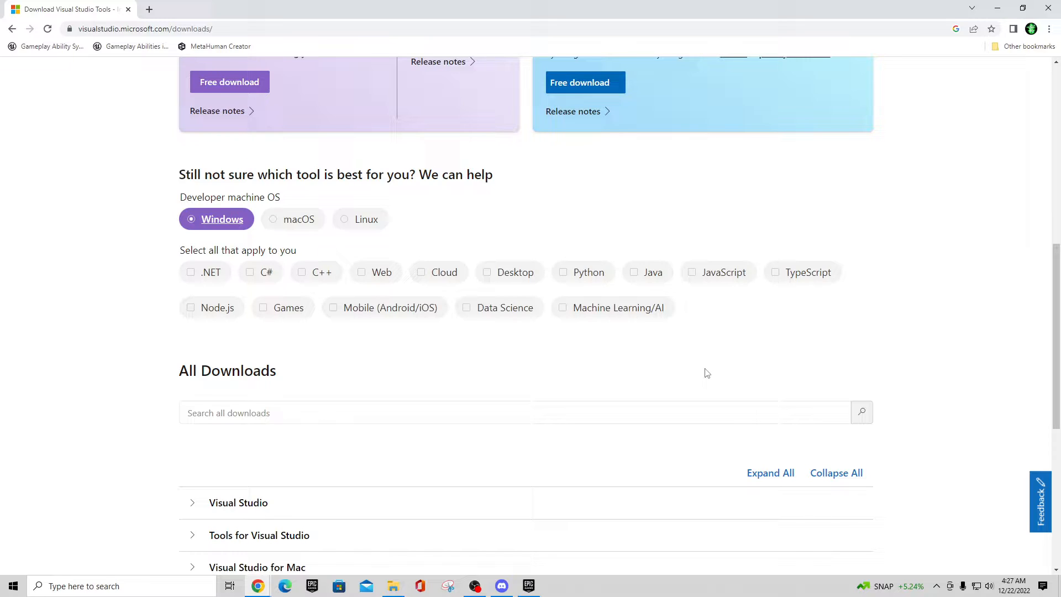
left_click(345, 219)
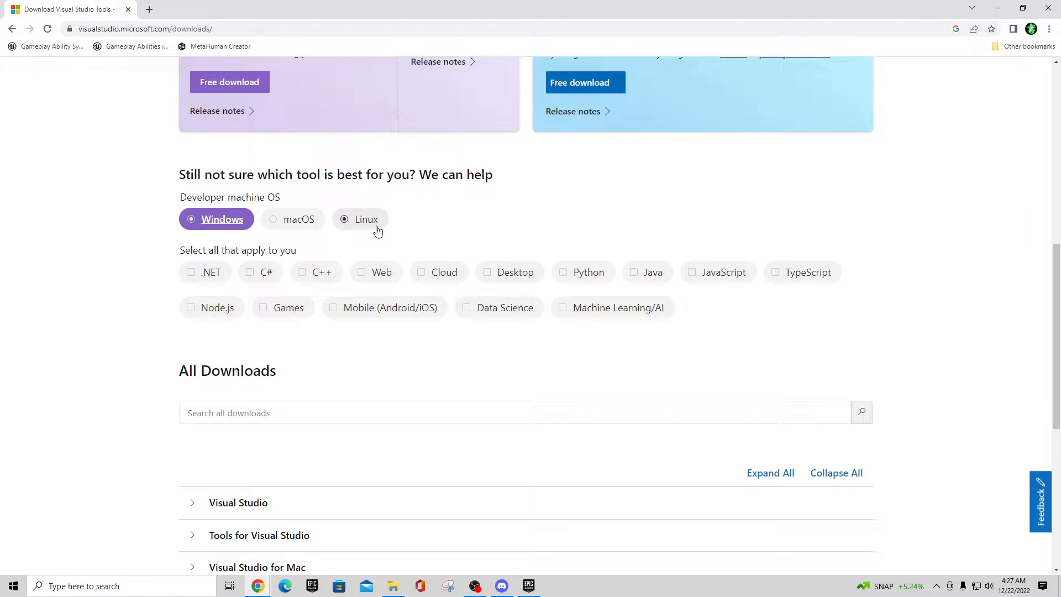
mouse_move(776, 272)
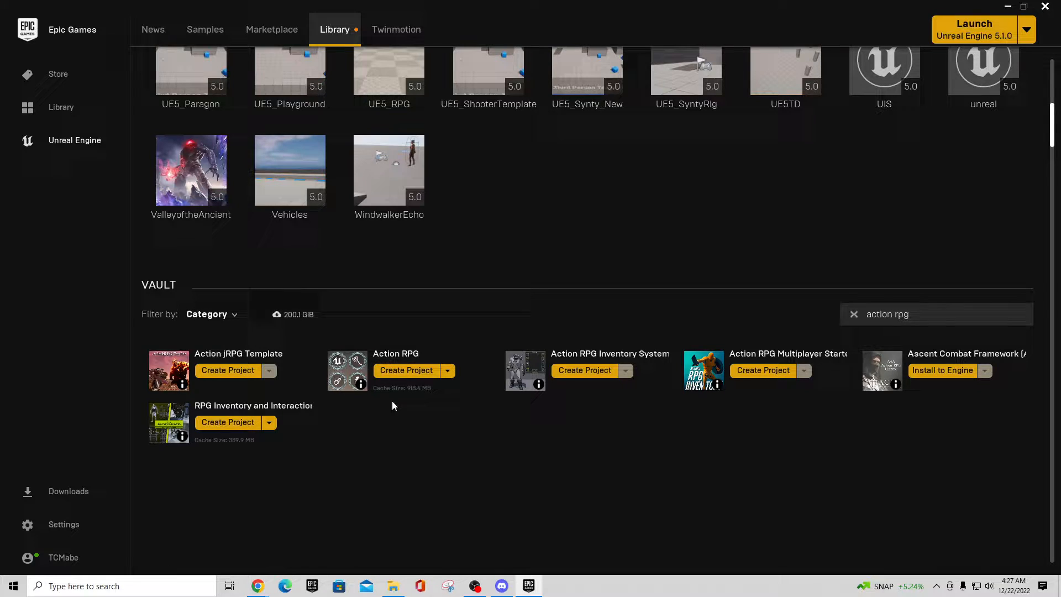
Step: Reveal the ActionRPG project in File Explorer via 'Show in folder' from My Projects
scroll("up", 3)
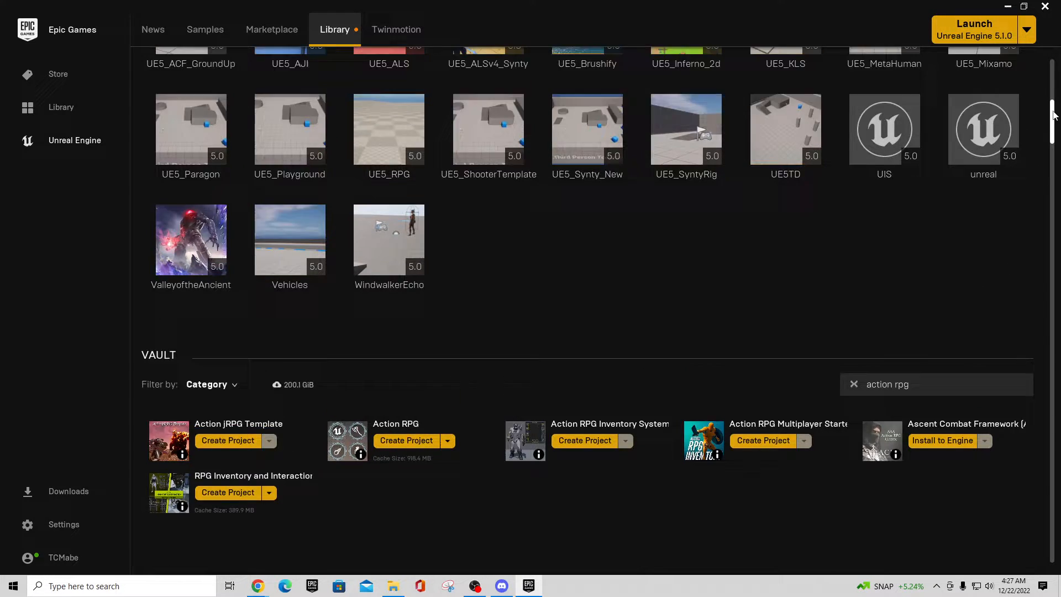
scroll("up", 3)
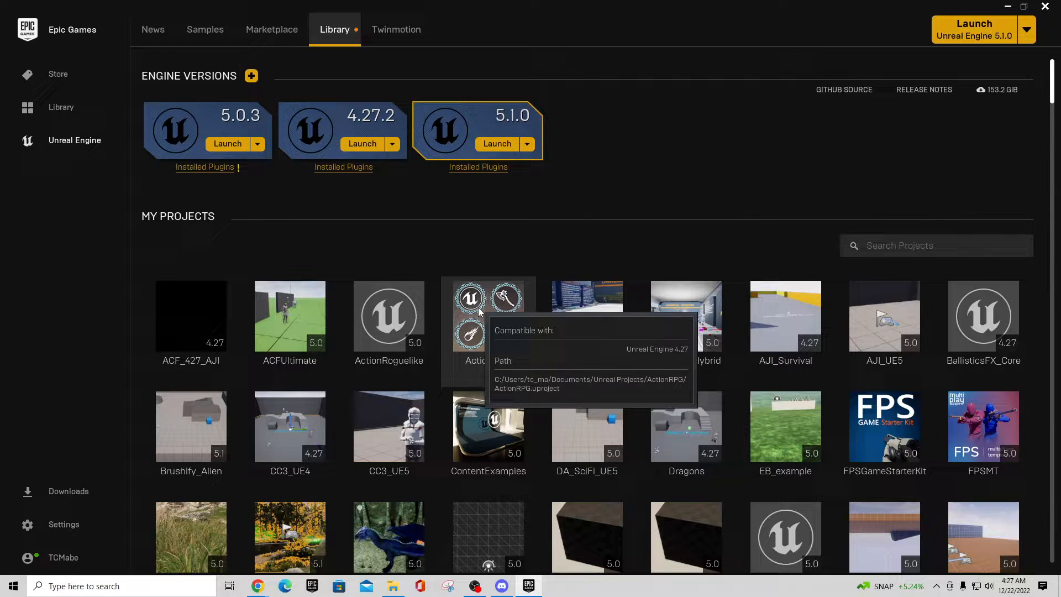
right_click(487, 315)
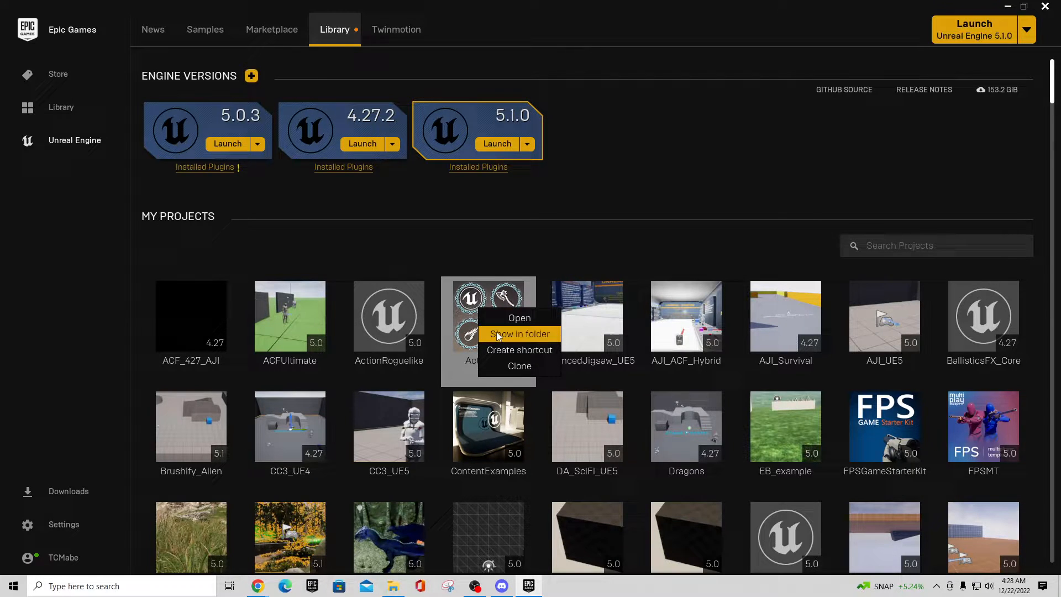
left_click(519, 333)
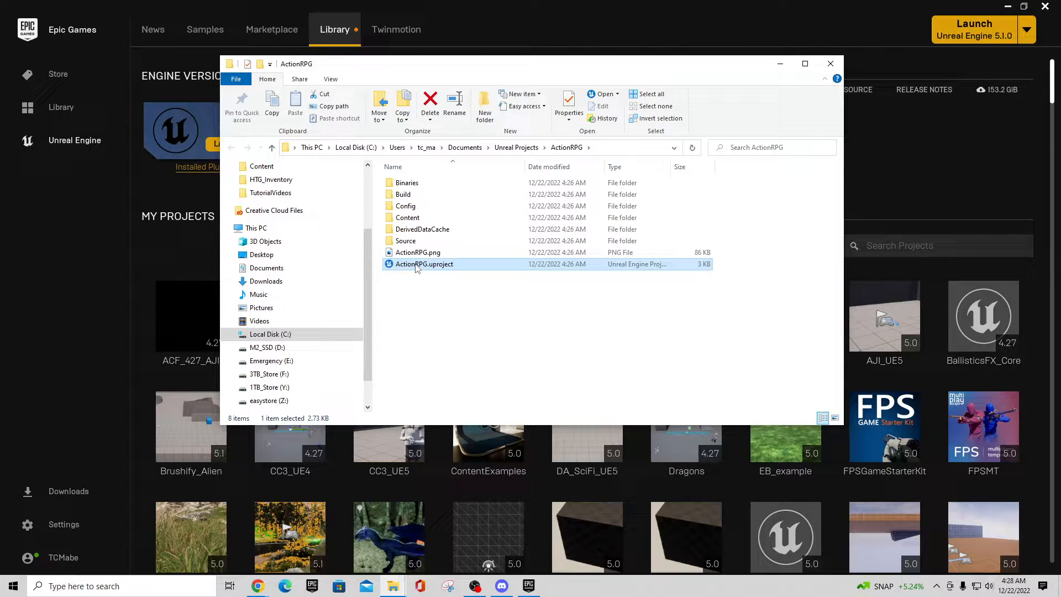
Step: Bring up the context menu for ActionRPG.uproject in the project folder
right_click(424, 264)
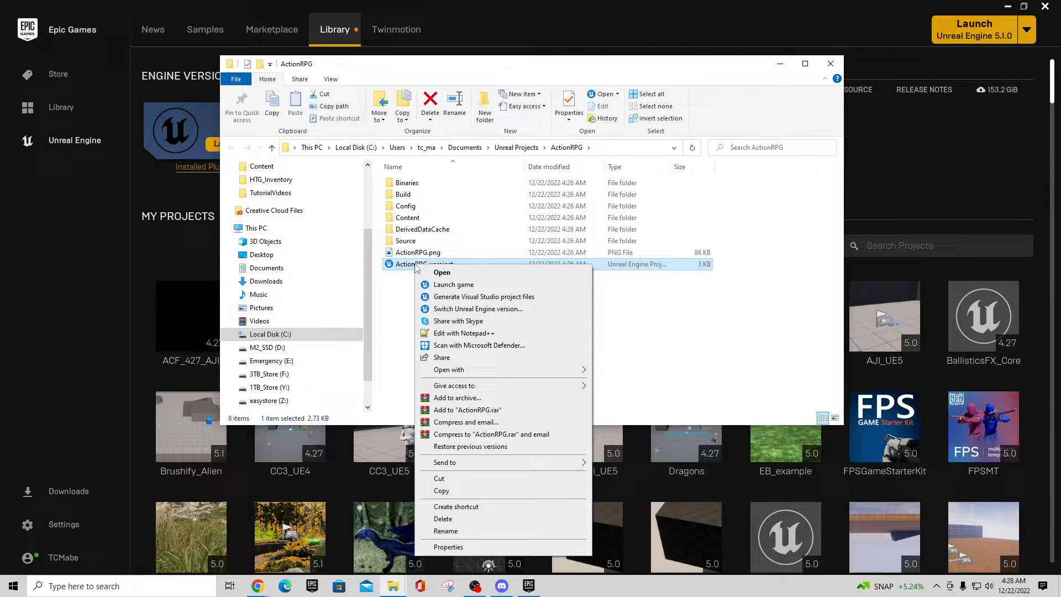
mouse_move(402, 272)
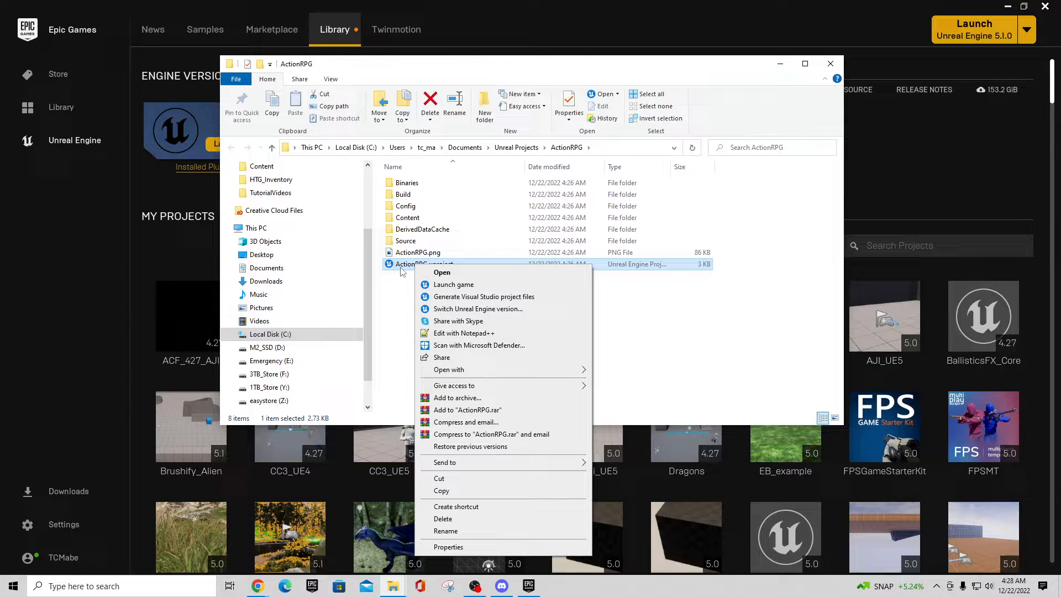
mouse_move(463, 333)
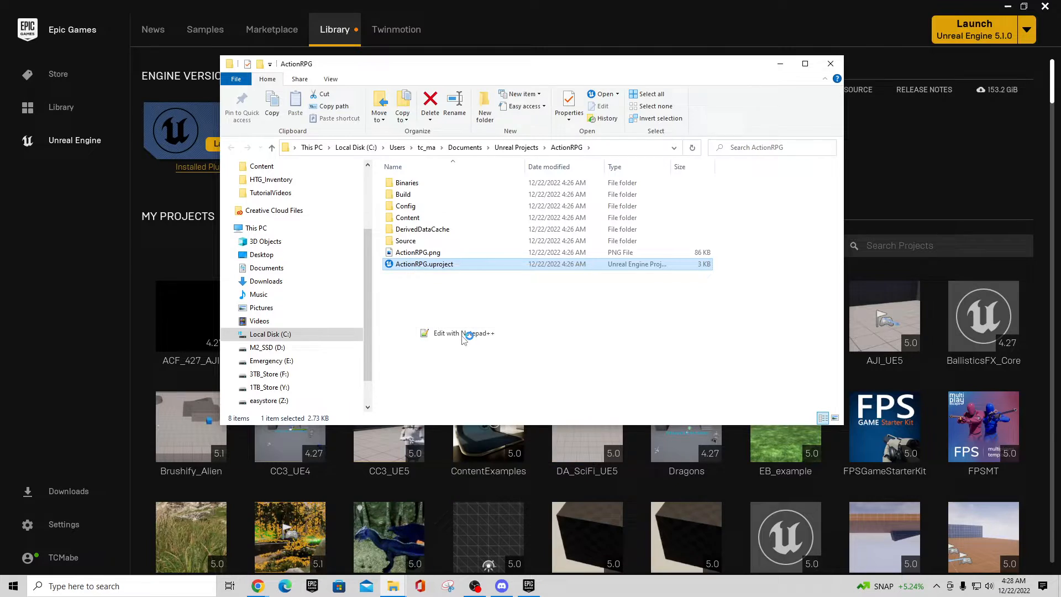
Step: Read through ActionRPG.uproject's settings and plugin list in Notepad++, then close the file
left_click(462, 332)
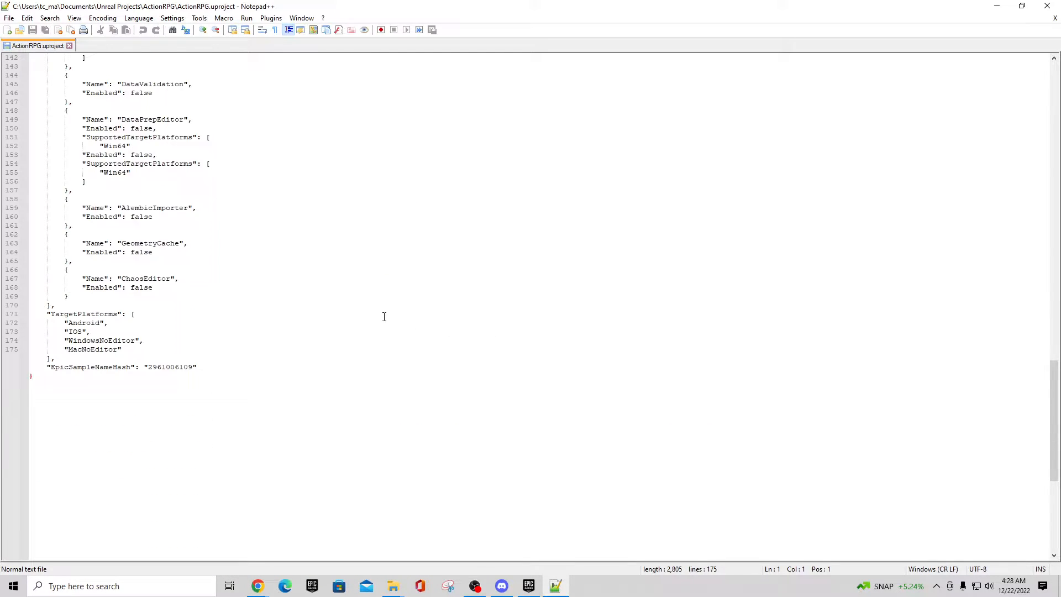
scroll("up", 3)
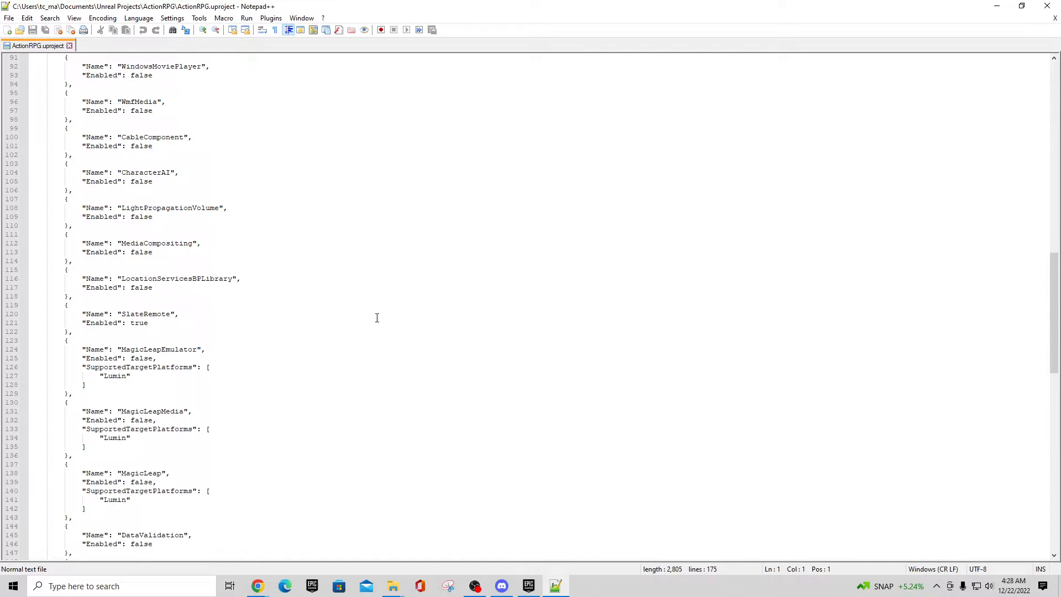
scroll("up", 3)
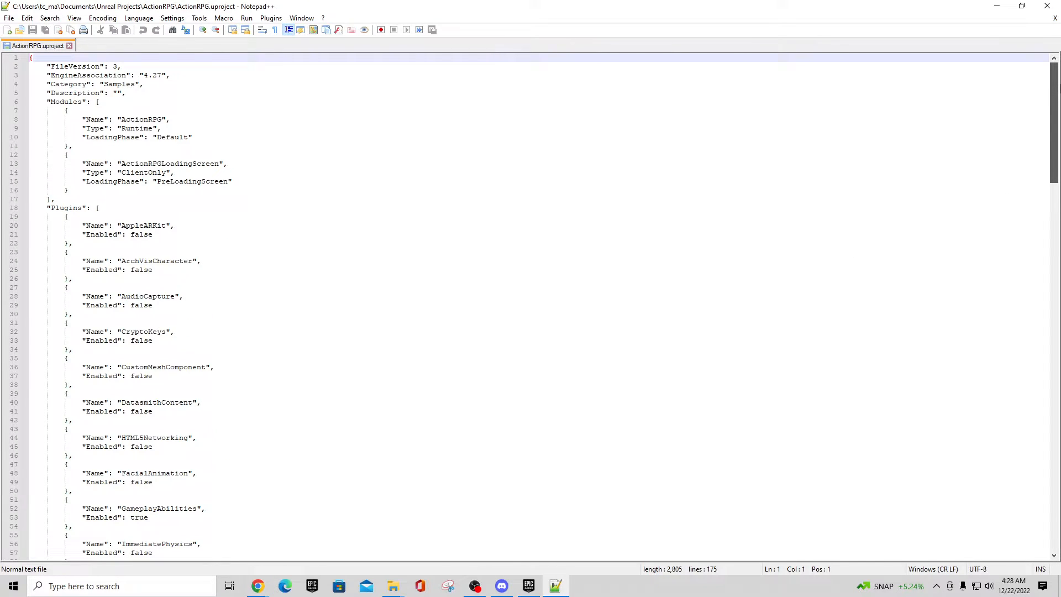
scroll("down", 3)
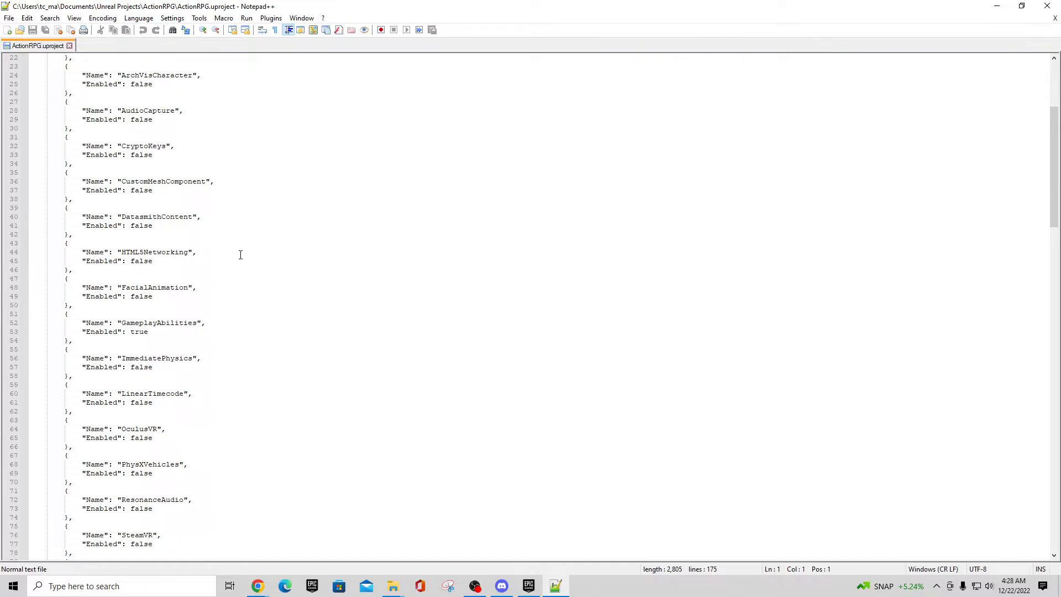
scroll("down", 3)
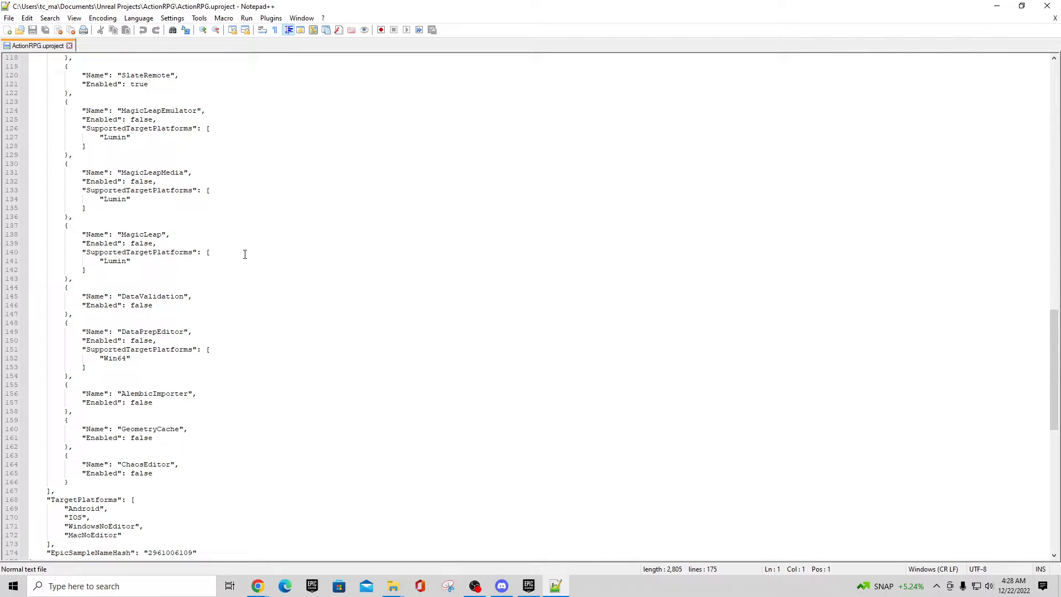
scroll("down", 3)
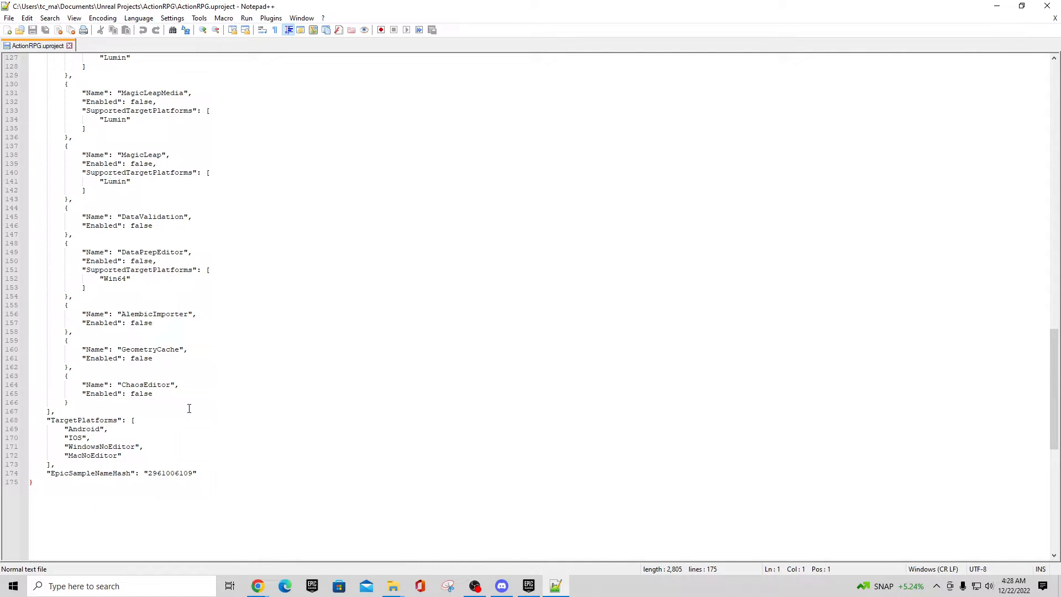
mouse_move(141, 452)
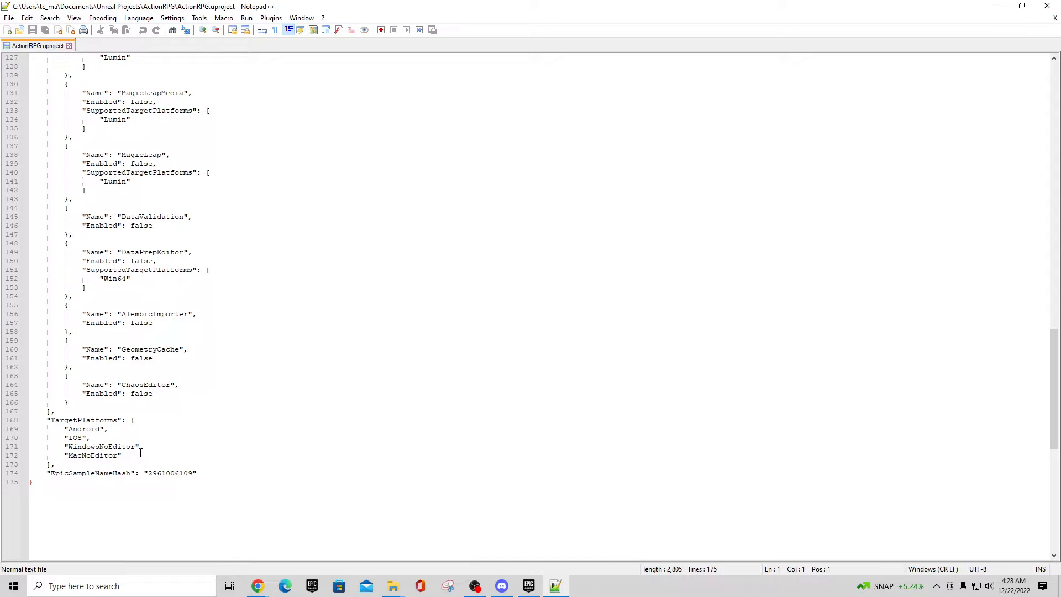
scroll("up", 3)
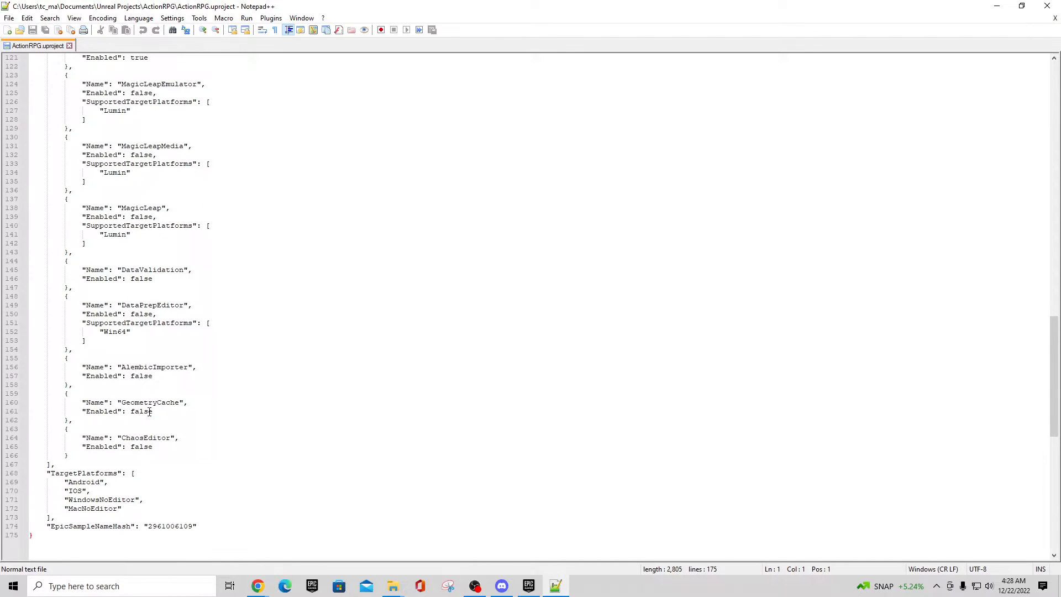
scroll("up", 3)
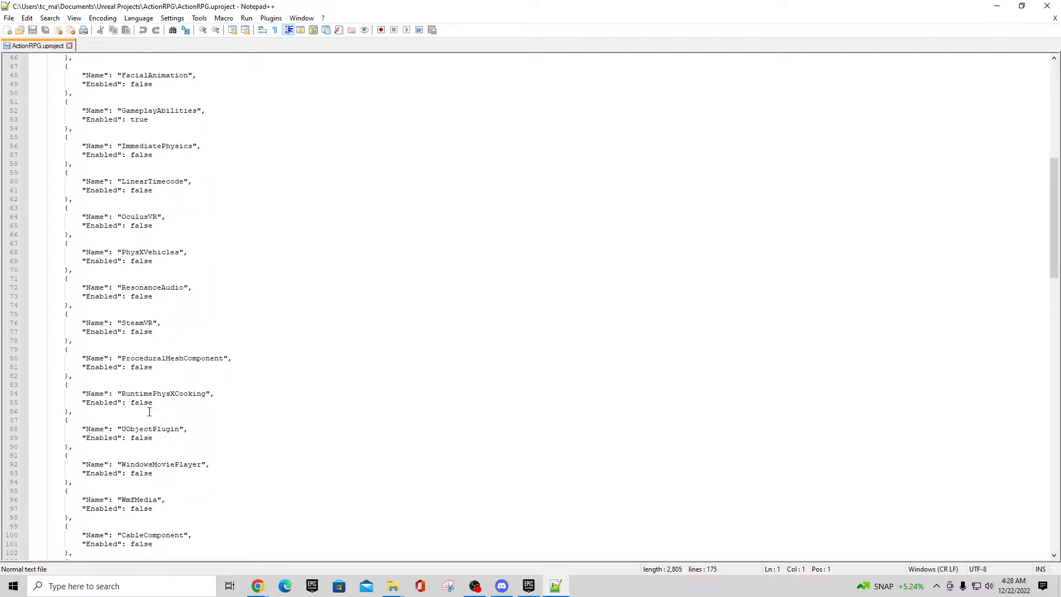
scroll("up", 3)
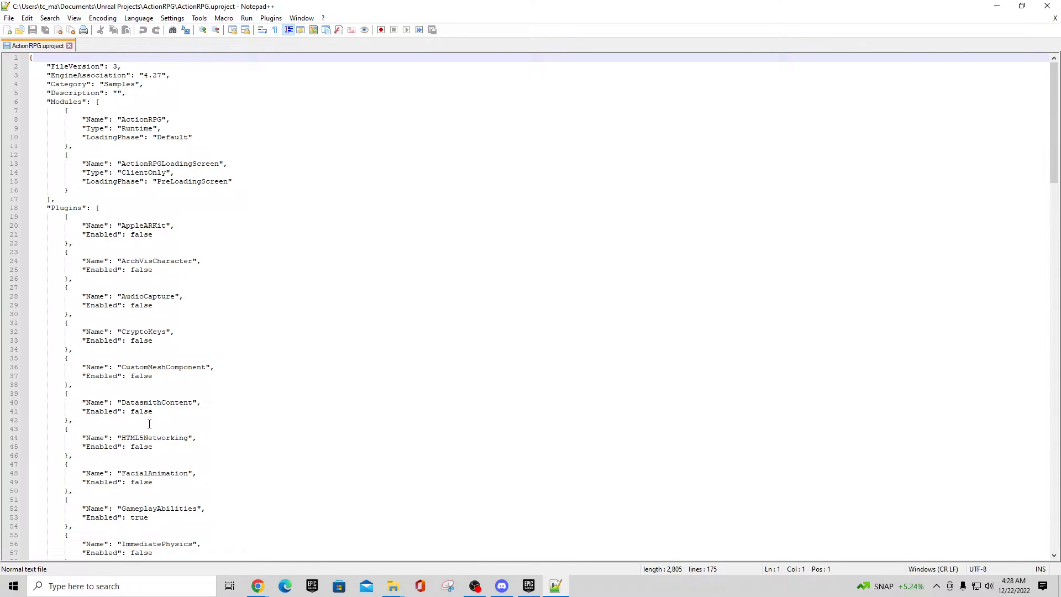
mouse_move(191, 207)
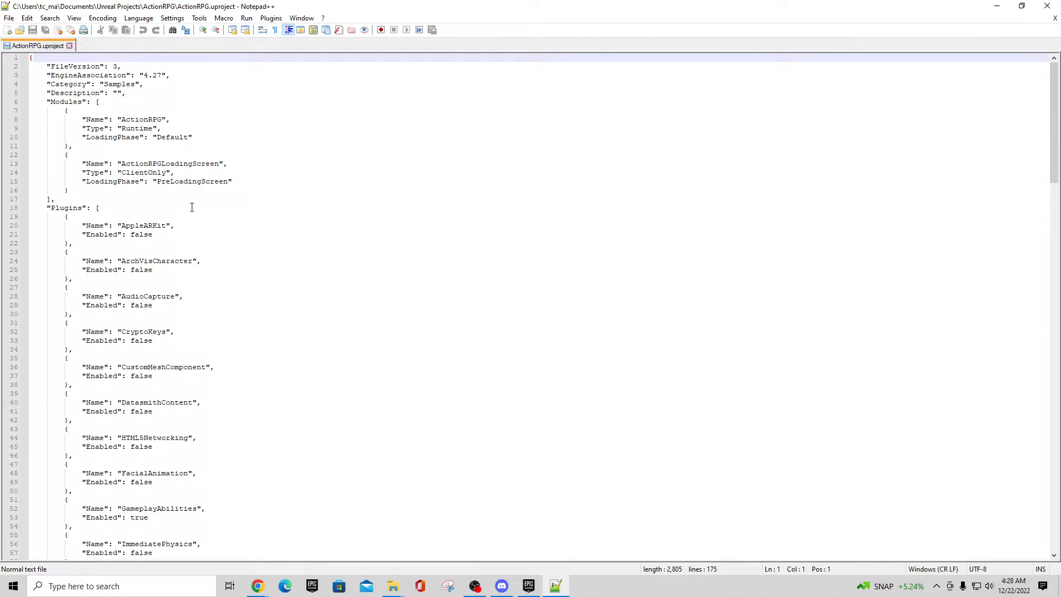
scroll("down", 3)
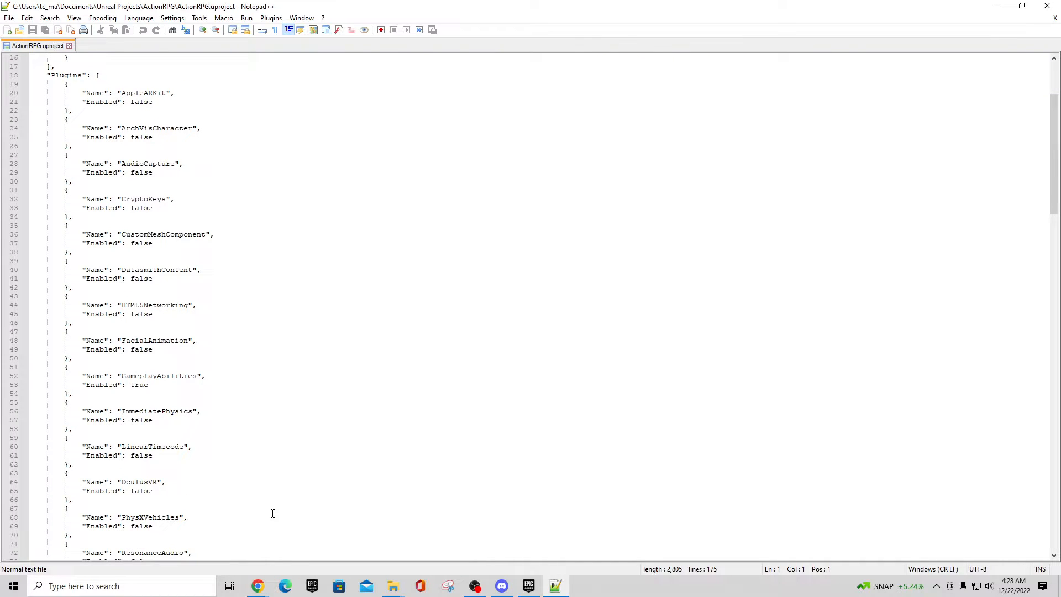
scroll("down", 3)
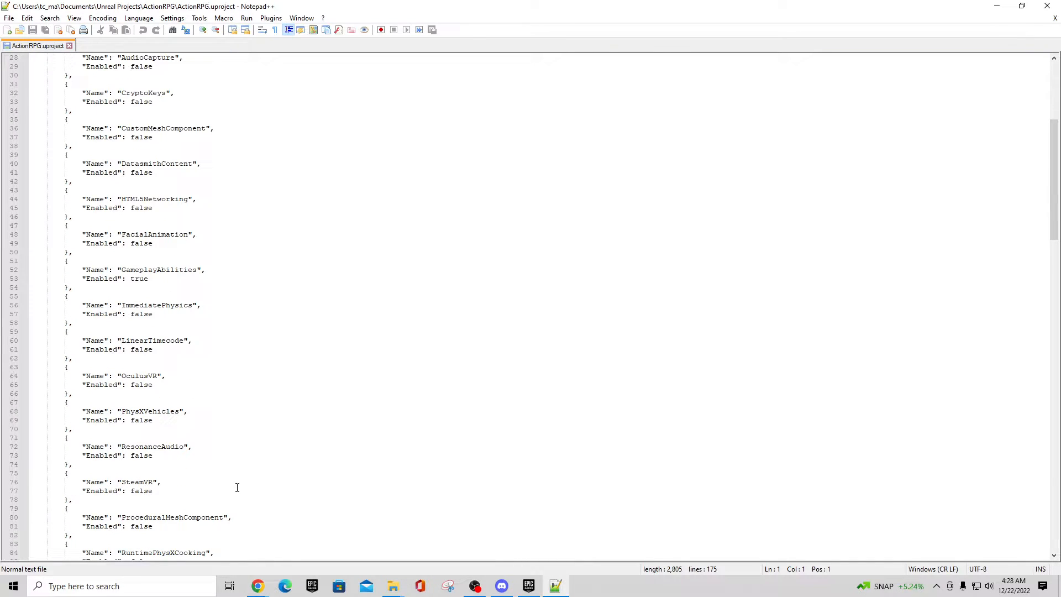
scroll("down", 3)
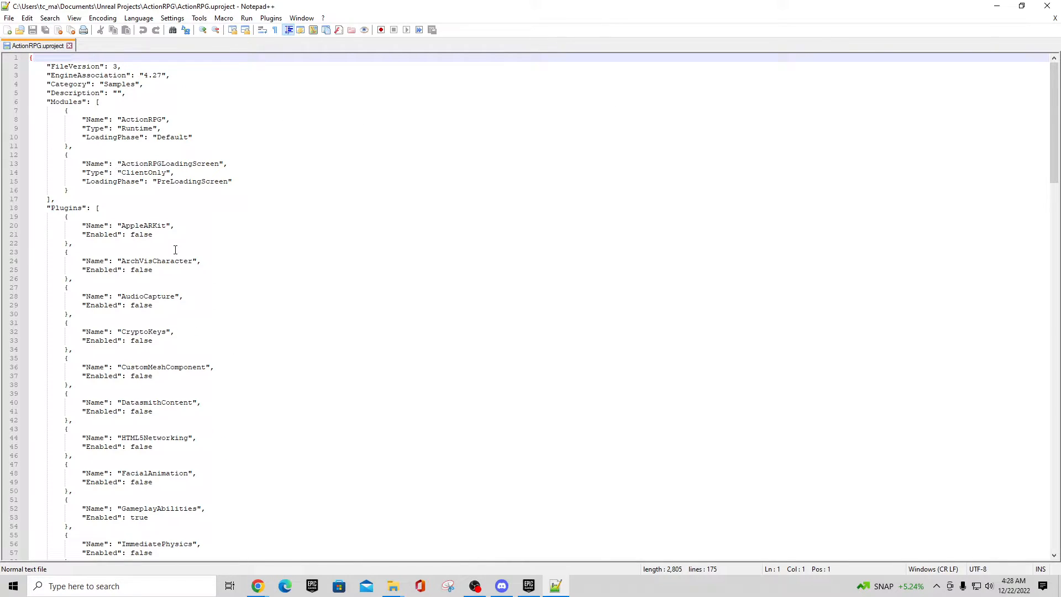
scroll("down", 3)
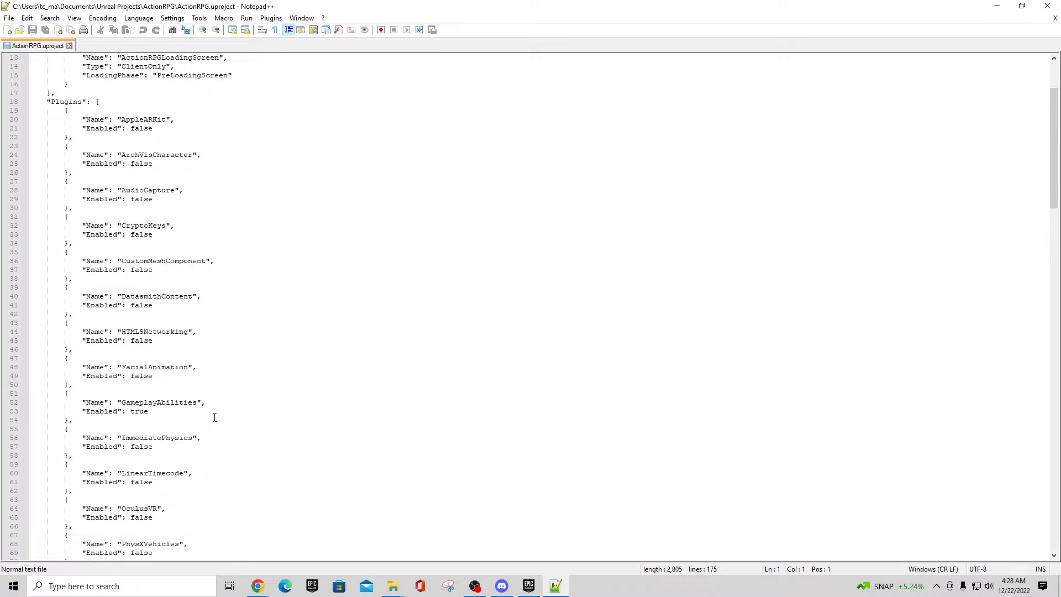
scroll("down", 3)
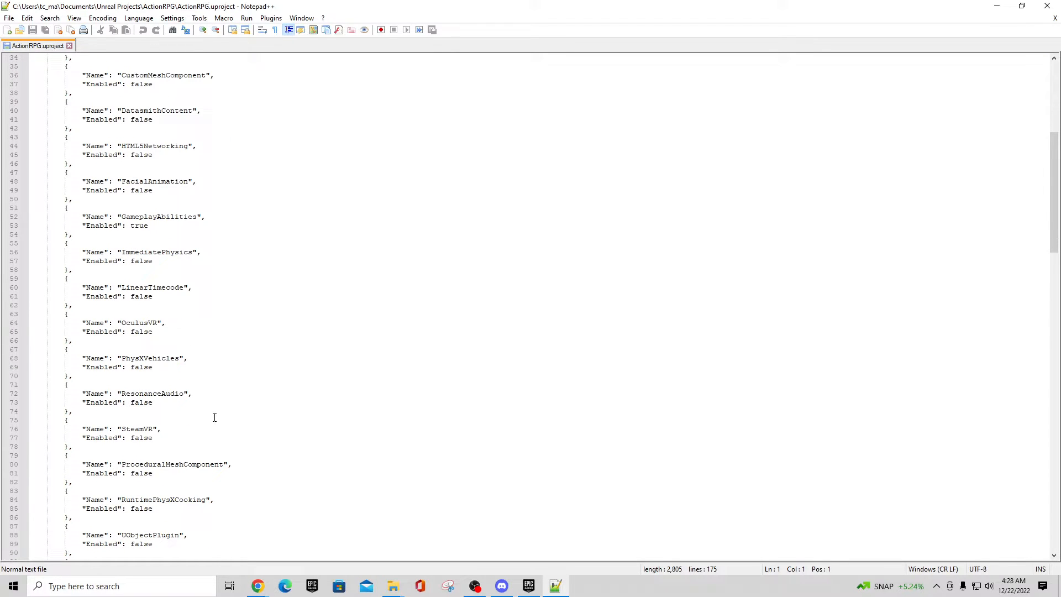
scroll("down", 3)
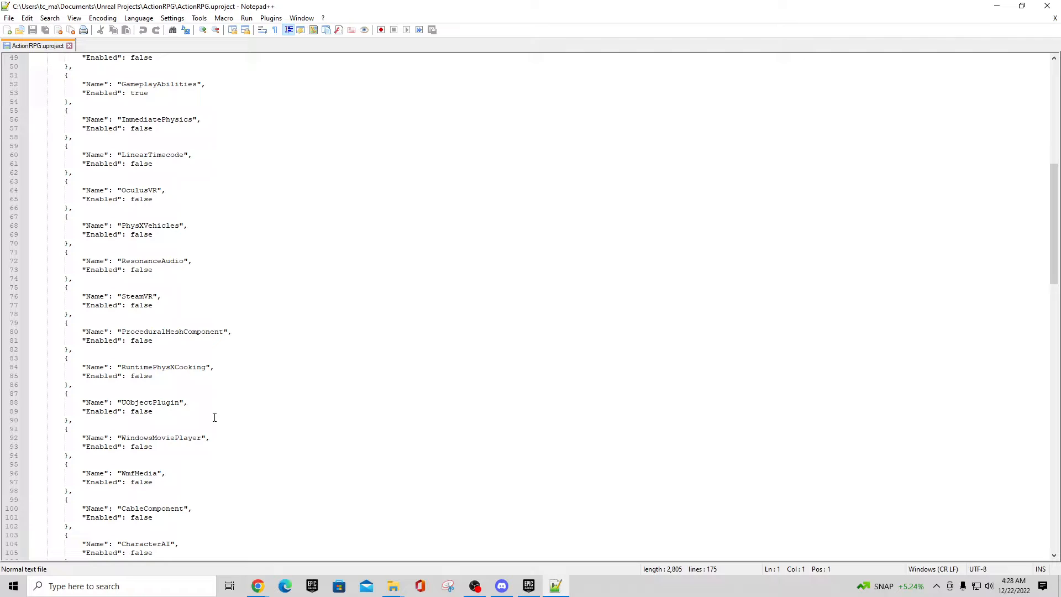
scroll("down", 3)
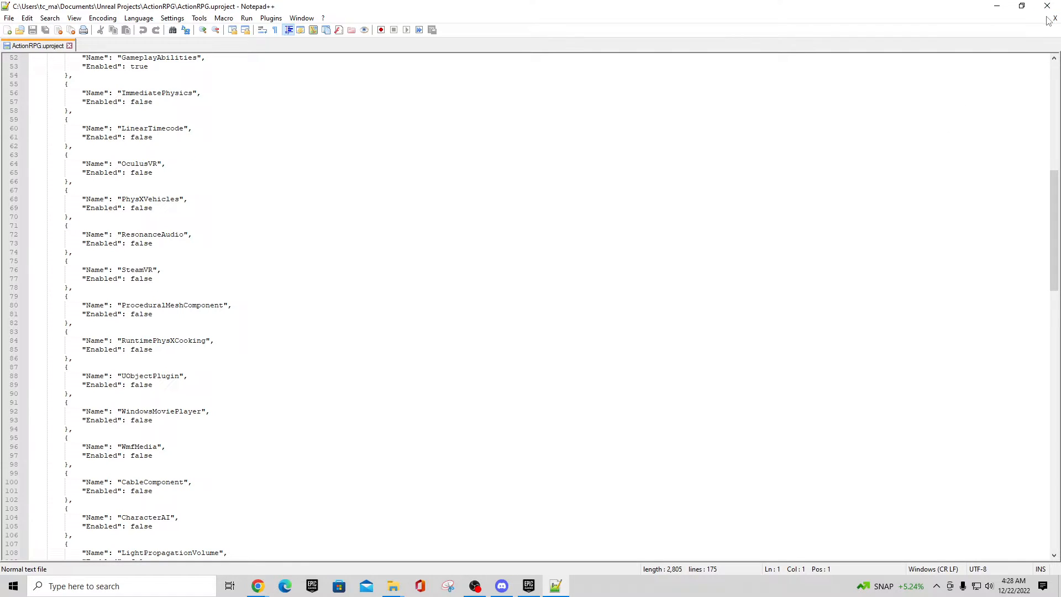
left_click(69, 45)
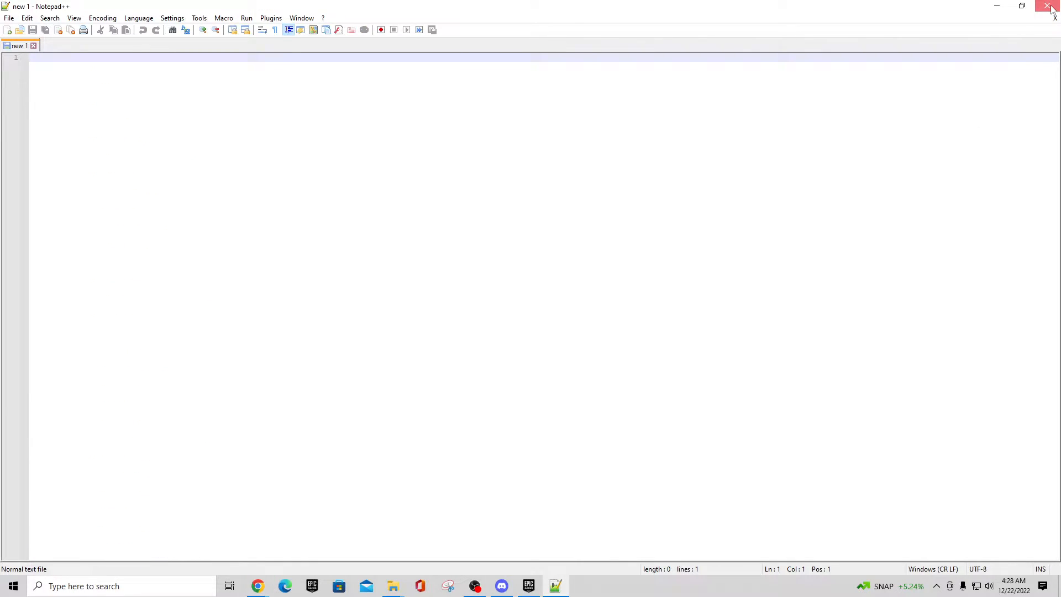
Step: Close Notepad++ and switch ActionRPG.uproject's engine version to 5.0, confirming with OK
left_click(1050, 7)
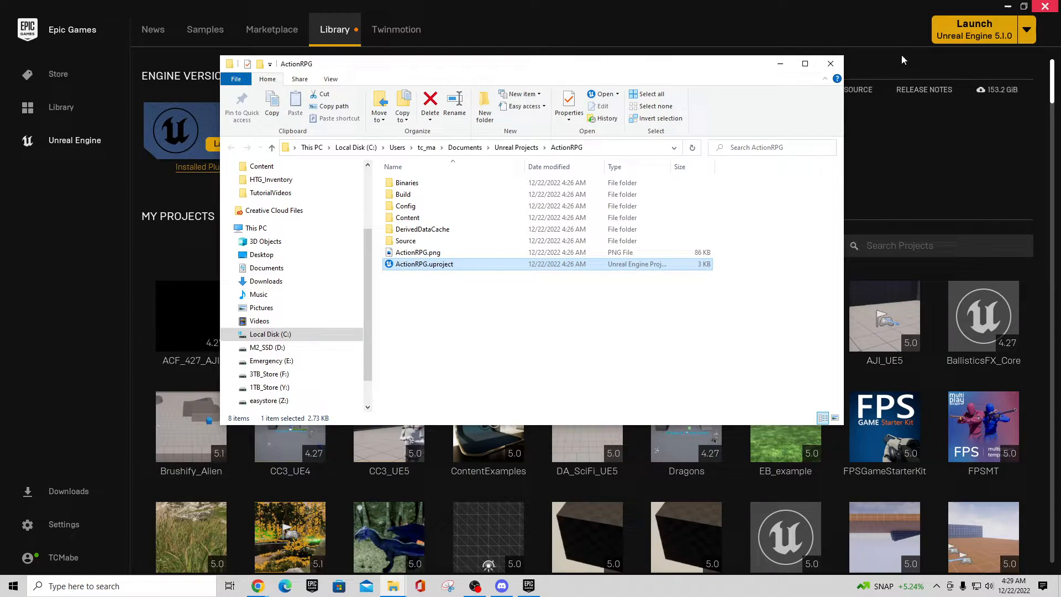
mouse_move(422, 241)
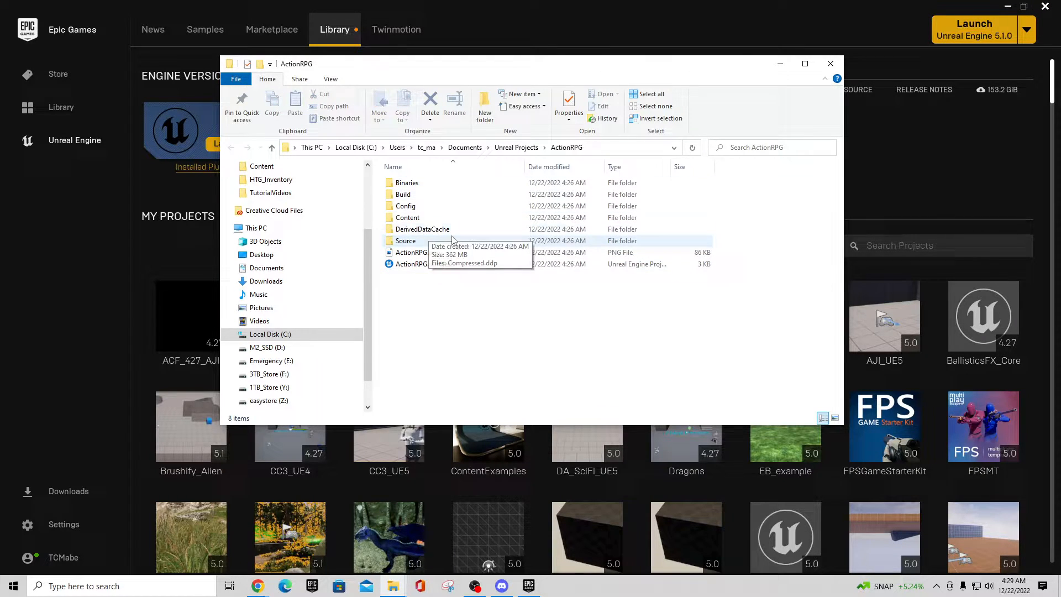
right_click(418, 264)
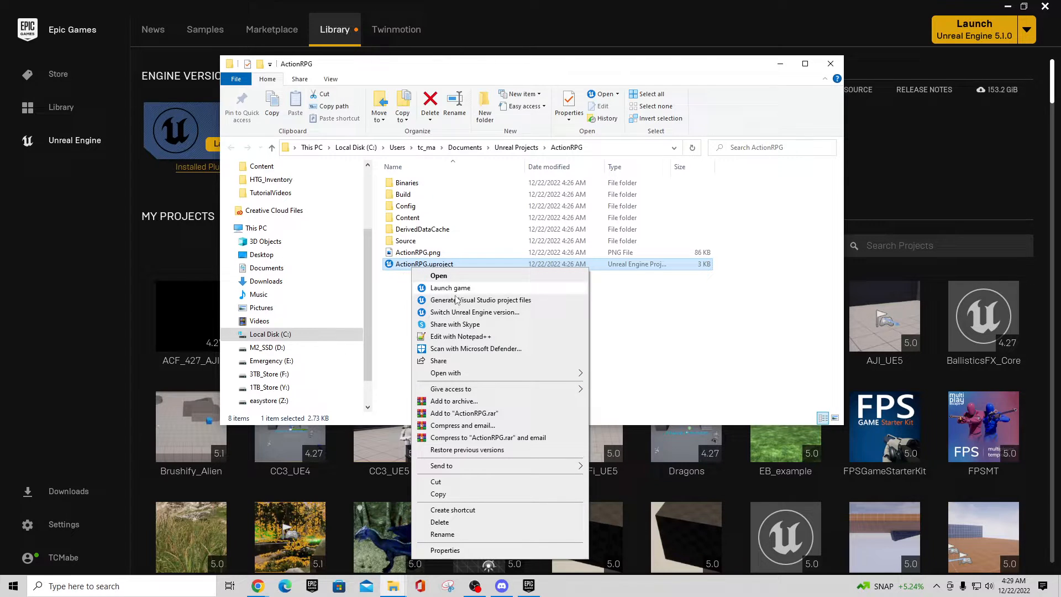
mouse_move(460, 312)
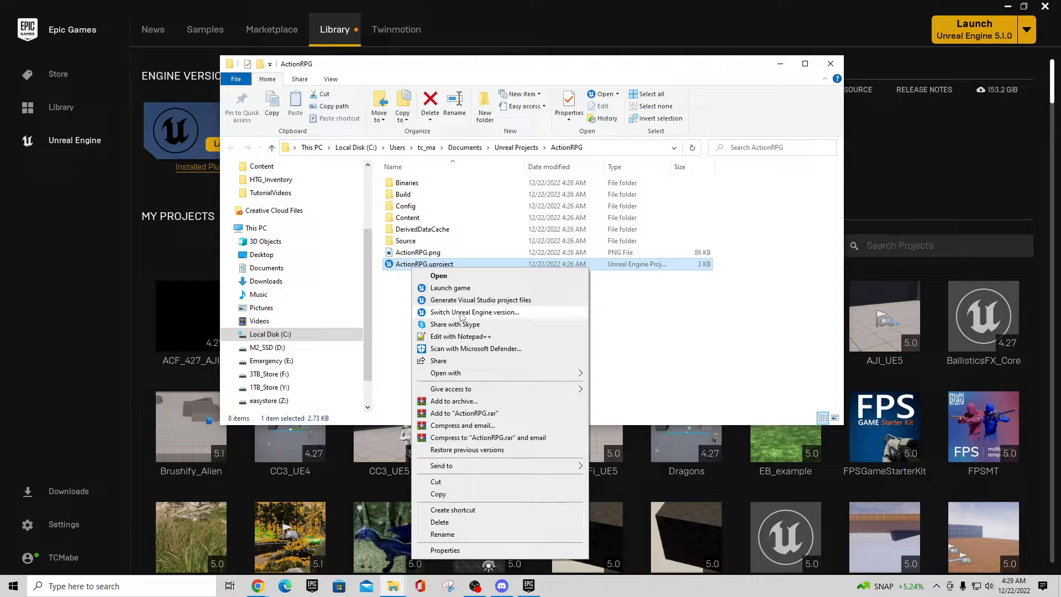
left_click(474, 312)
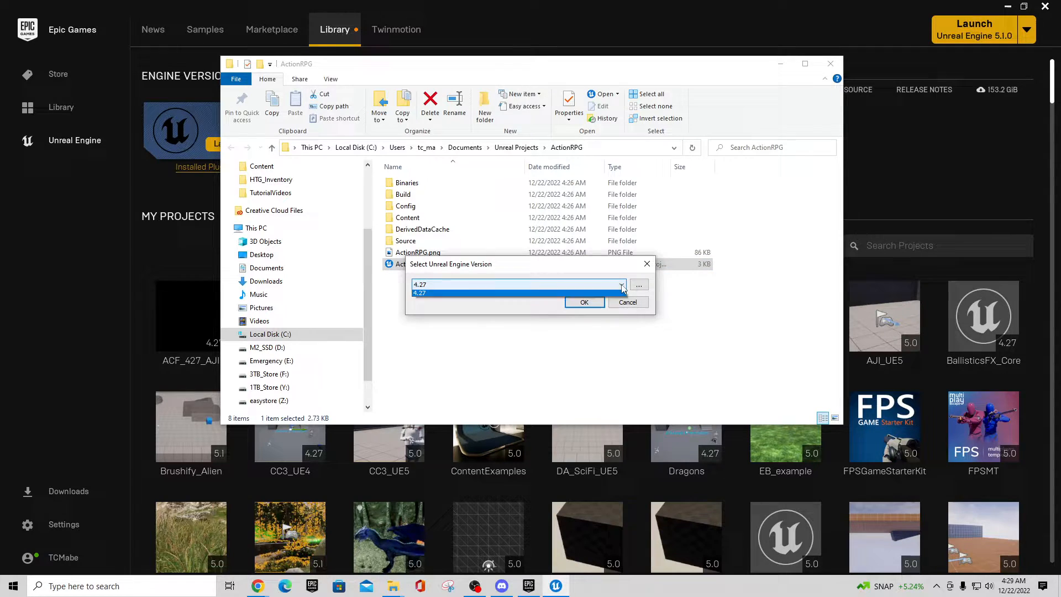
left_click(420, 293)
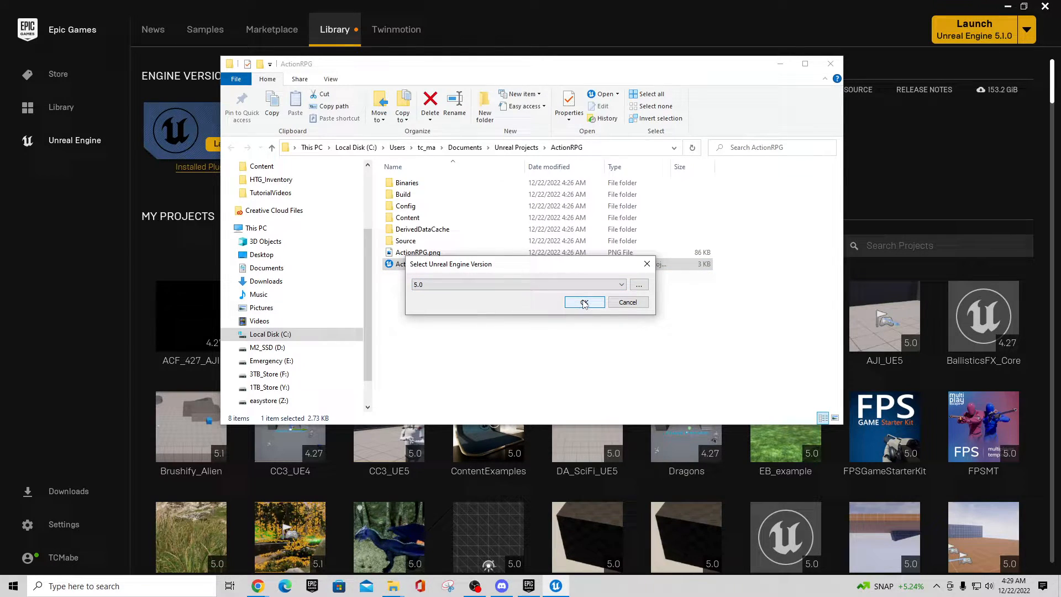
left_click(583, 301)
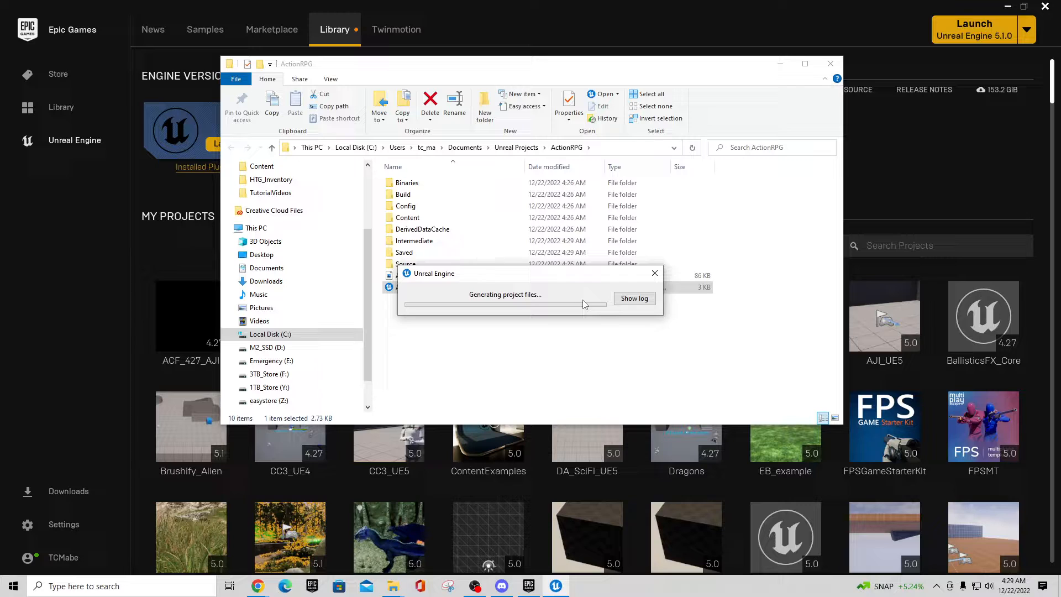
mouse_move(580, 313)
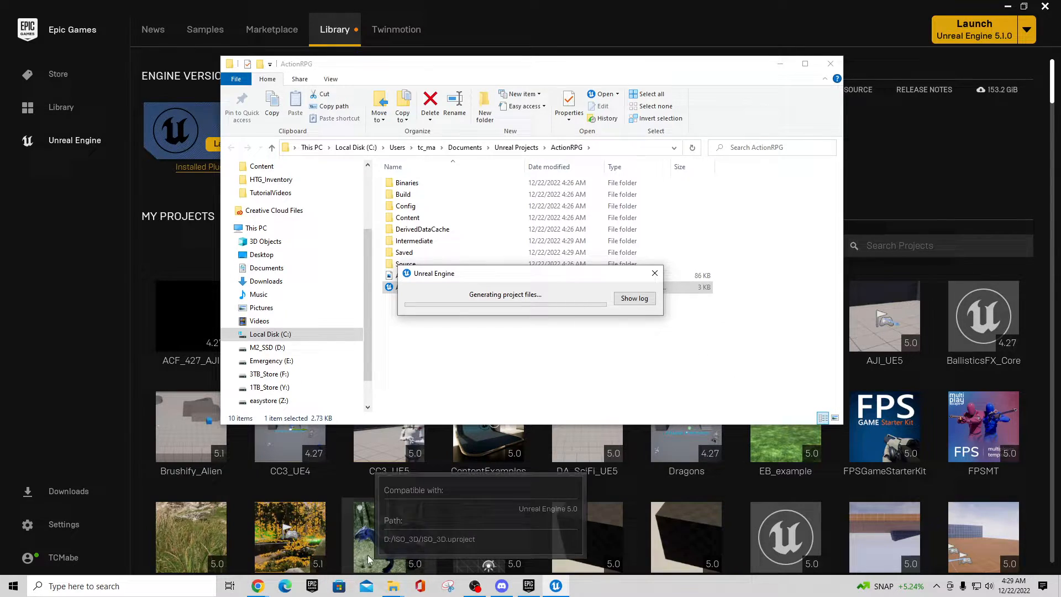
mouse_move(467, 528)
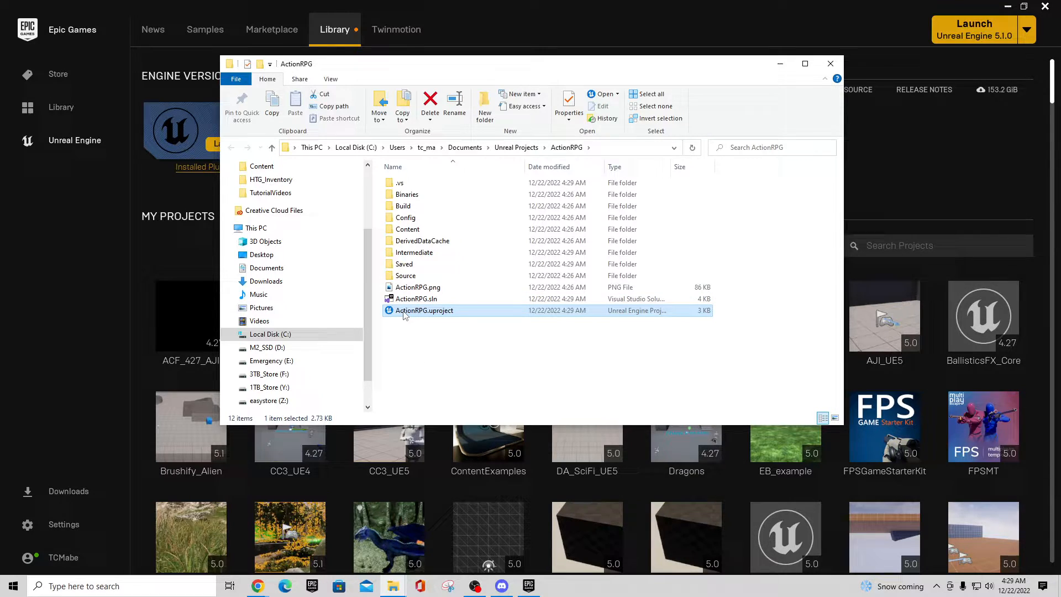
Step: Launch ActionRPG.uproject, dismiss the 'Failed to launch editor' error, and reopen the file's context menu
double_click(424, 309)
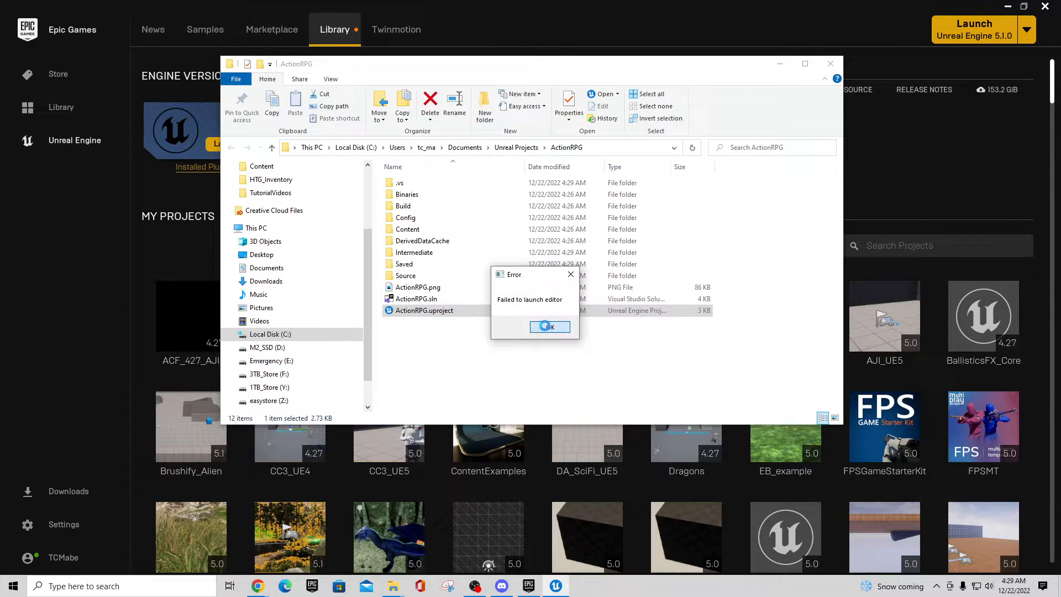
left_click(549, 327)
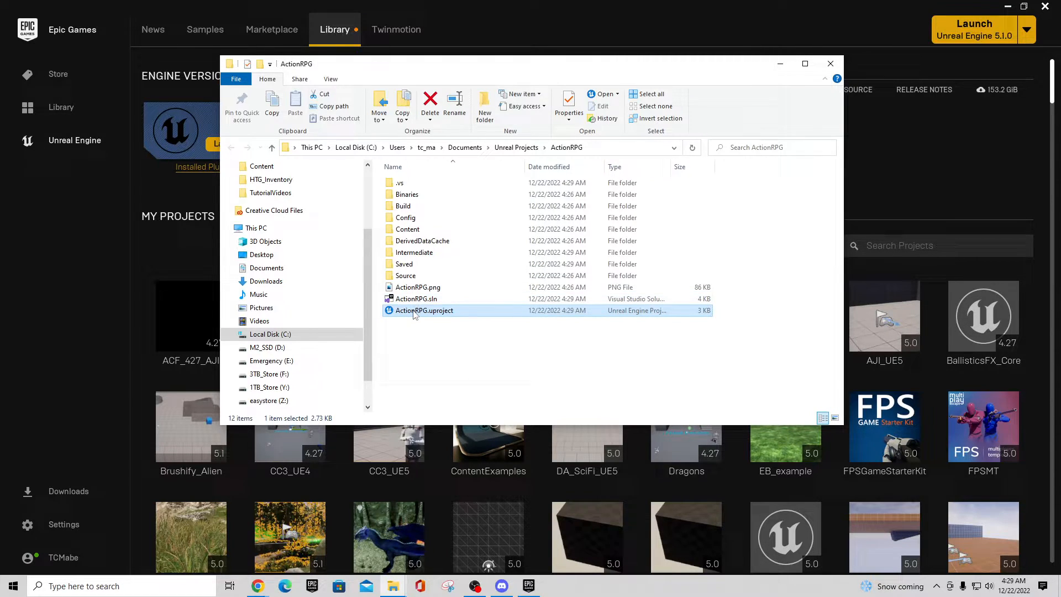
right_click(424, 309)
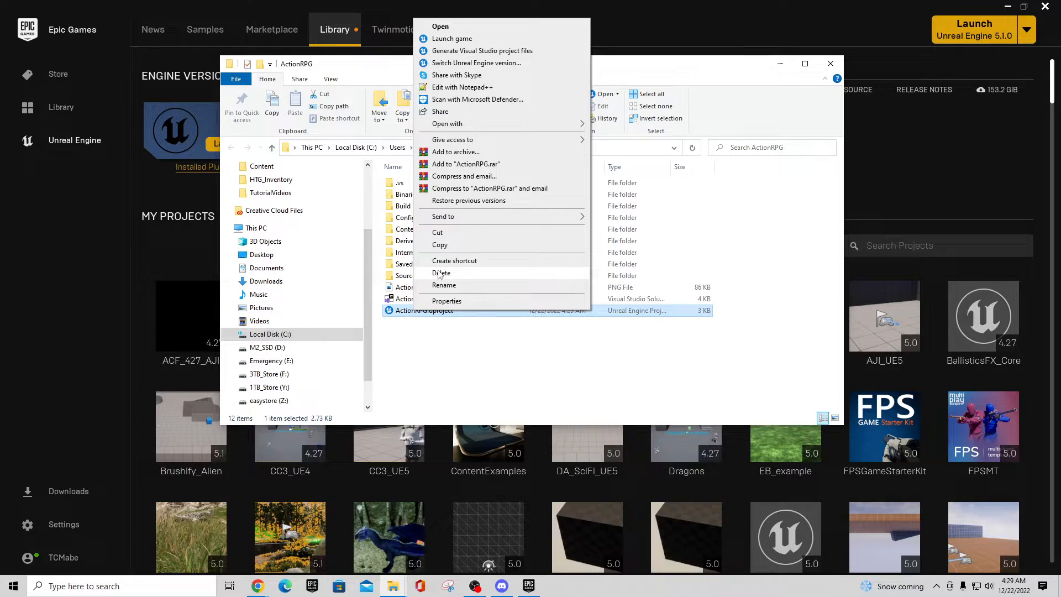
Step: Bring ActionRPG.uproject into Notepad++ and locate the SlateRemote plugin entry
left_click(462, 86)
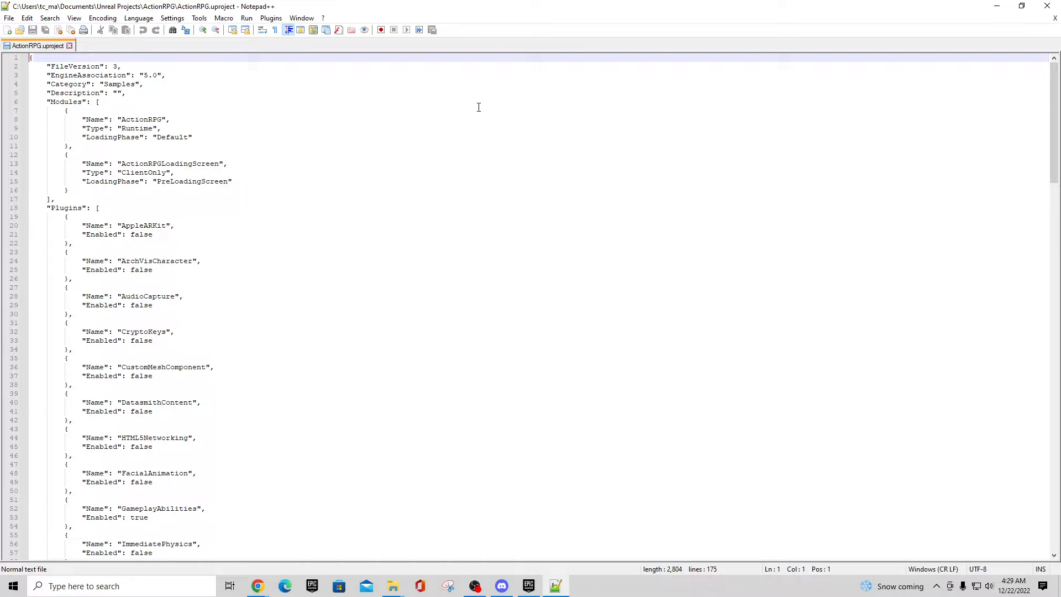
scroll("down", 3)
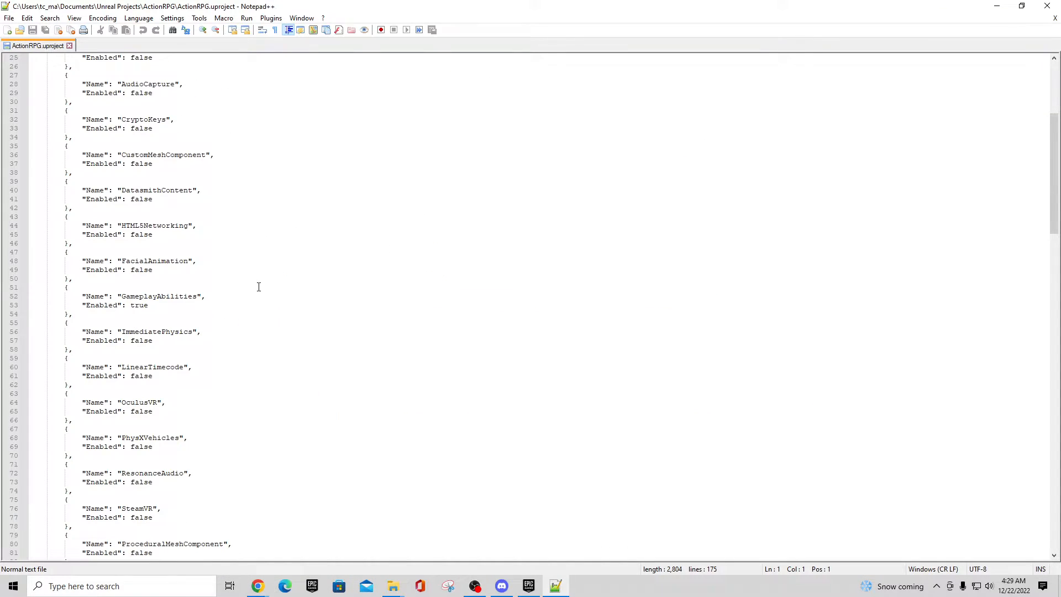
scroll("down", 3)
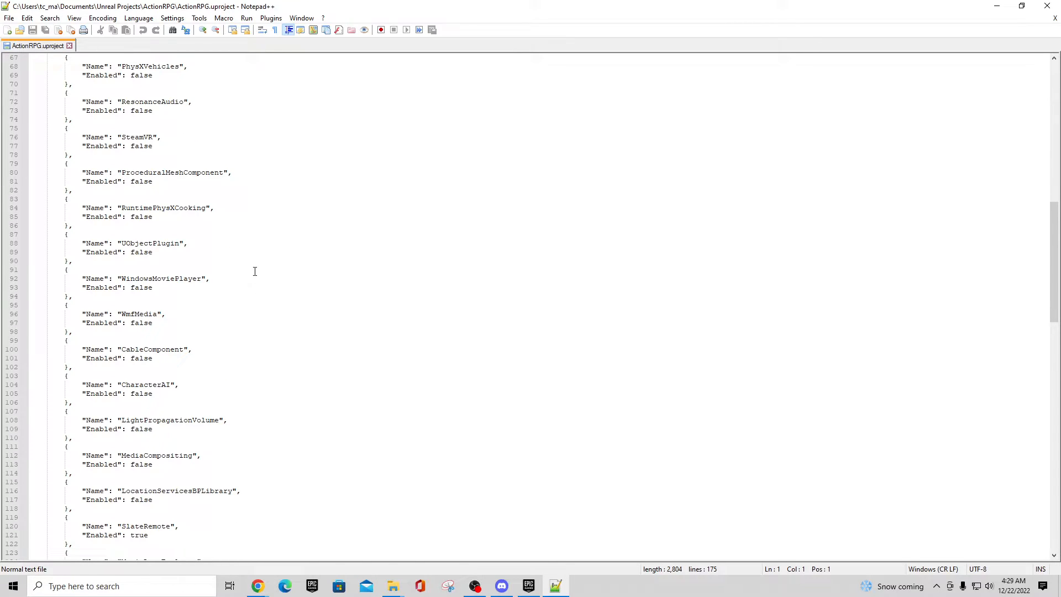
scroll("down", 3)
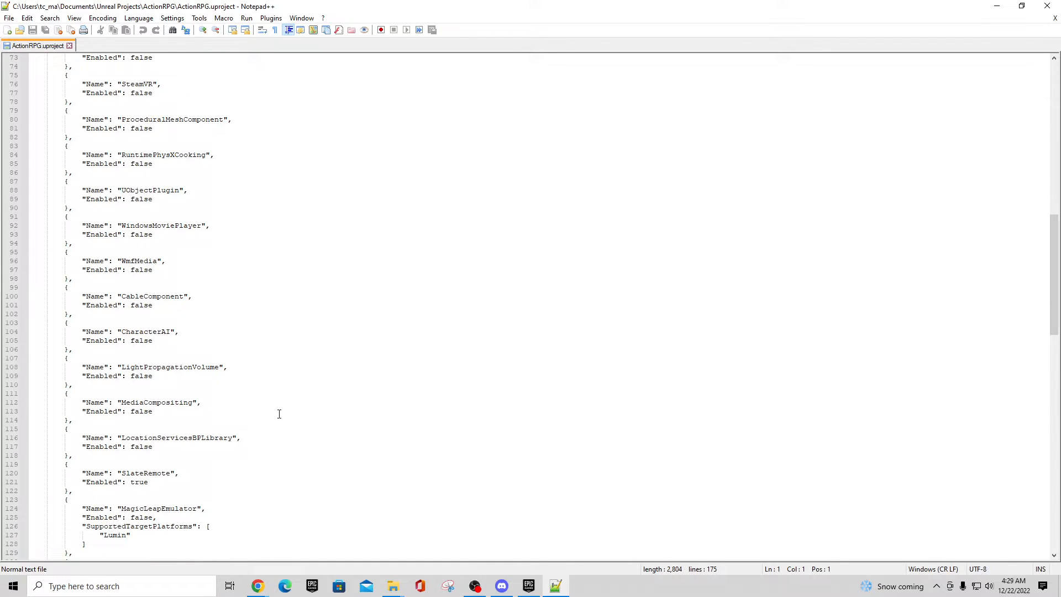
scroll("down", 3)
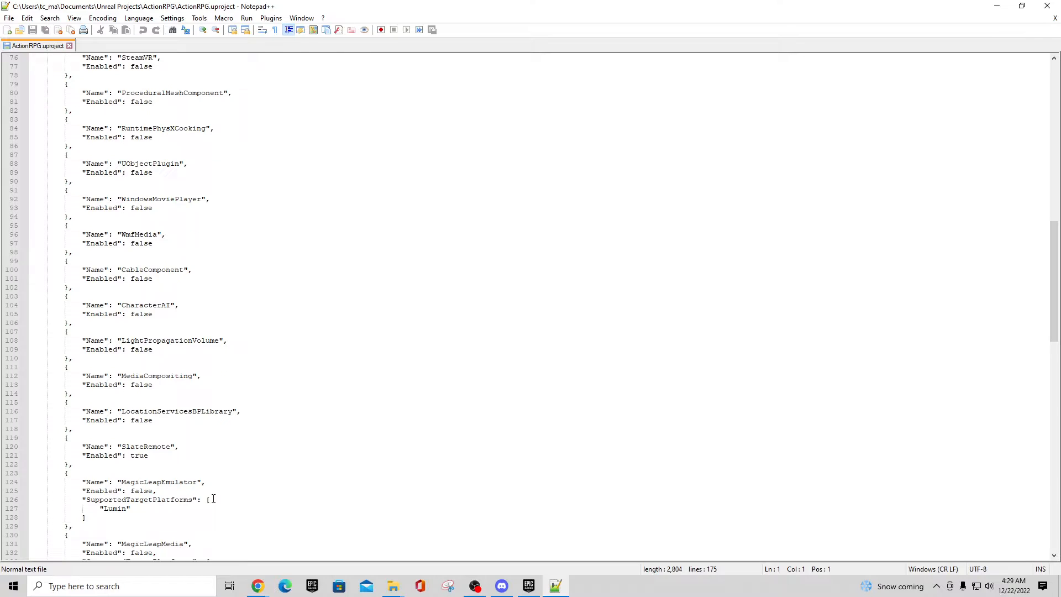
scroll("down", 3)
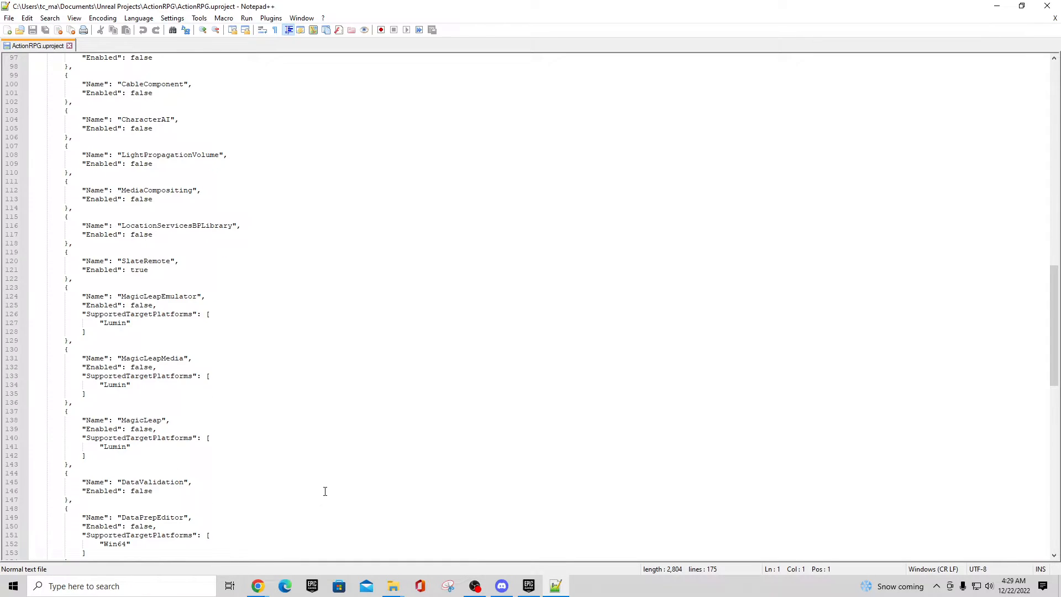
scroll("down", 3)
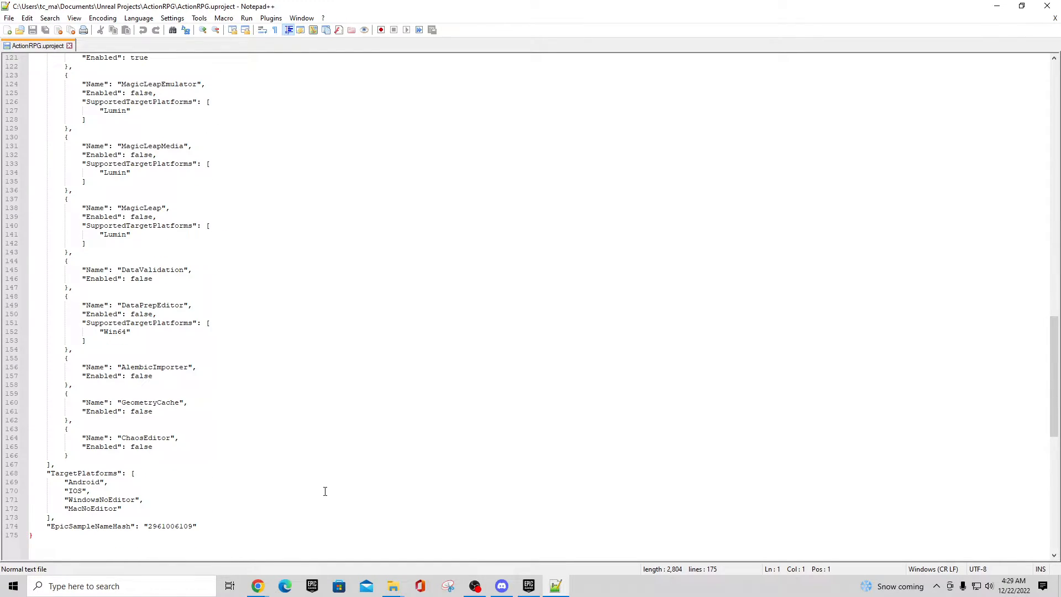
scroll("up", 3)
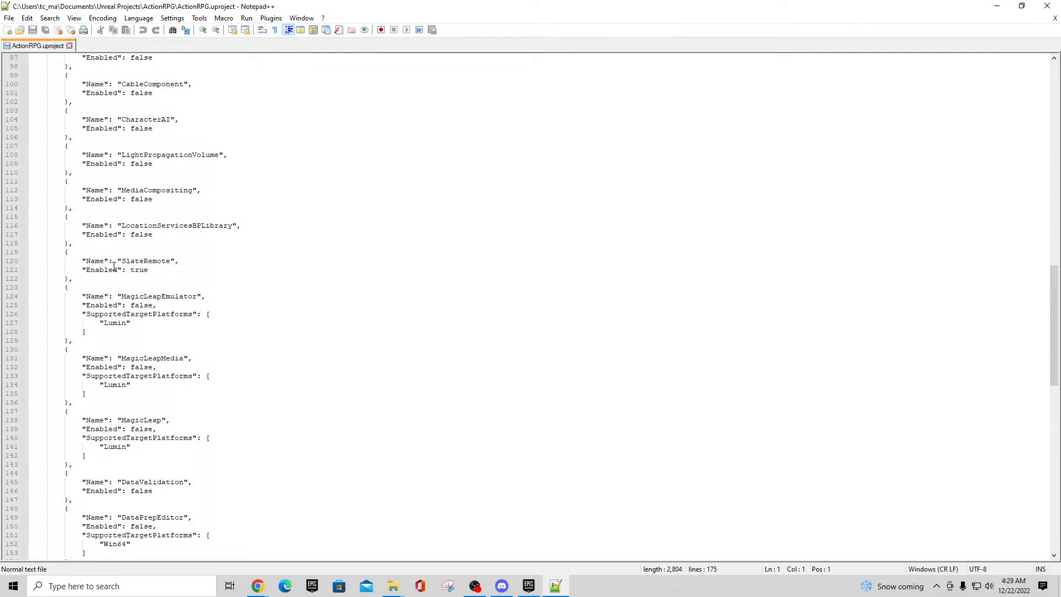
Step: Change SlateRemote's Enabled value from true to false
double_click(137, 270)
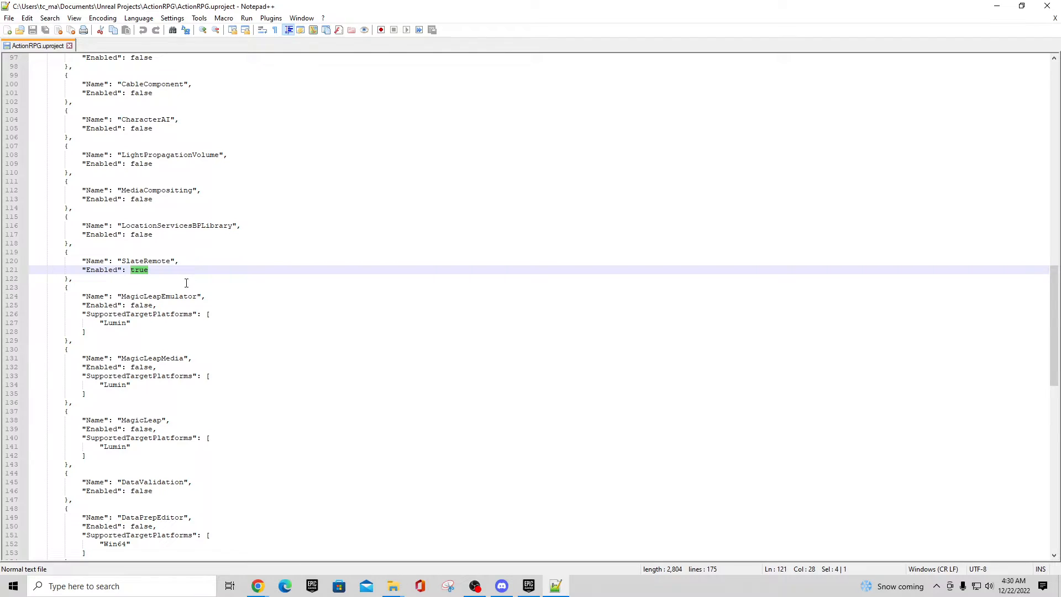
type("false")
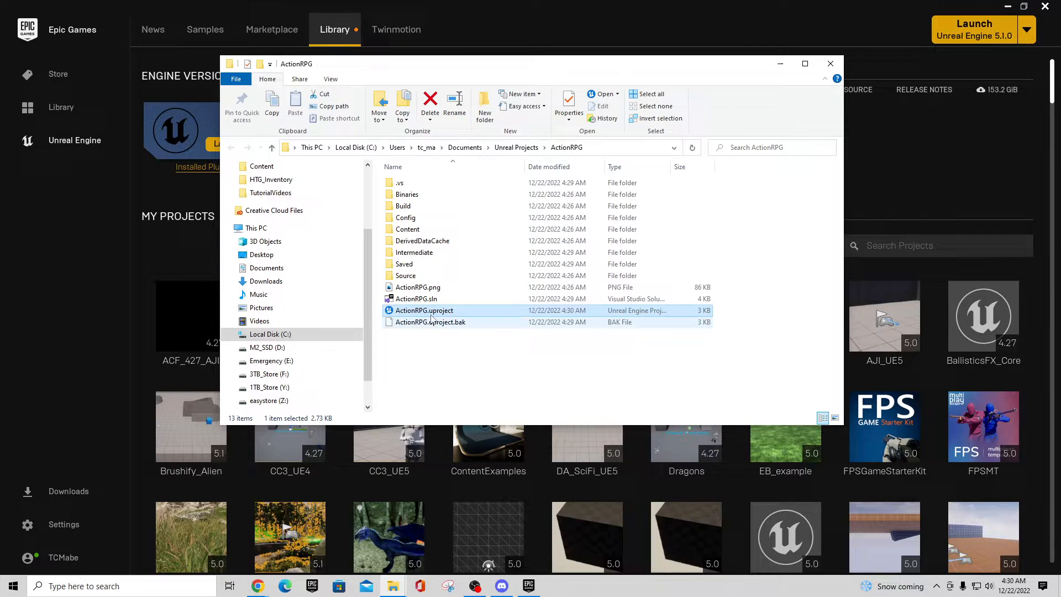
Step: Retry launching ActionRPG.uproject, dismiss the launch error, and load ActionRPG.sln in Visual Studio
double_click(423, 309)
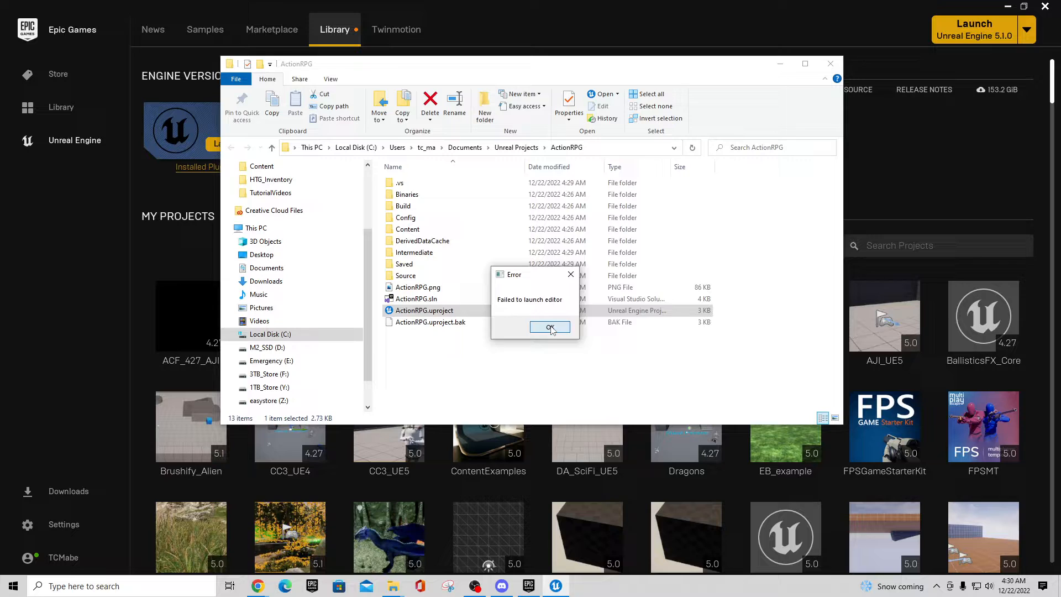
left_click(549, 327)
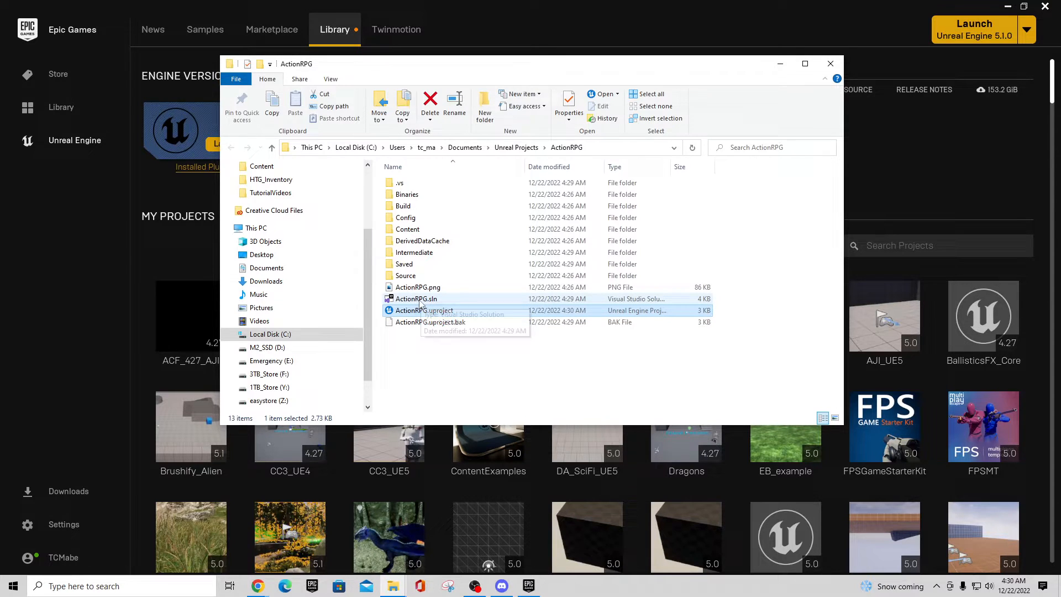
double_click(416, 299)
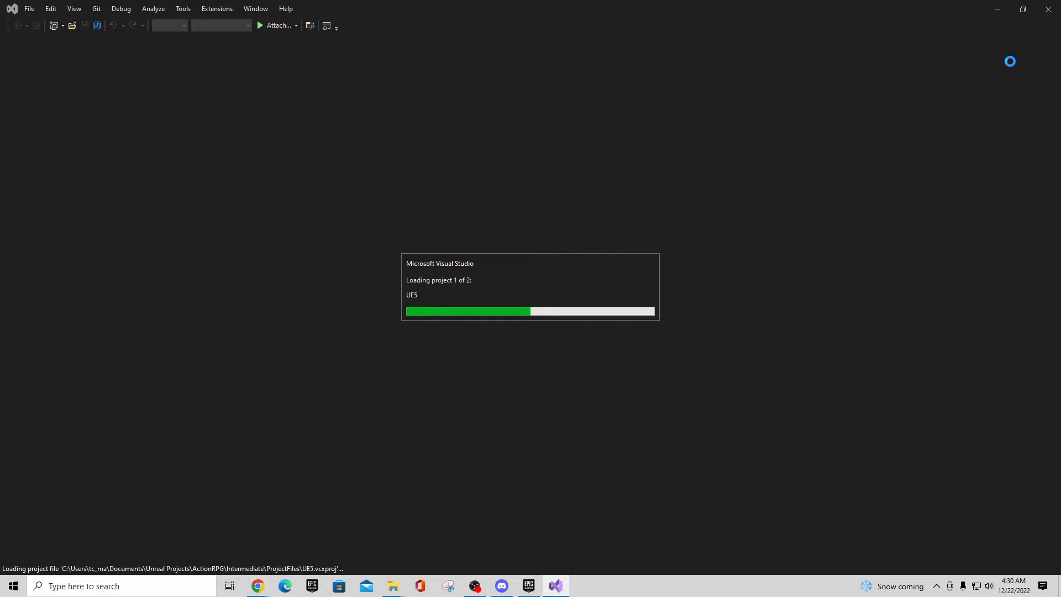
mouse_move(254, 128)
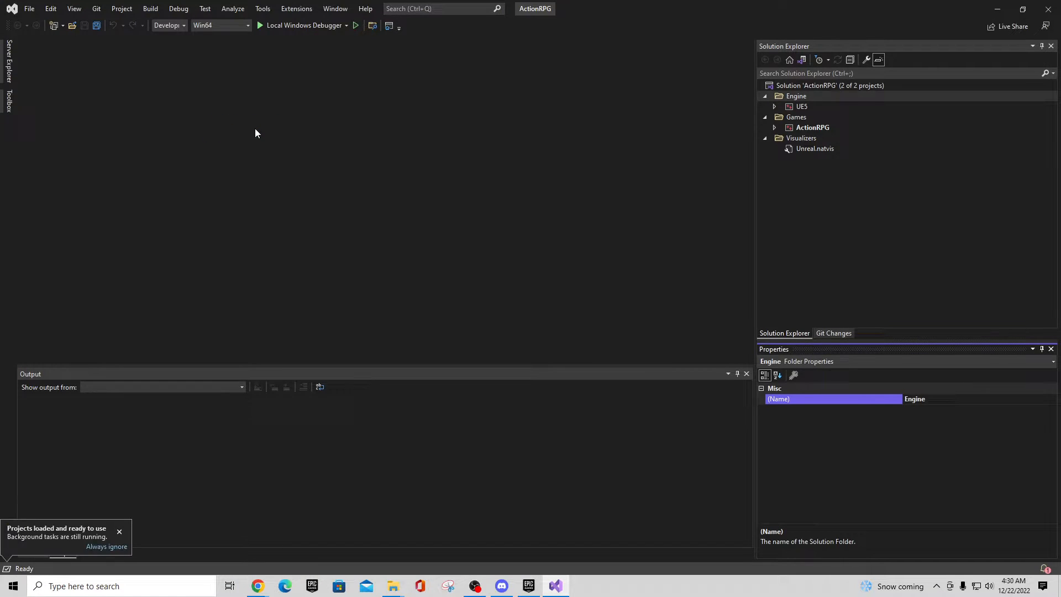
mouse_move(881, 41)
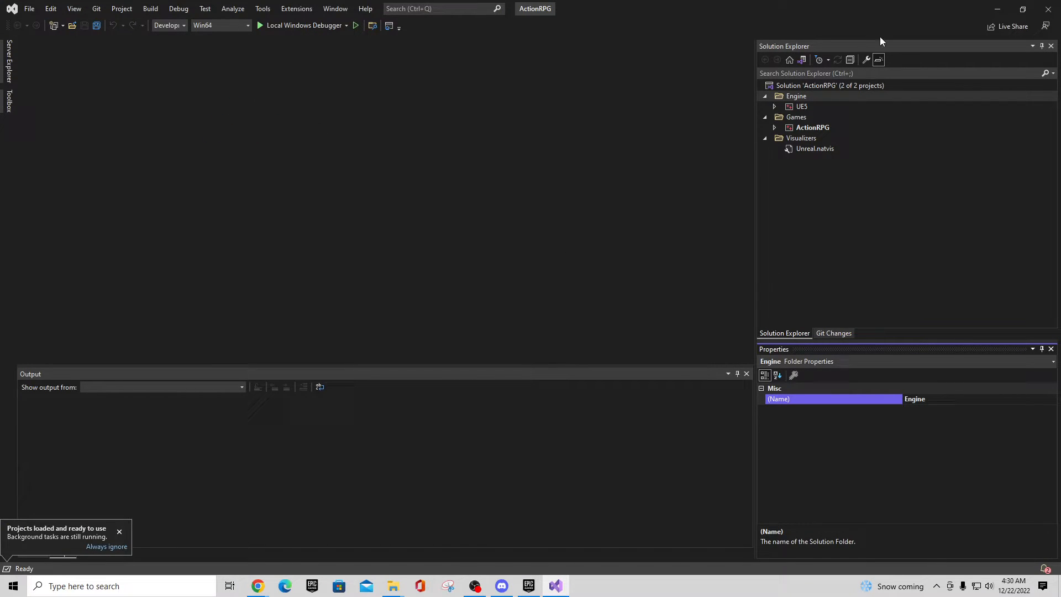
mouse_move(495, 233)
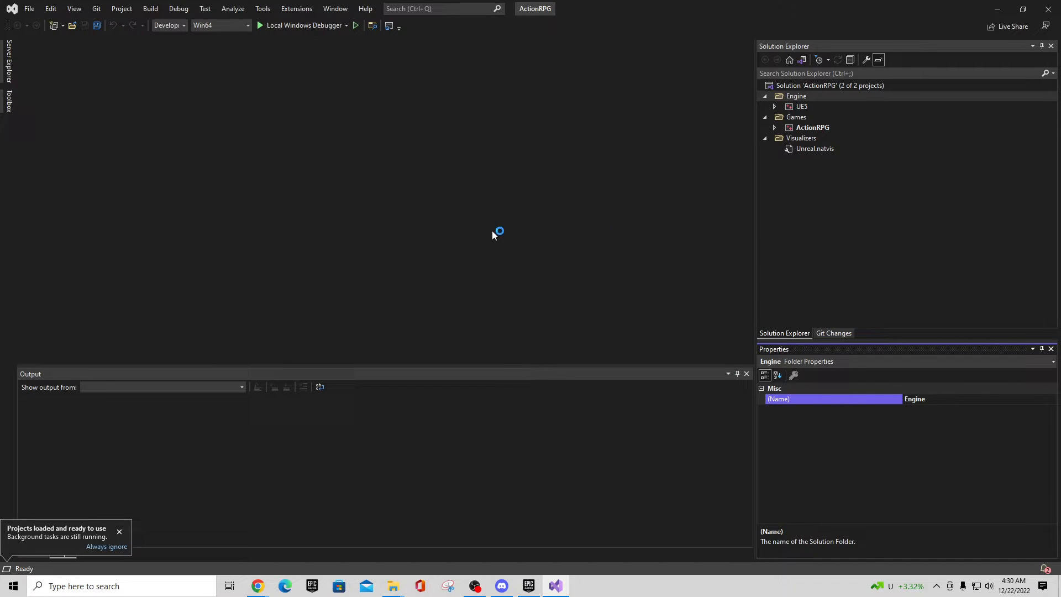
mouse_move(453, 215)
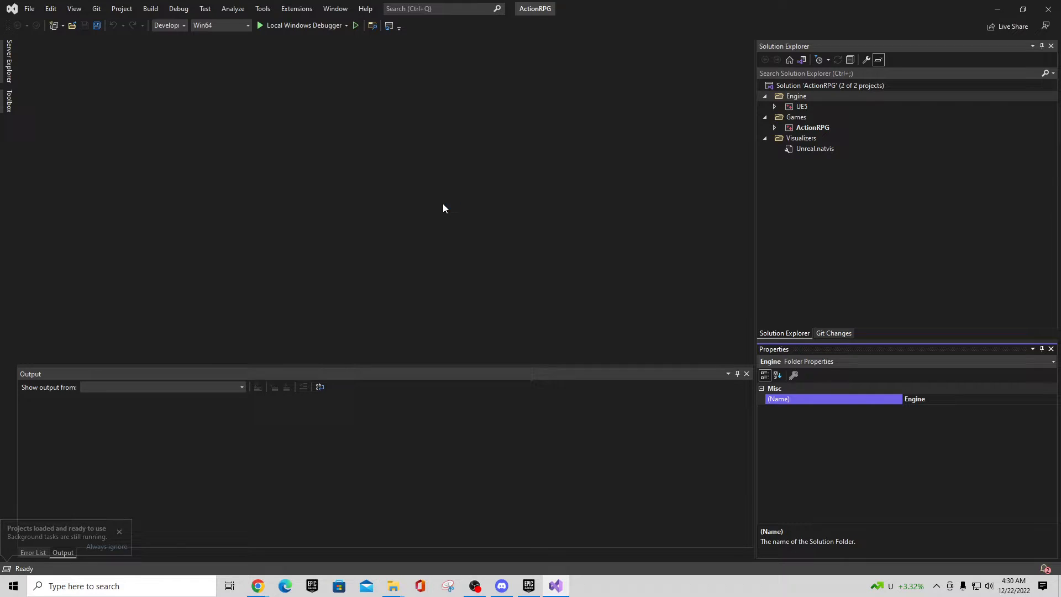
Step: Keep Development Editor / Win64 and run Build Solution on the ActionRPG solution
left_click(151, 8)
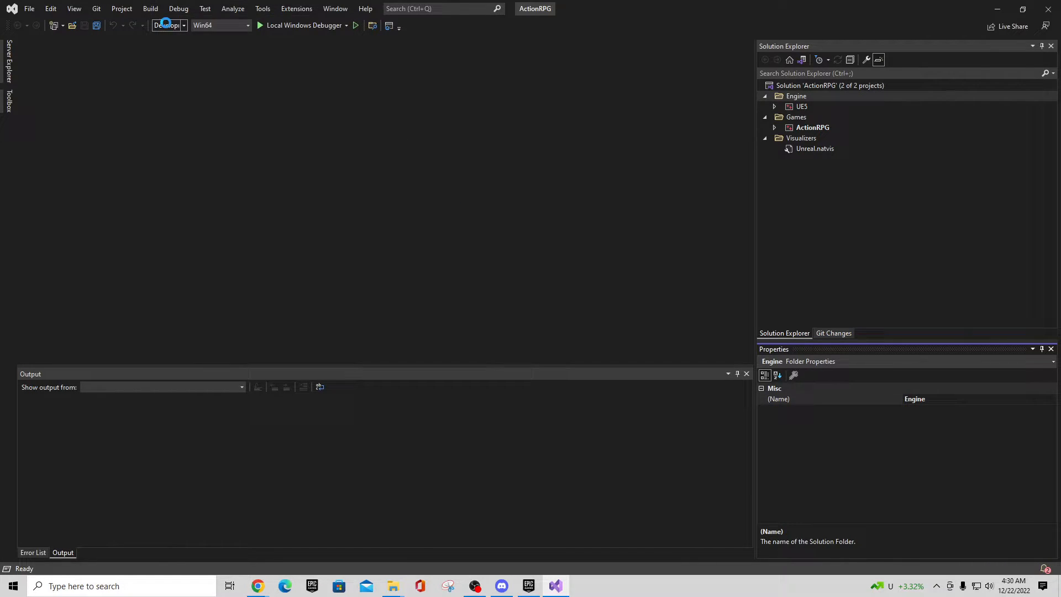
left_click(151, 8)
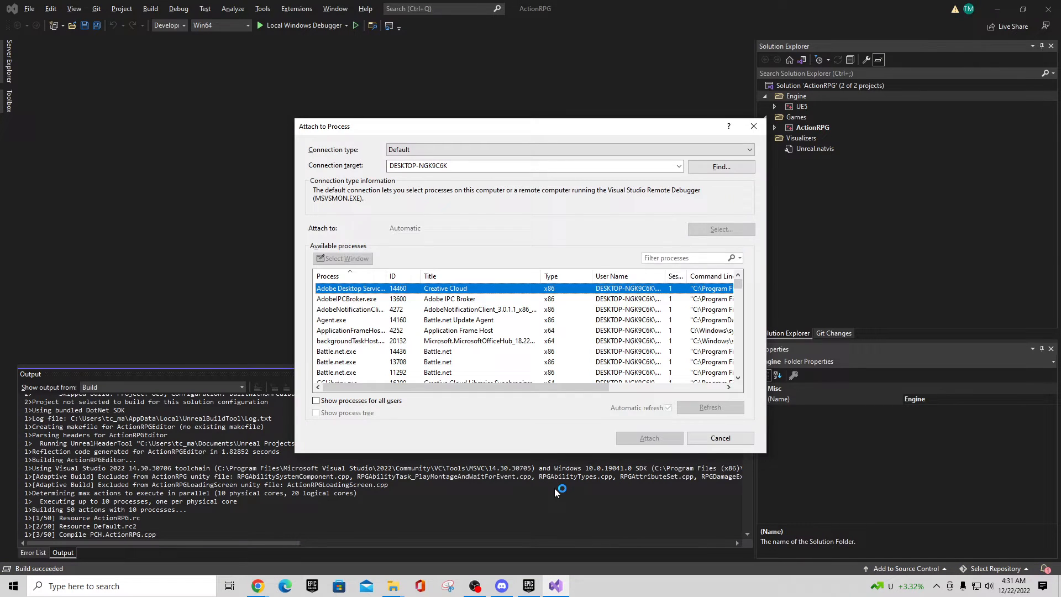
left_click(719, 438)
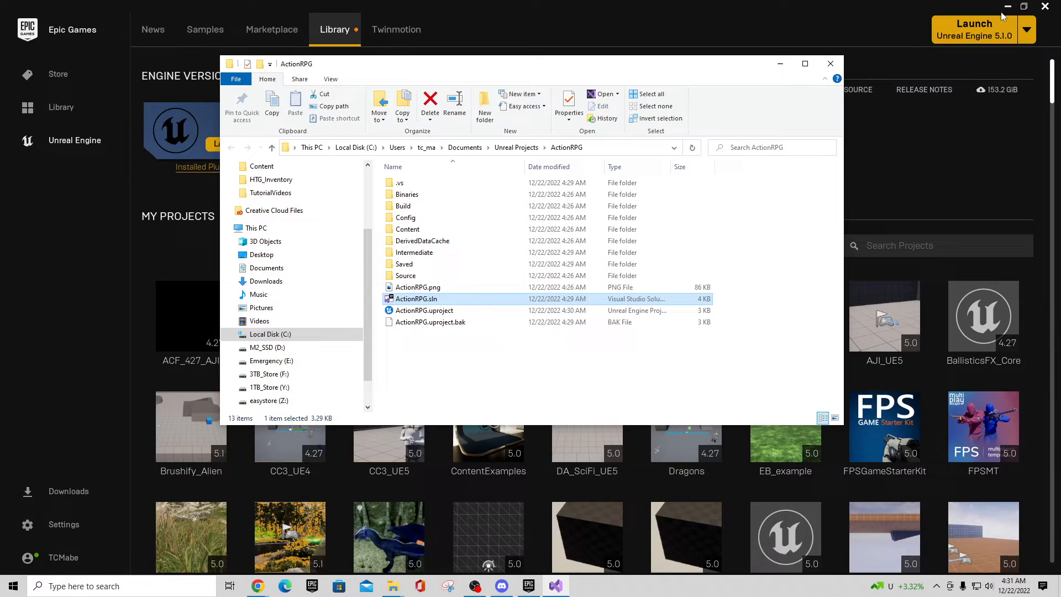
Step: Launch ActionRPG.uproject so Unreal Editor 5.0 loads the project
left_click(424, 309)
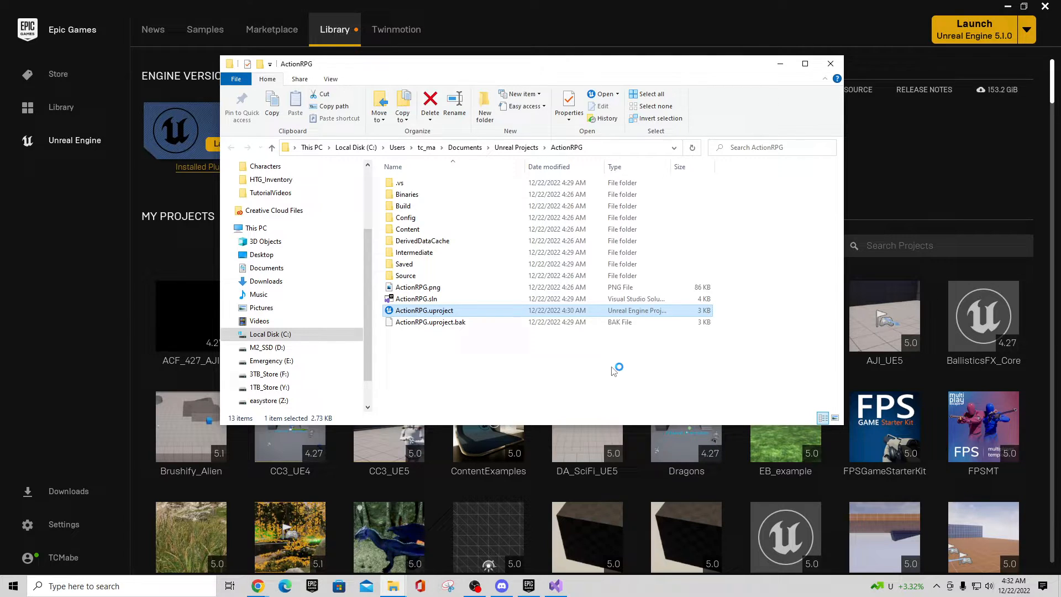
double_click(424, 310)
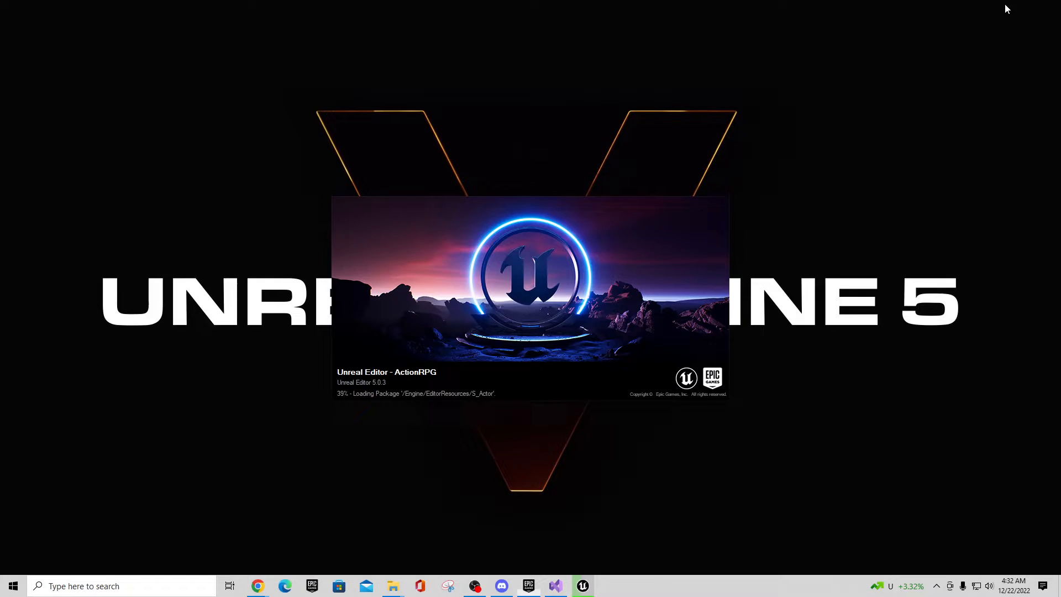
mouse_move(836, 459)
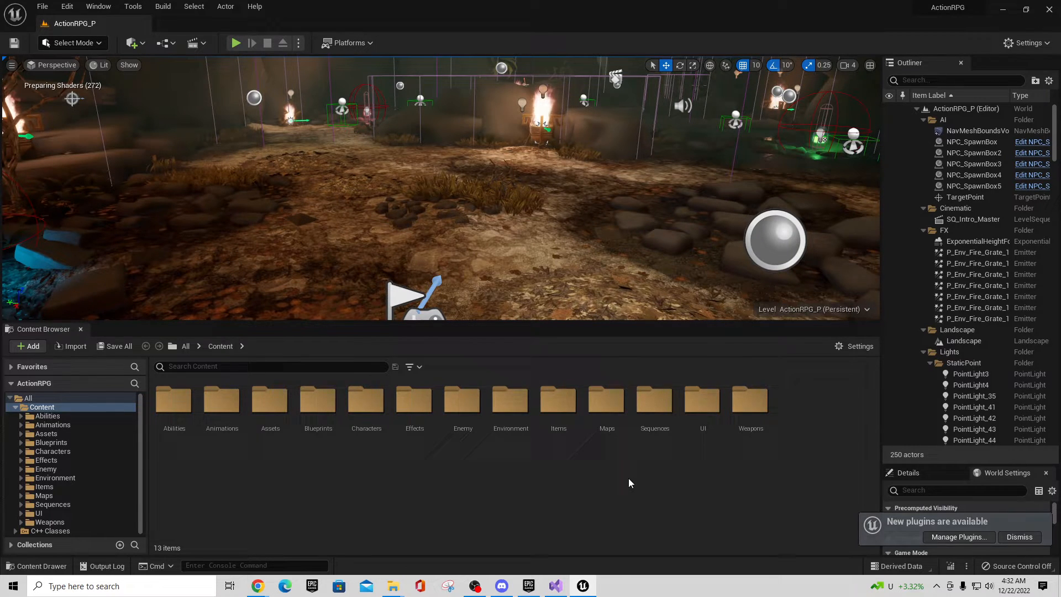
mouse_move(256, 585)
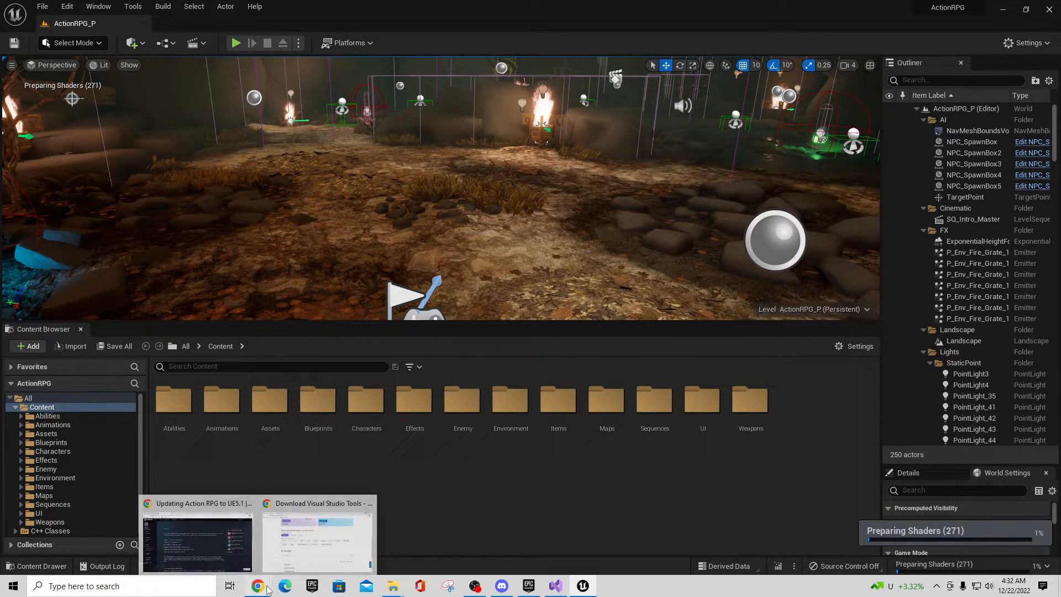
Step: Show the 'Updating Action RPG to UE5.1' tutorial at its UE4.27-to-UE5.0 steps, after a glance at the Marketplace tab
left_click(196, 538)
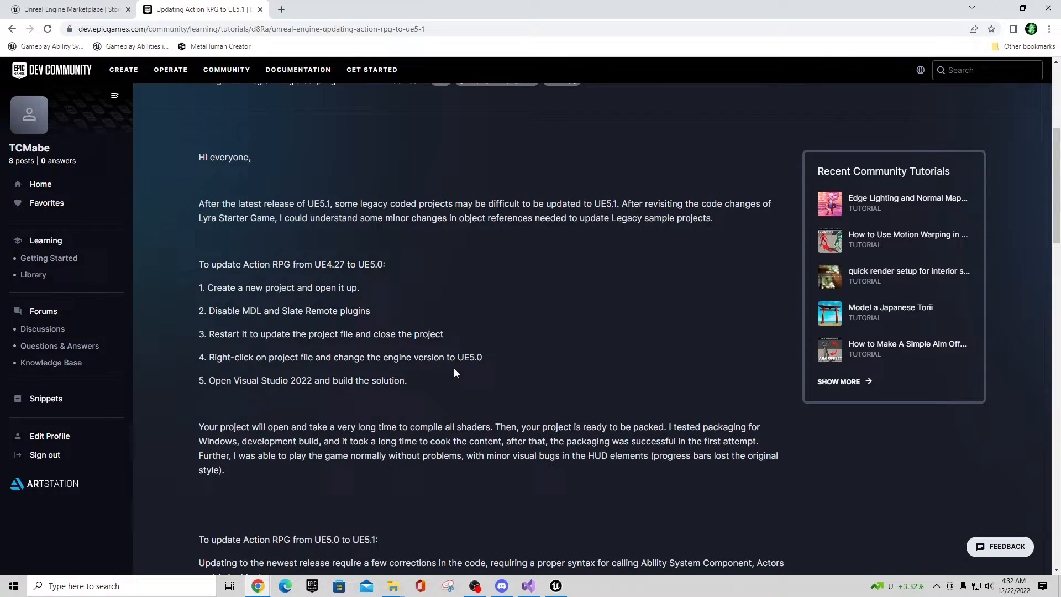
scroll("up", 3)
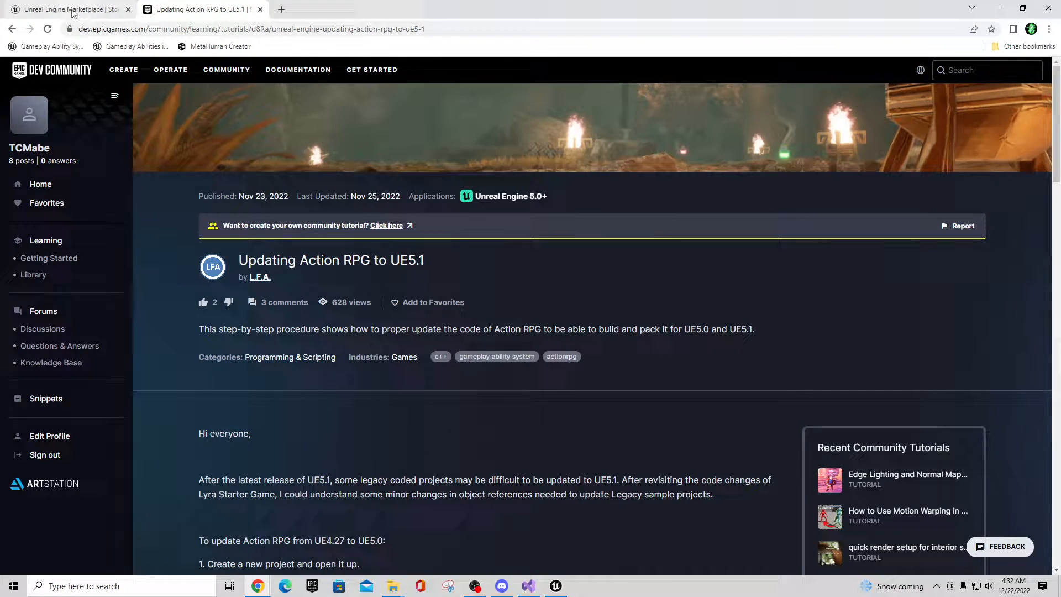
left_click(64, 9)
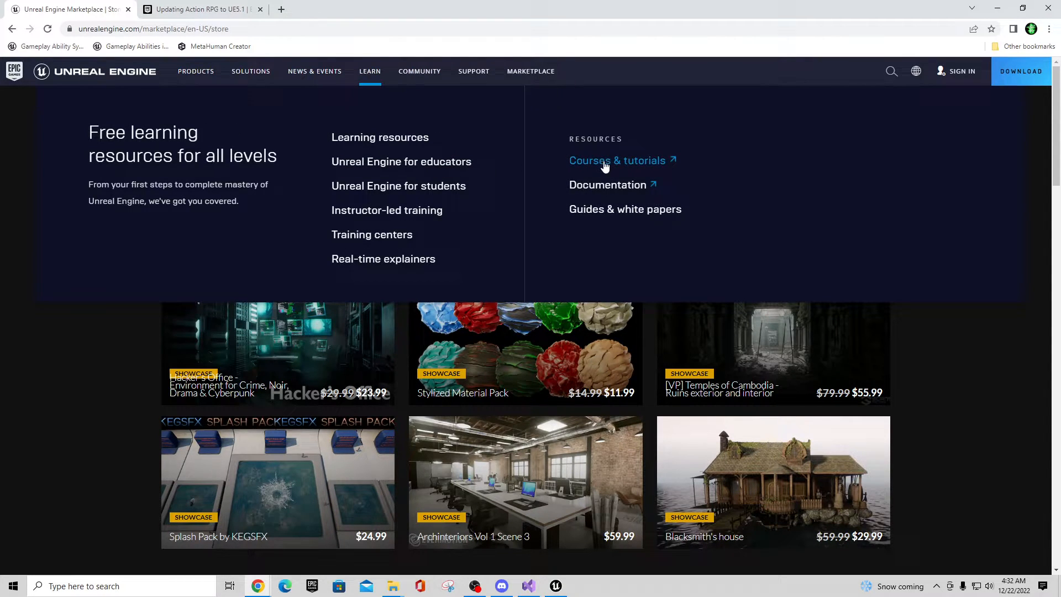
left_click(200, 9)
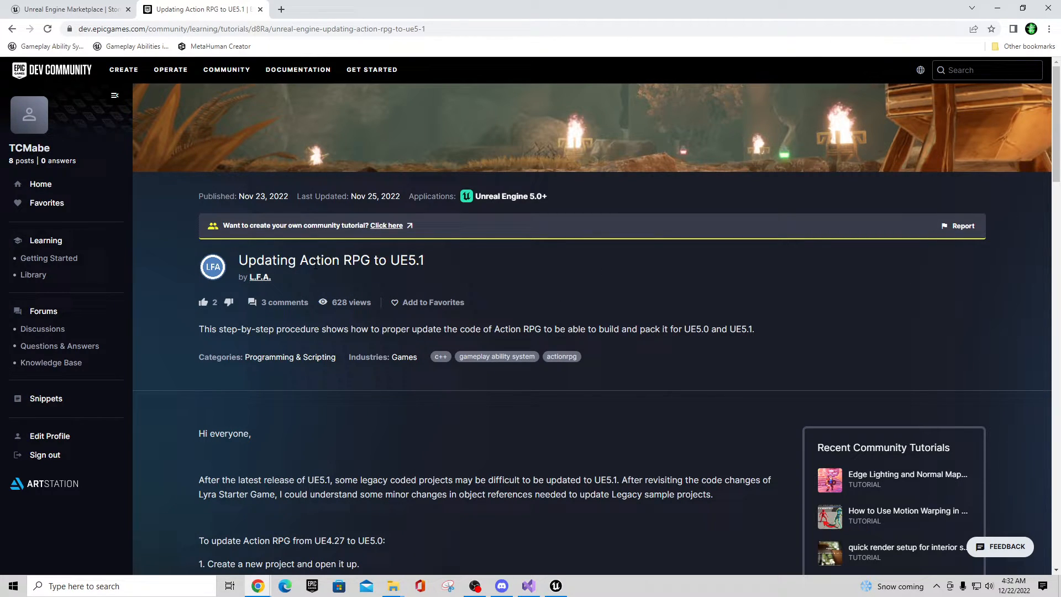
mouse_move(248, 288)
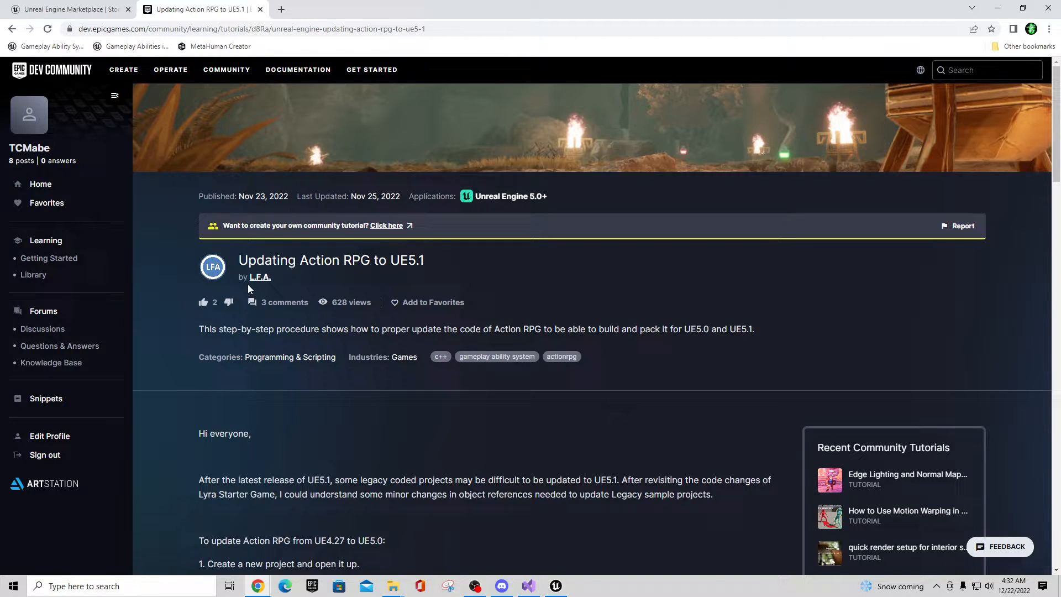
mouse_move(263, 285)
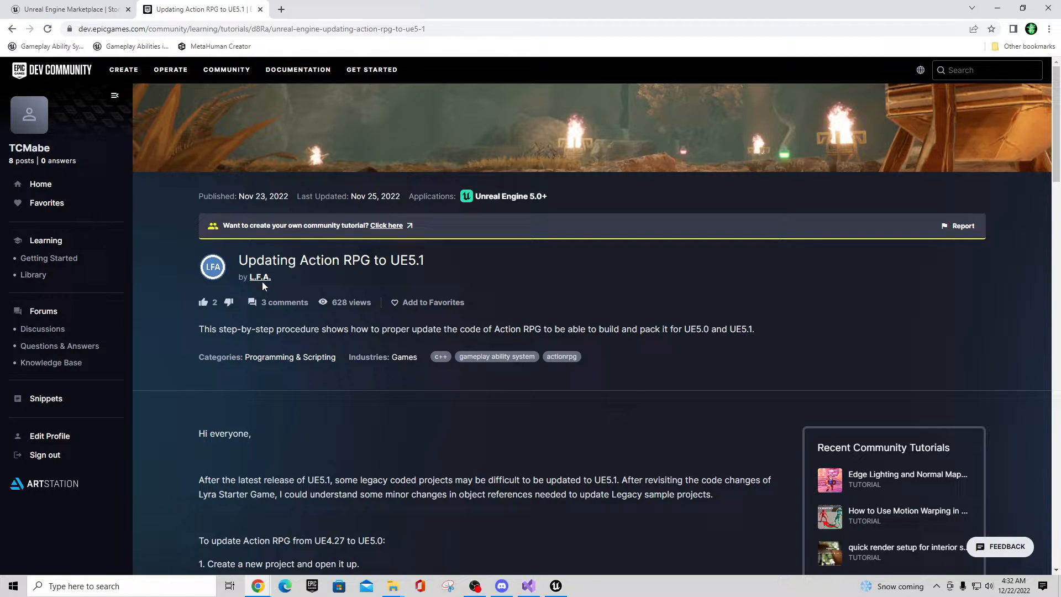
mouse_move(250, 288)
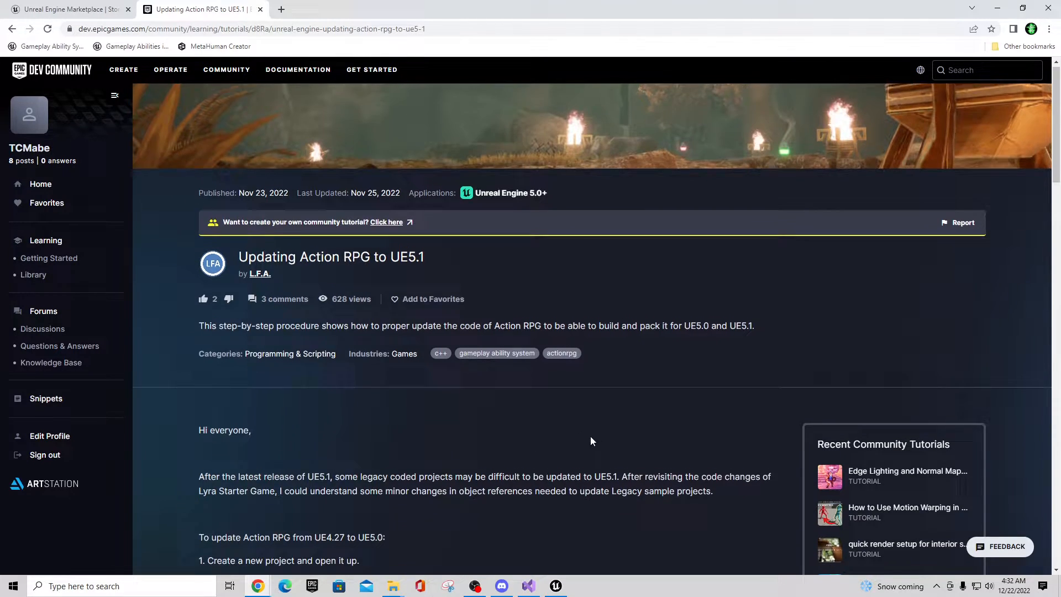
scroll("down", 3)
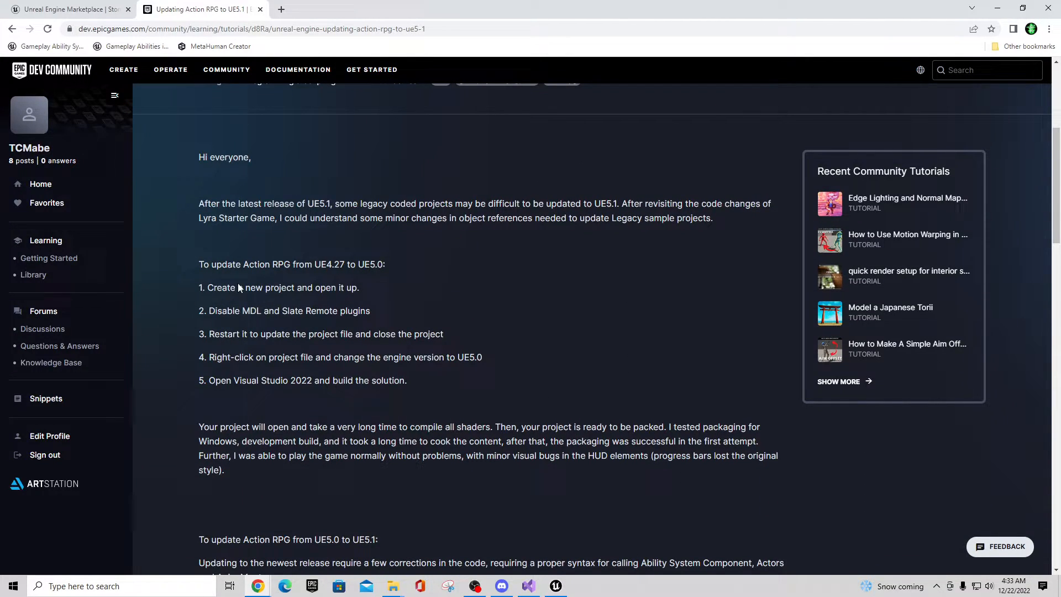
mouse_move(342, 276)
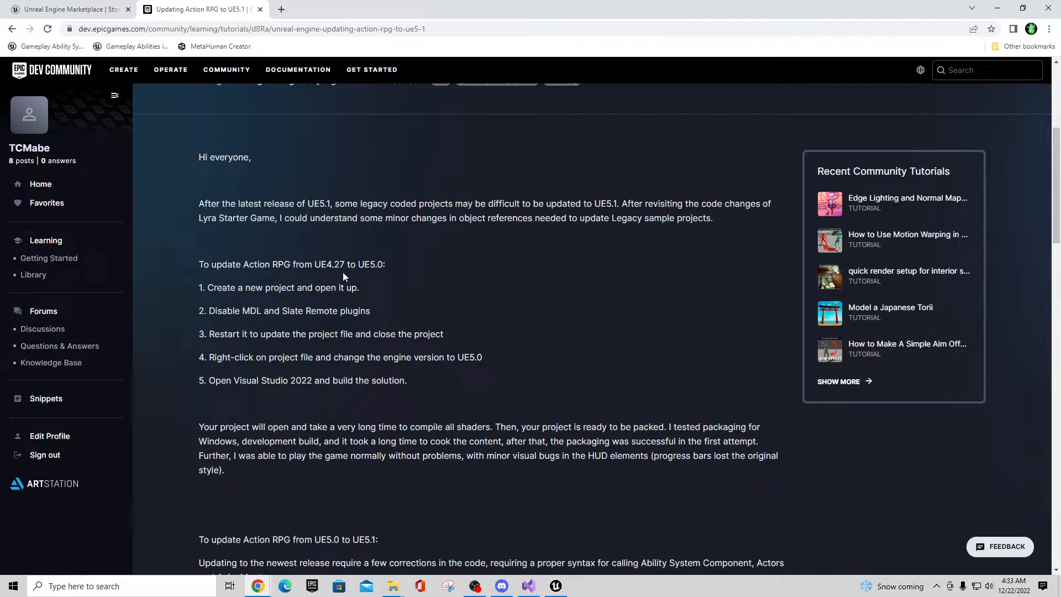
mouse_move(345, 303)
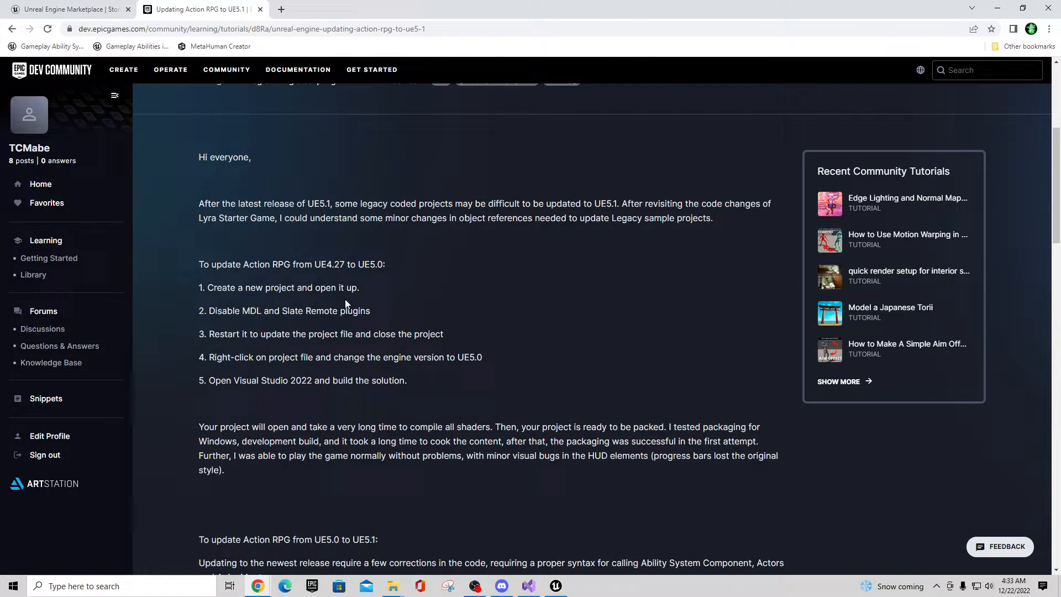
mouse_move(424, 323)
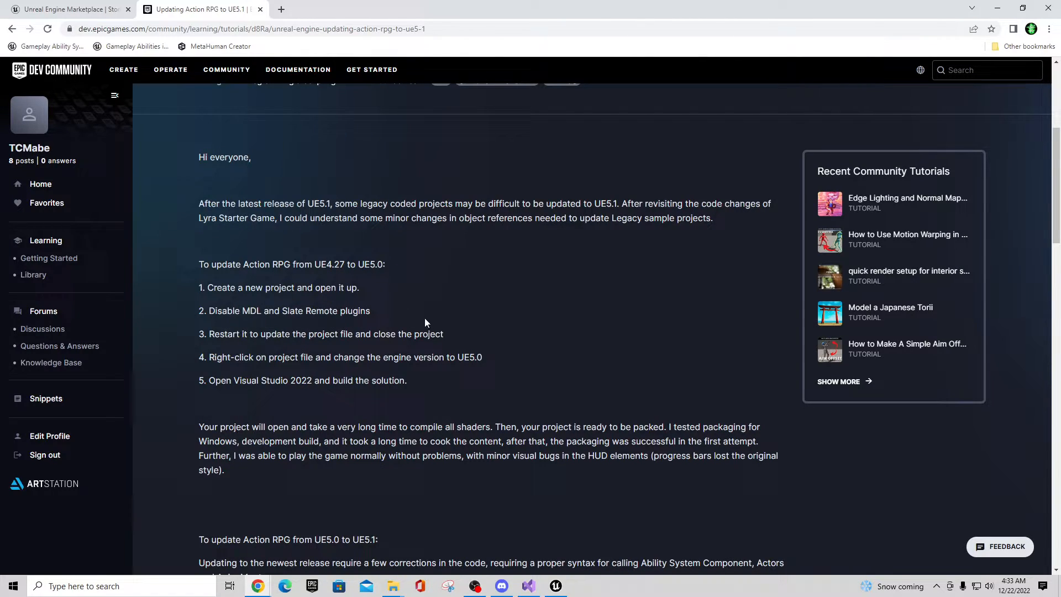
mouse_move(255, 348)
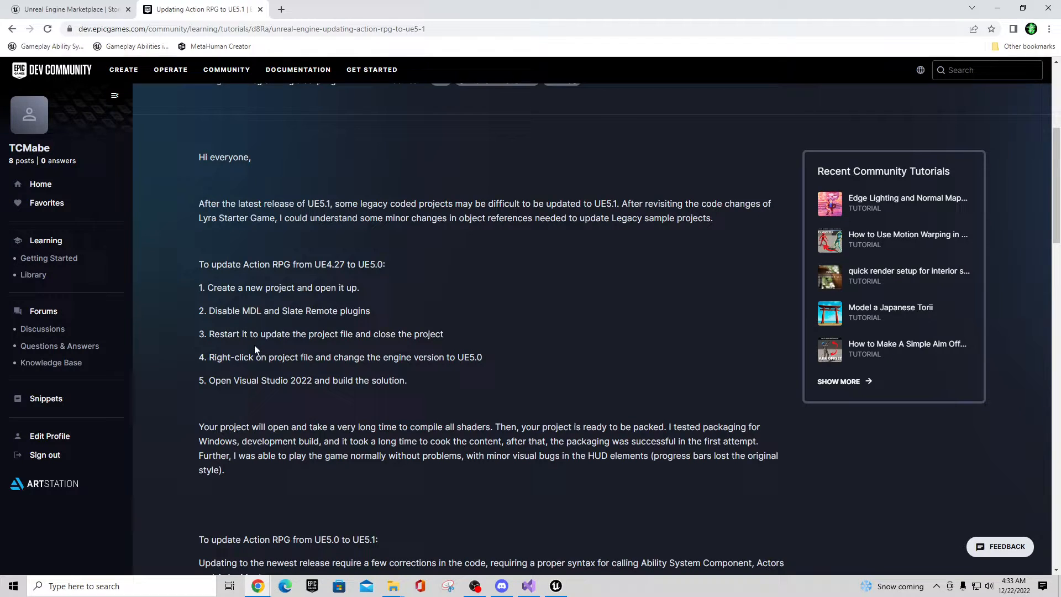
mouse_move(439, 345)
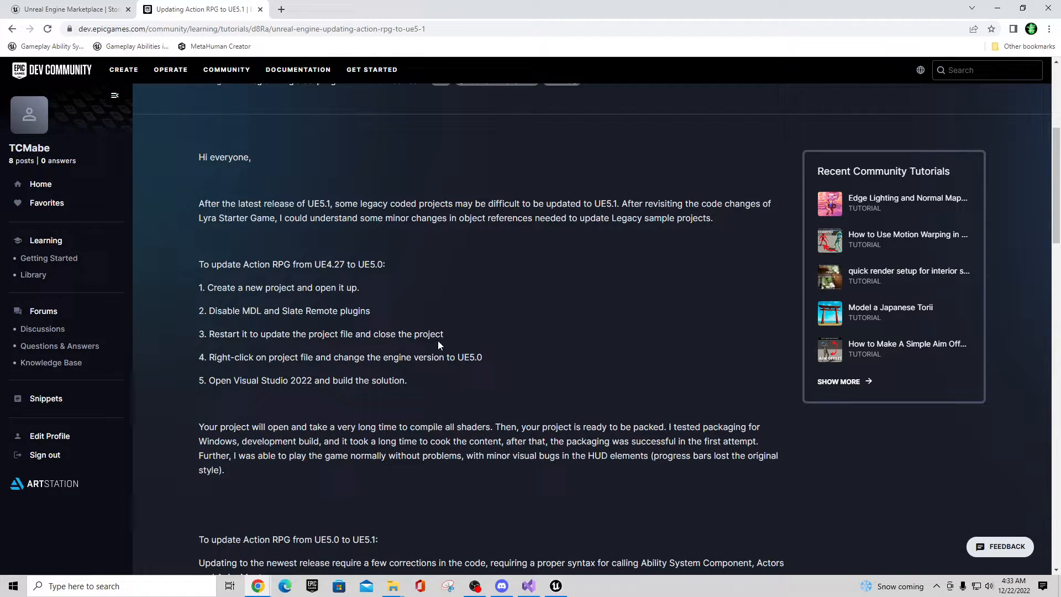
mouse_move(450, 339)
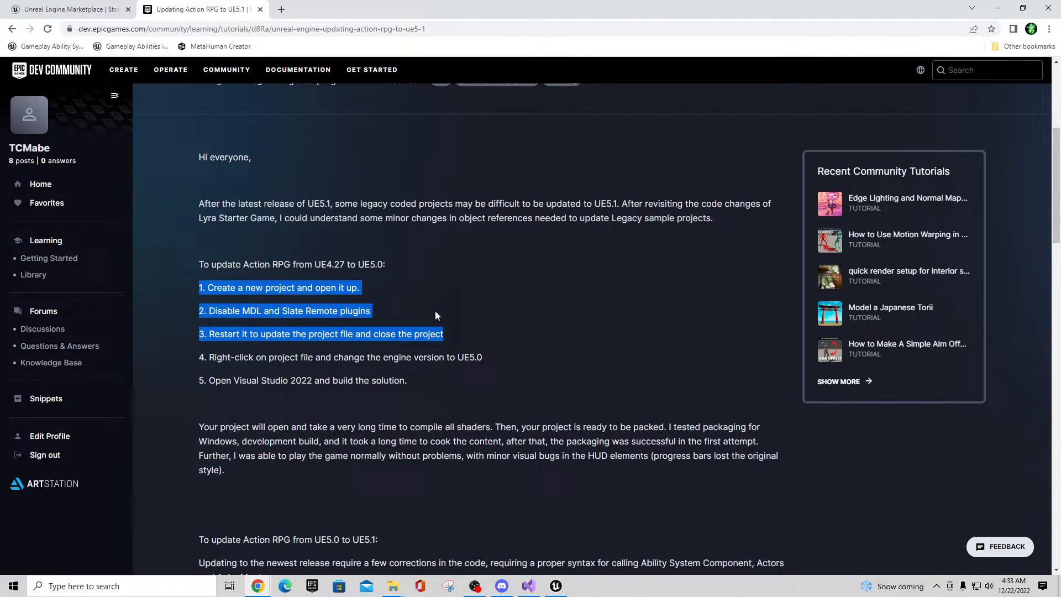
mouse_move(333, 332)
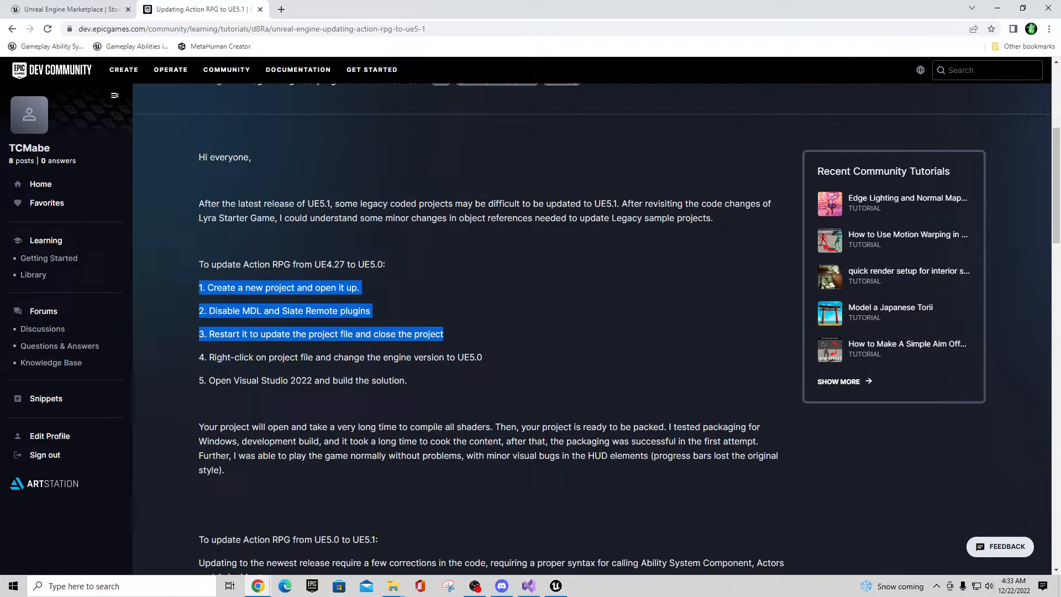
left_click(443, 386)
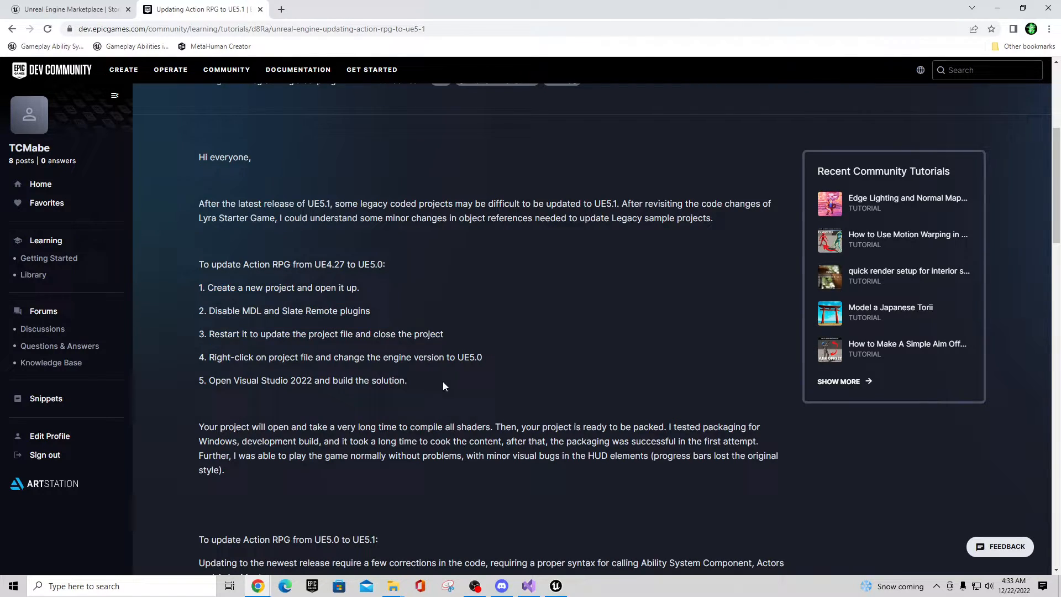
mouse_move(1047, 6)
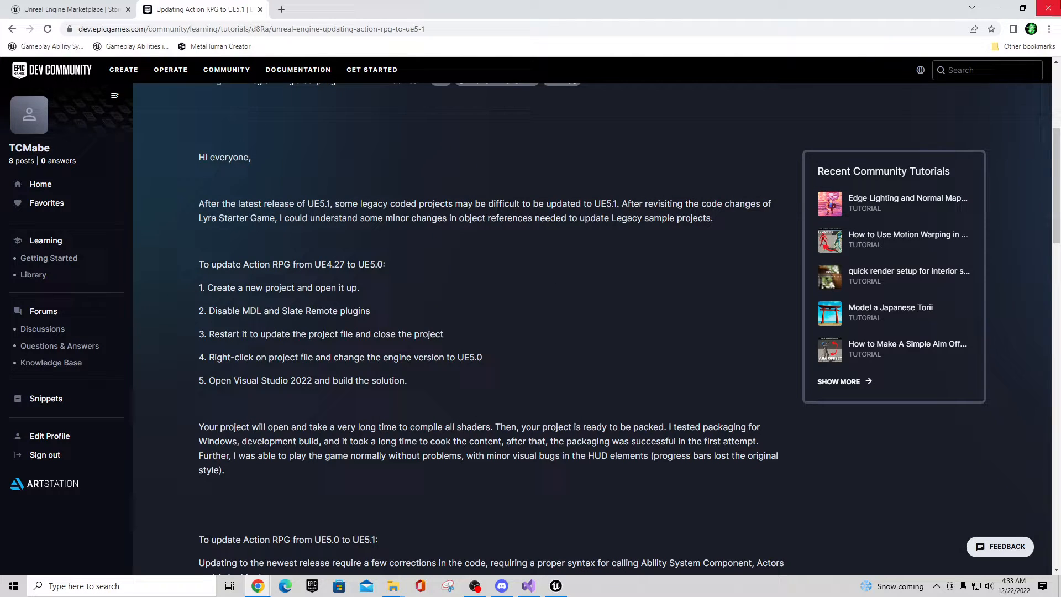
Step: Navigate the browser to youtube.com/channel/UCxsuQIi2RUWMFTiMnuQ6X8A, the TC Mabe channel
left_click(555, 585)
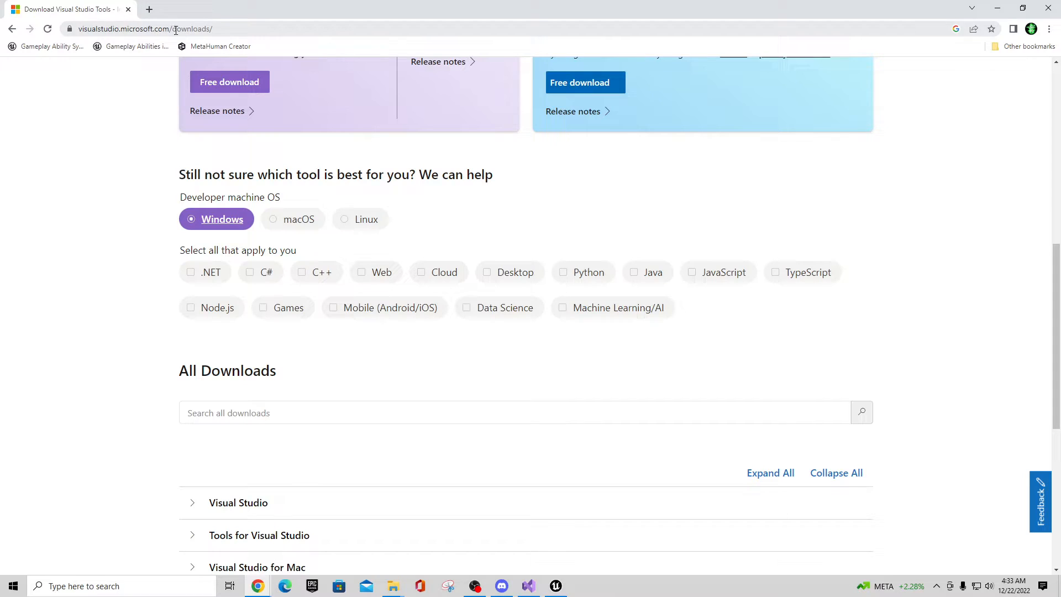
left_click(176, 29)
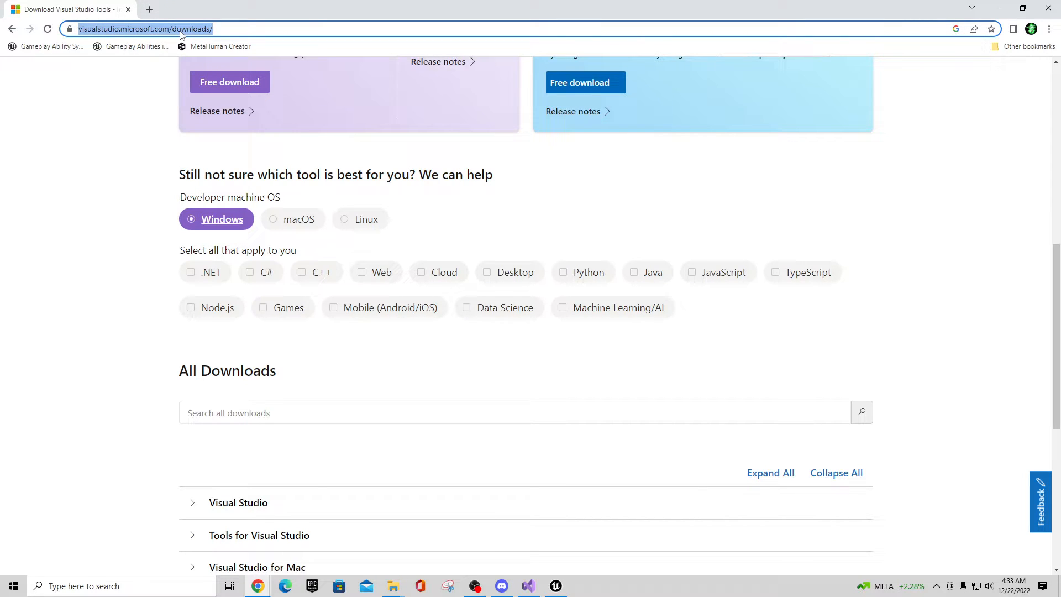
type("youtube.com/channel/UCxsuQIi2RUWMFTiMnuQ6X8A")
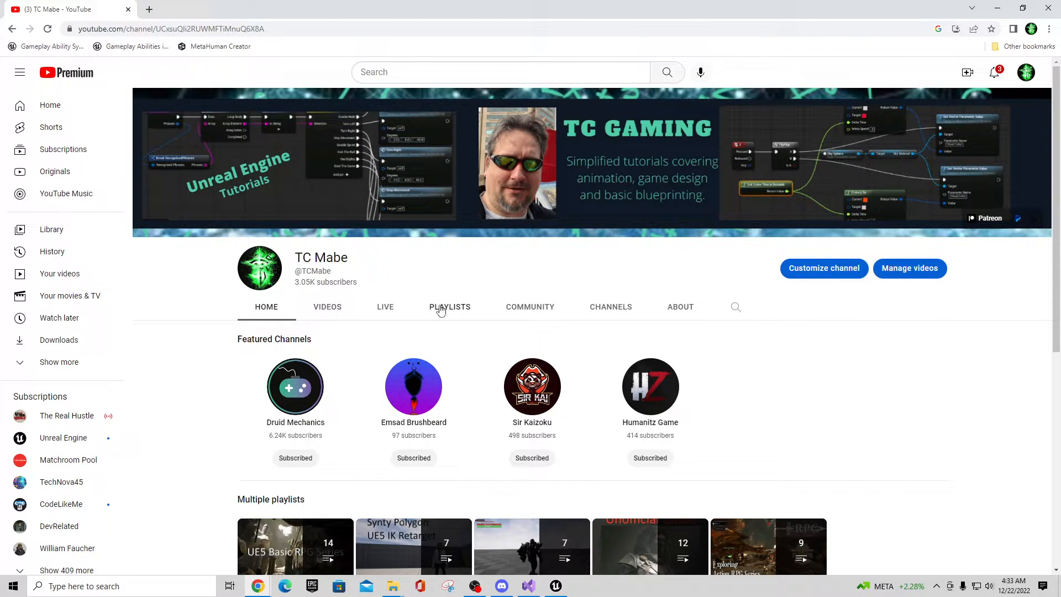
Step: Browse the channel's playlists to the 'Exploring Action RPG - Series' playlist and its videos
left_click(450, 306)
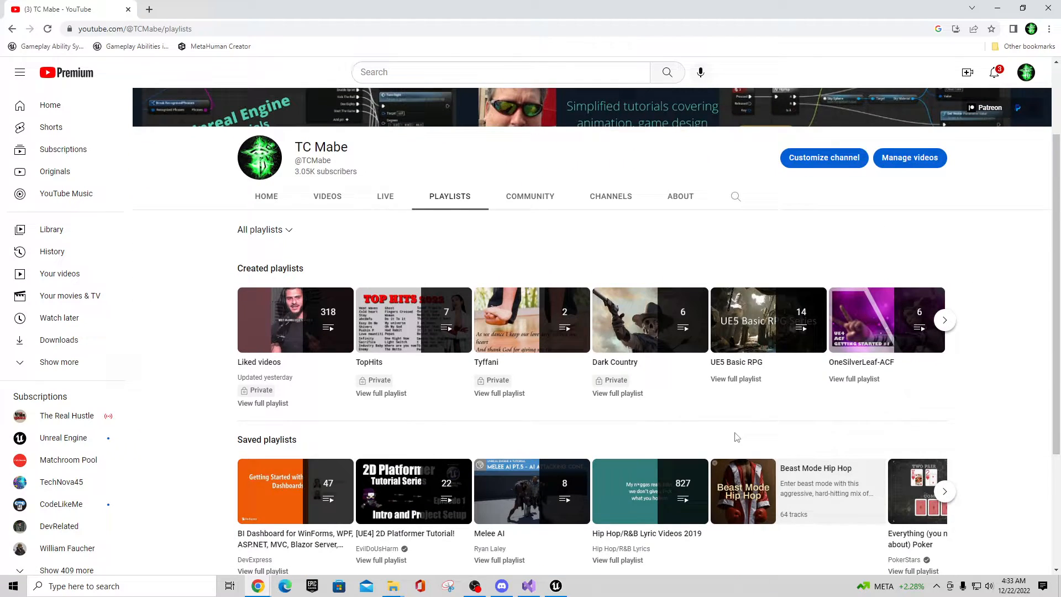
scroll("down", 3)
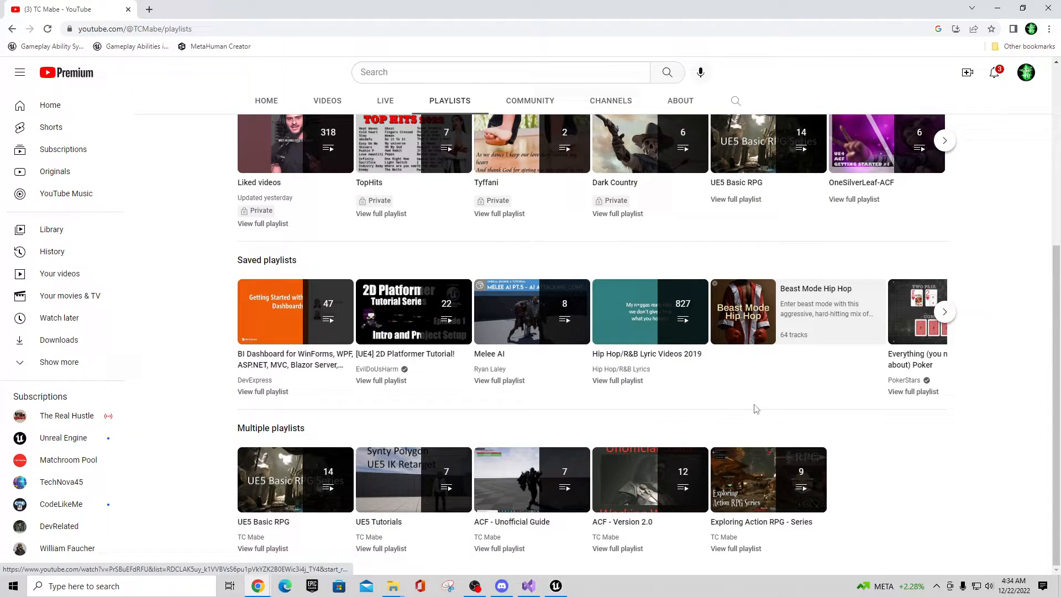
mouse_move(768, 478)
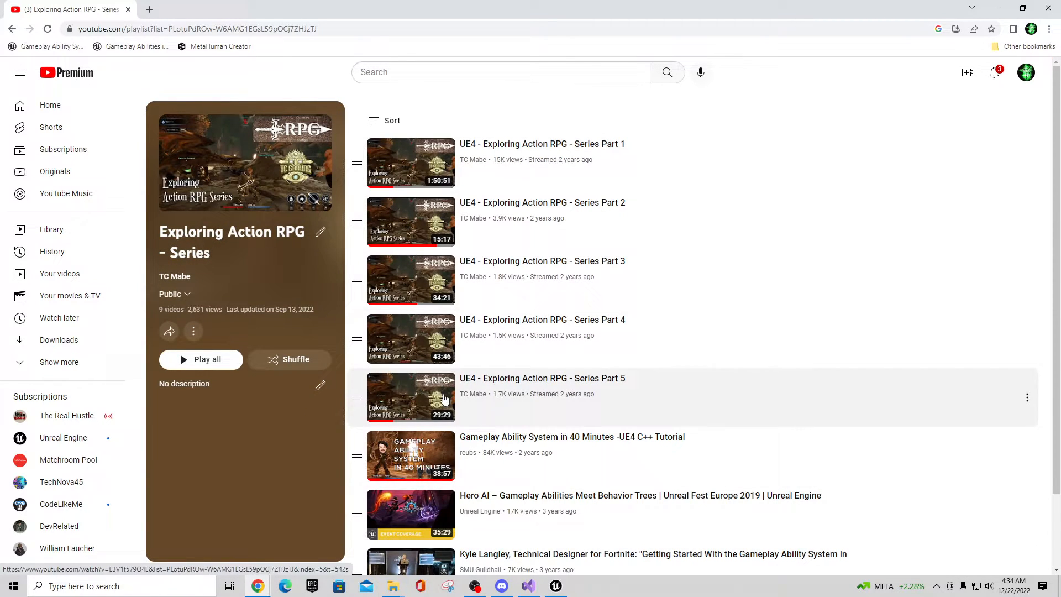
scroll("down", 3)
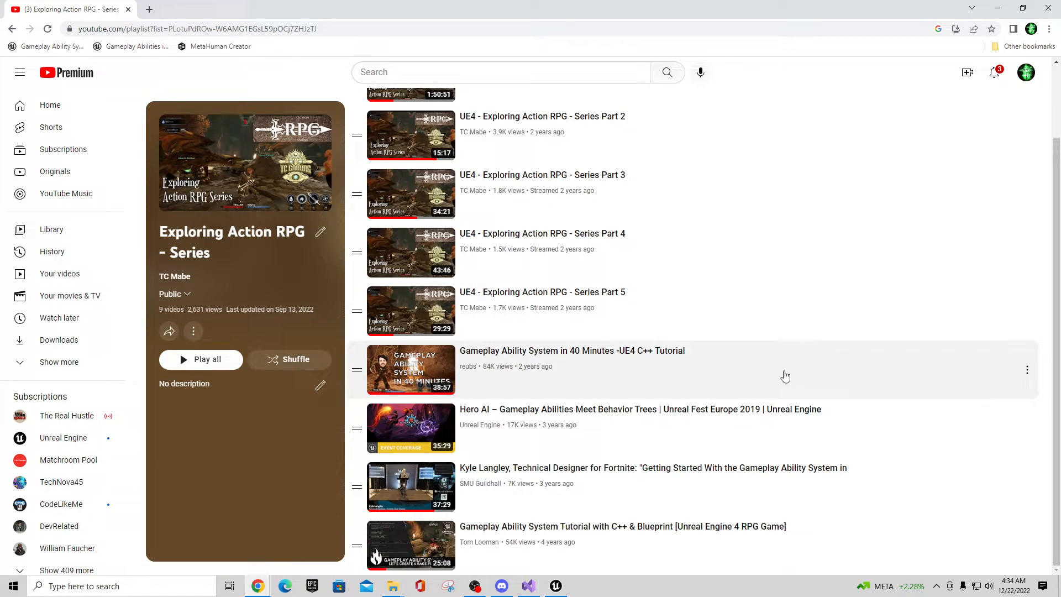
mouse_move(553, 370)
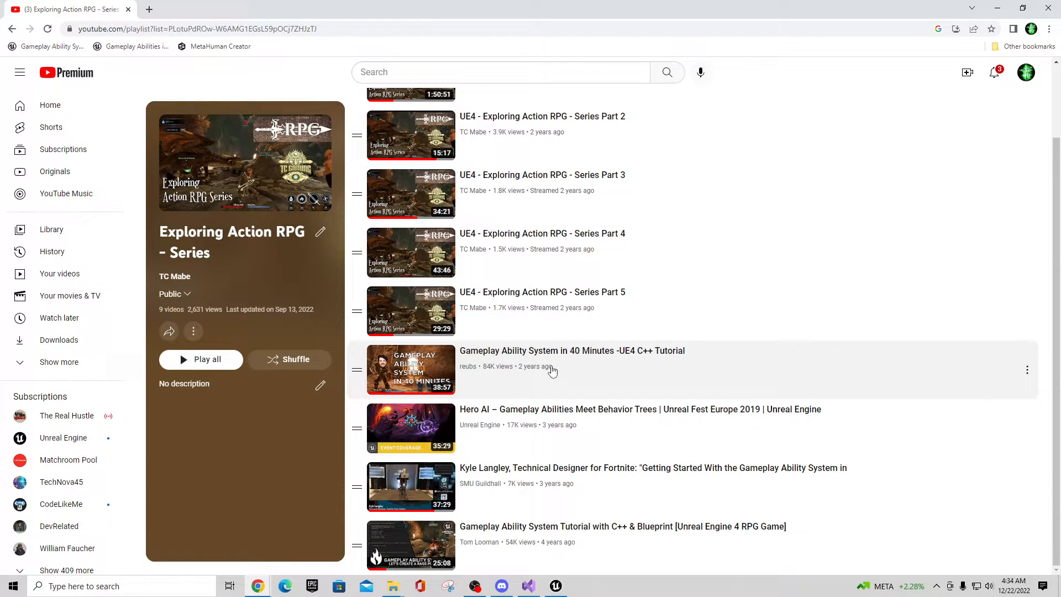
mouse_move(566, 449)
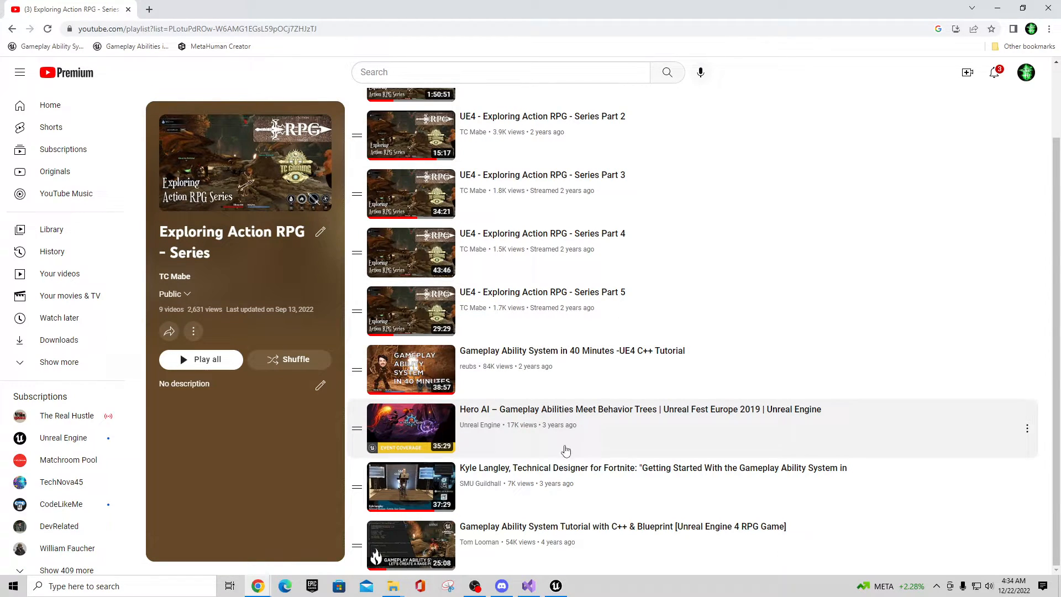
mouse_move(447, 233)
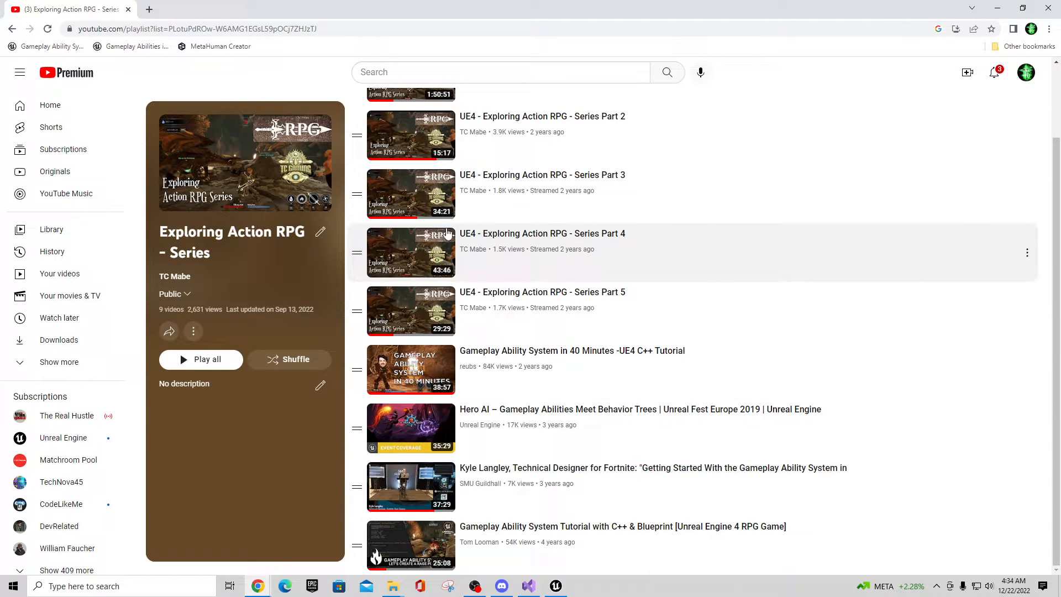
mouse_move(873, 411)
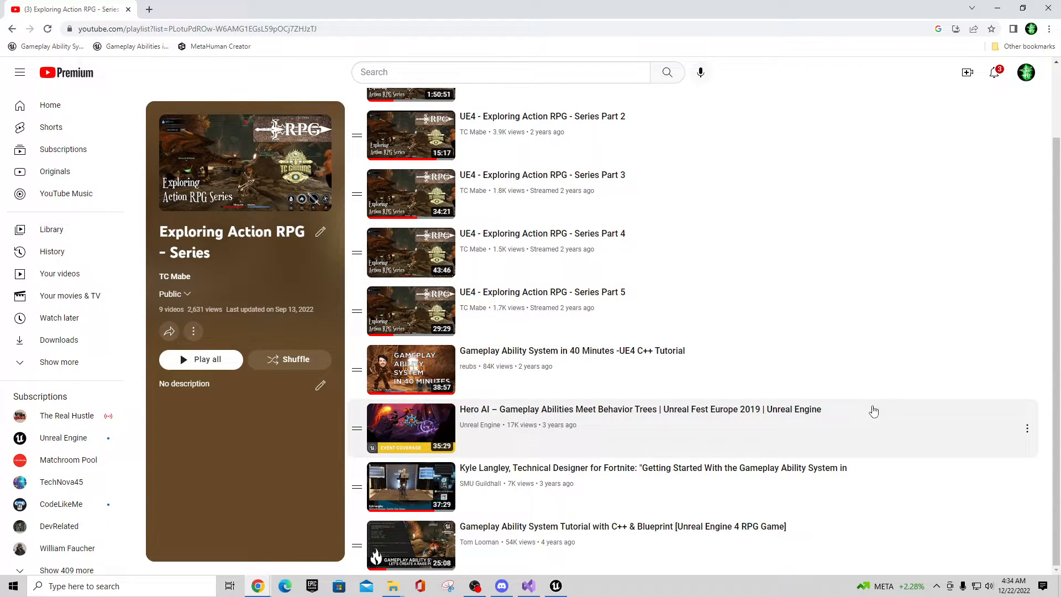
scroll("up", 3)
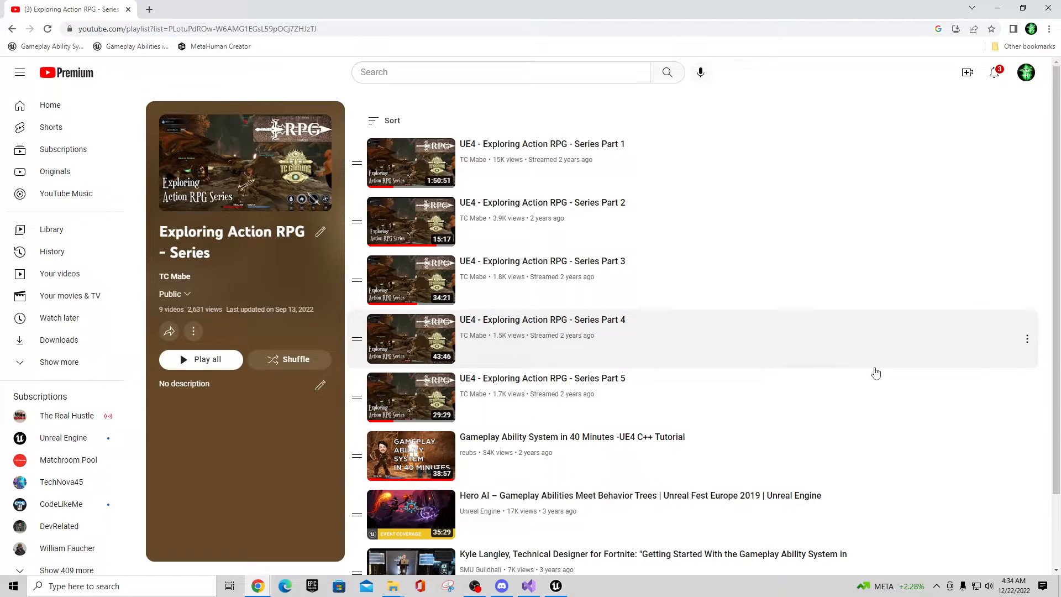
mouse_move(862, 367)
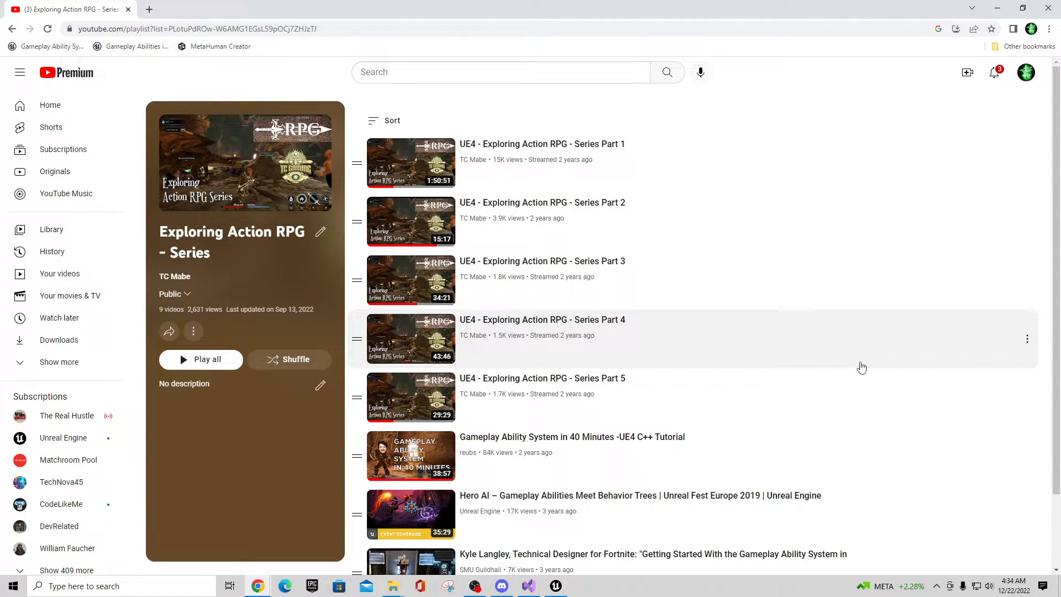
mouse_move(871, 369)
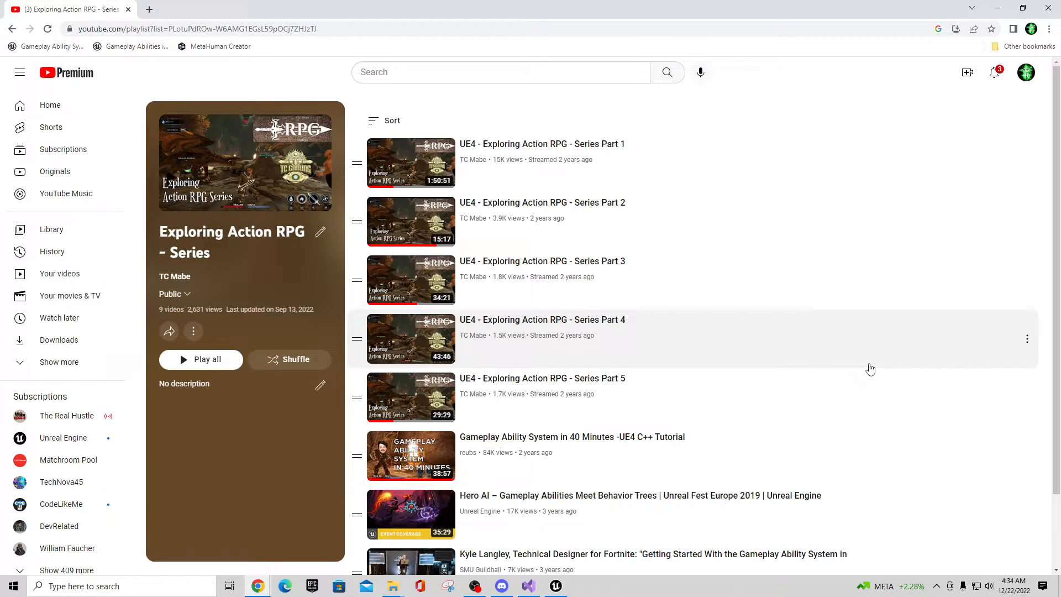
mouse_move(922, 237)
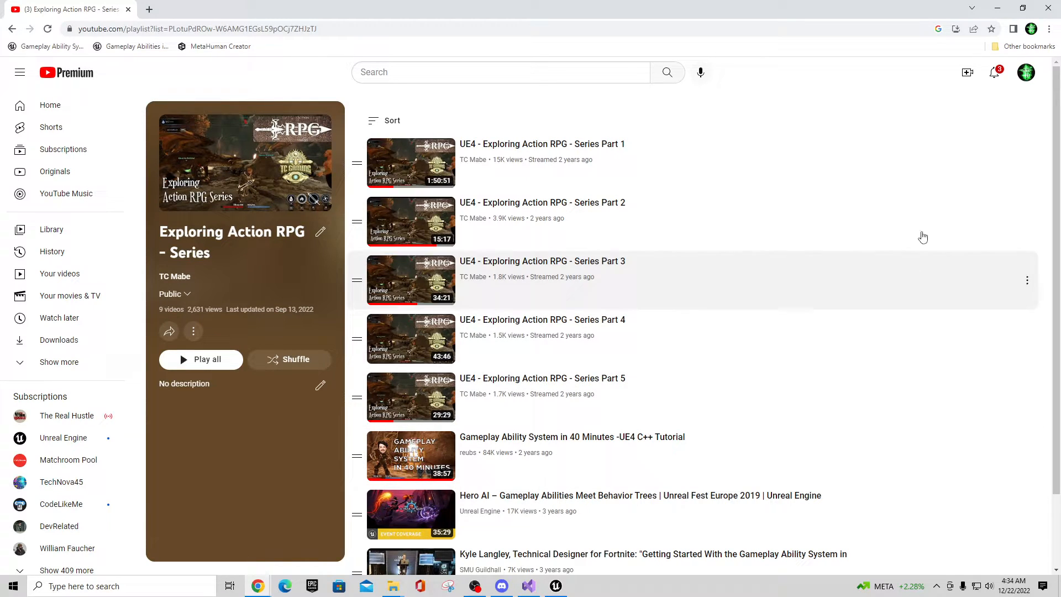
mouse_move(969, 116)
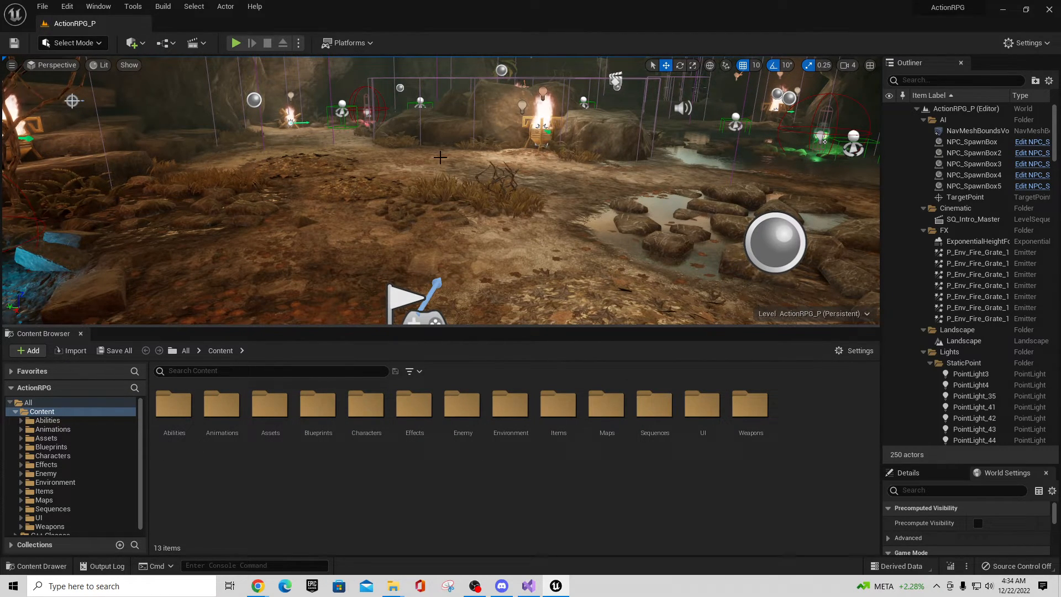
mouse_move(235, 43)
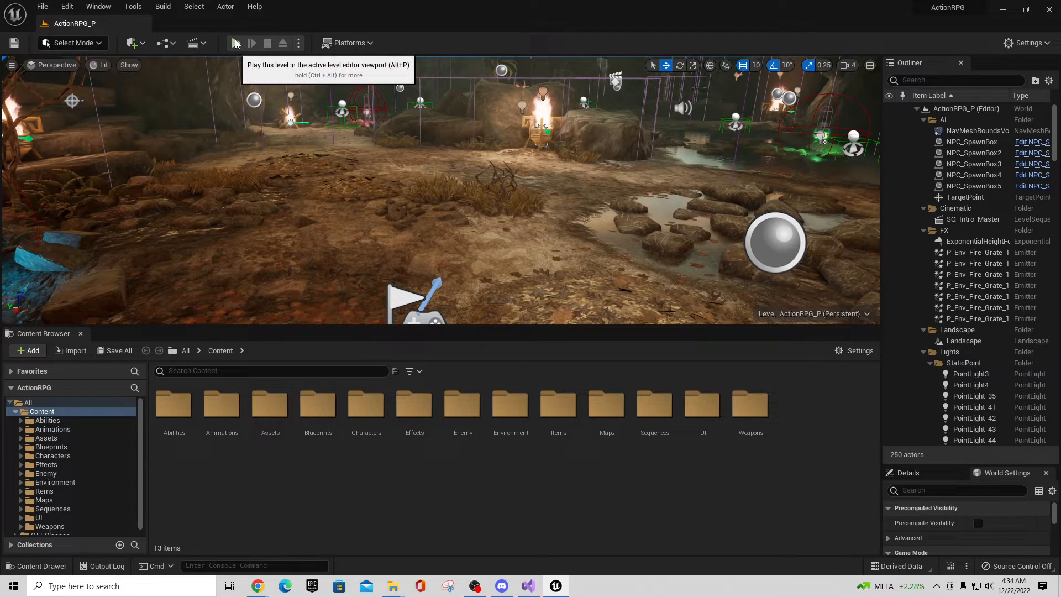
Step: Start Play In Editor and play through the ActionRPG level's combat
left_click(238, 43)
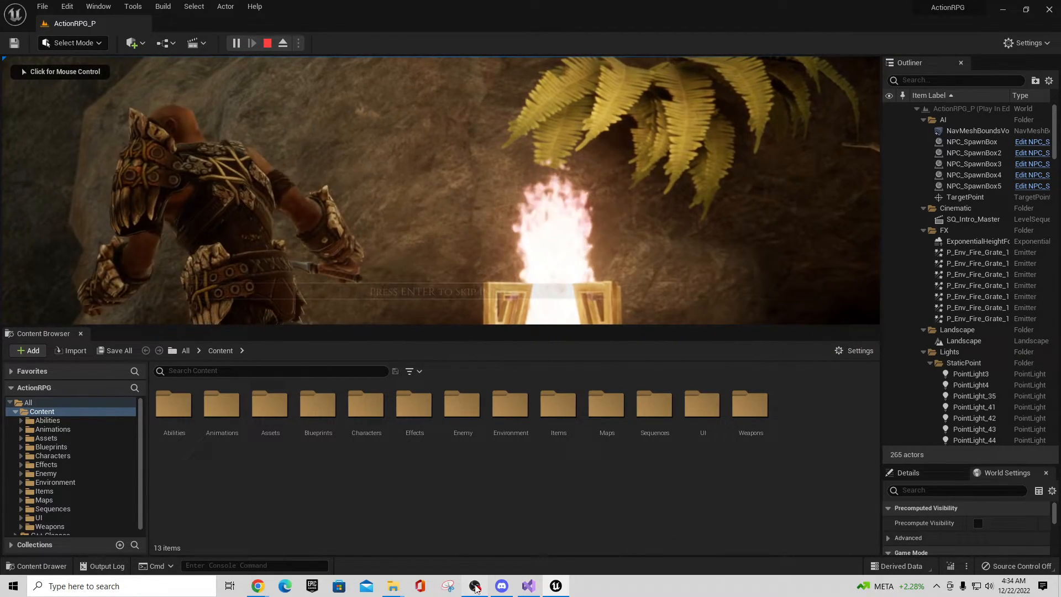
left_click(474, 585)
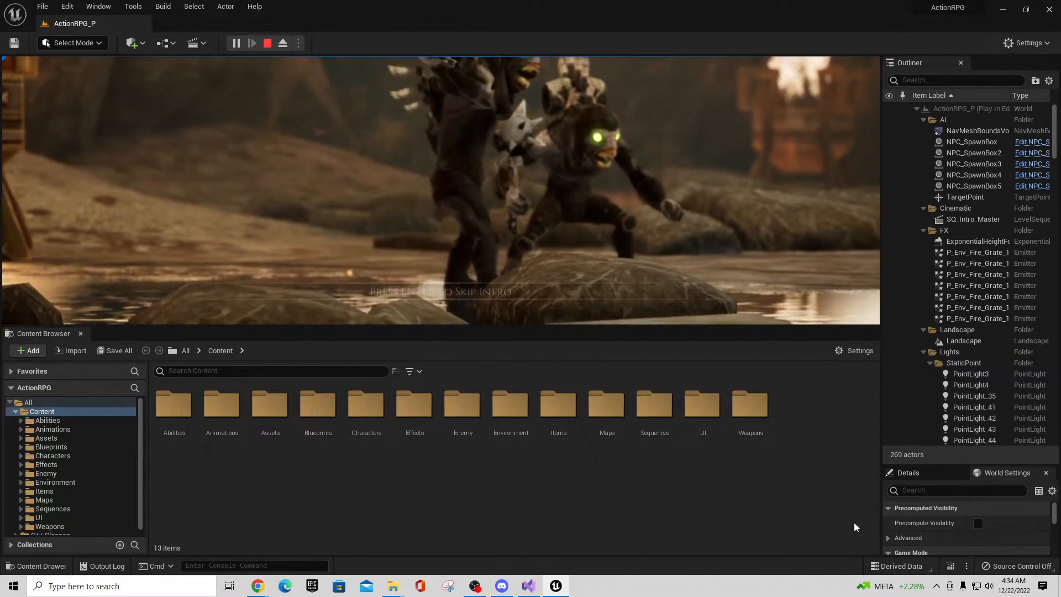
left_click(475, 586)
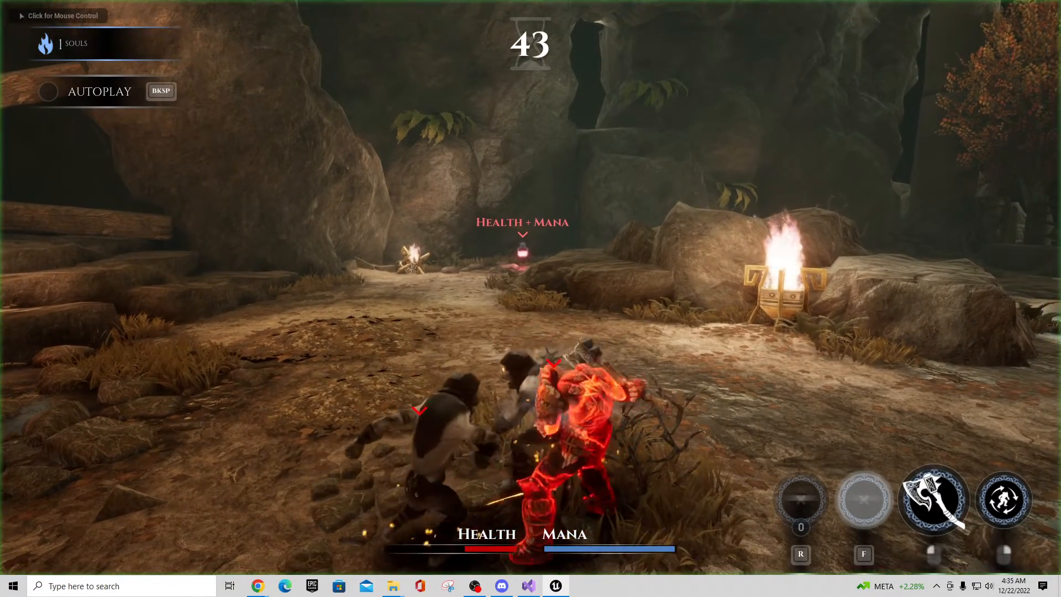
Step: Pause with Esc, return to the game's main menu, and quit the play session
key("Escape")
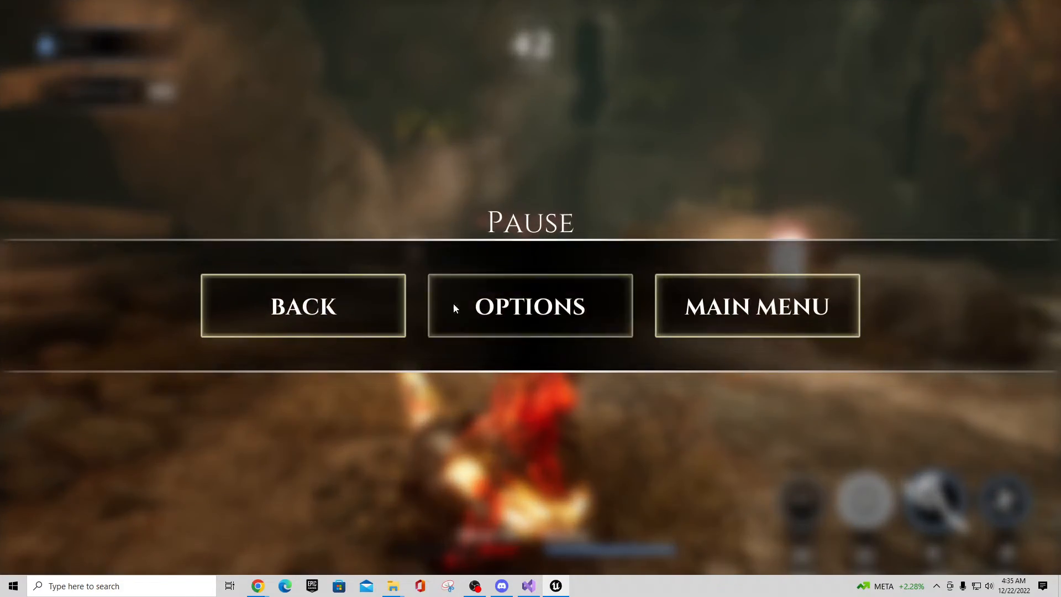
left_click(756, 304)
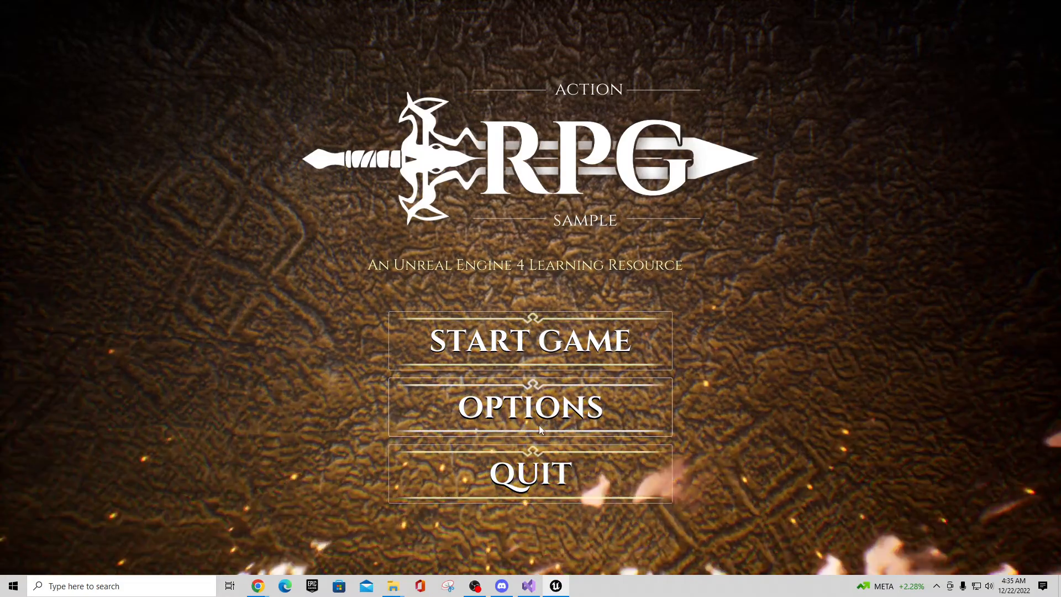
left_click(529, 340)
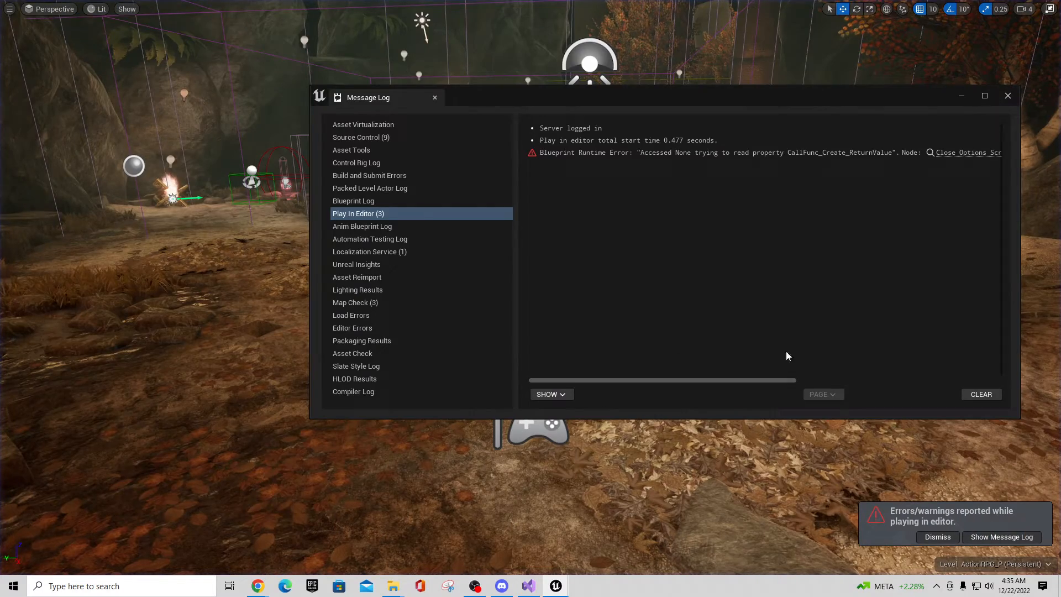
Step: Close the Message Log and open WB_HUD_PC from Content > Blueprints > WidgetBP > HUD
left_click(1008, 95)
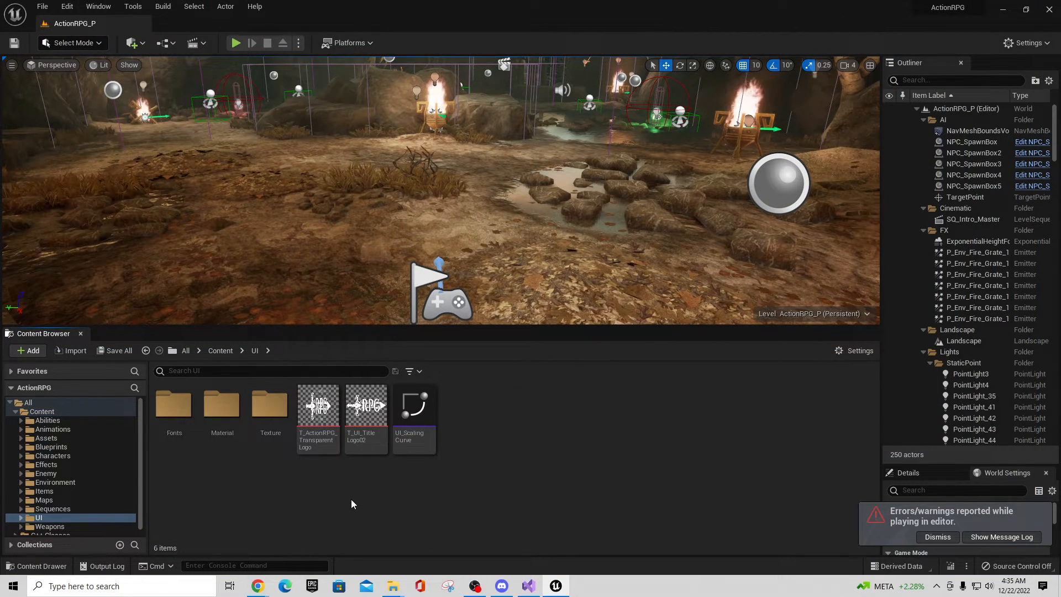
mouse_move(235, 470)
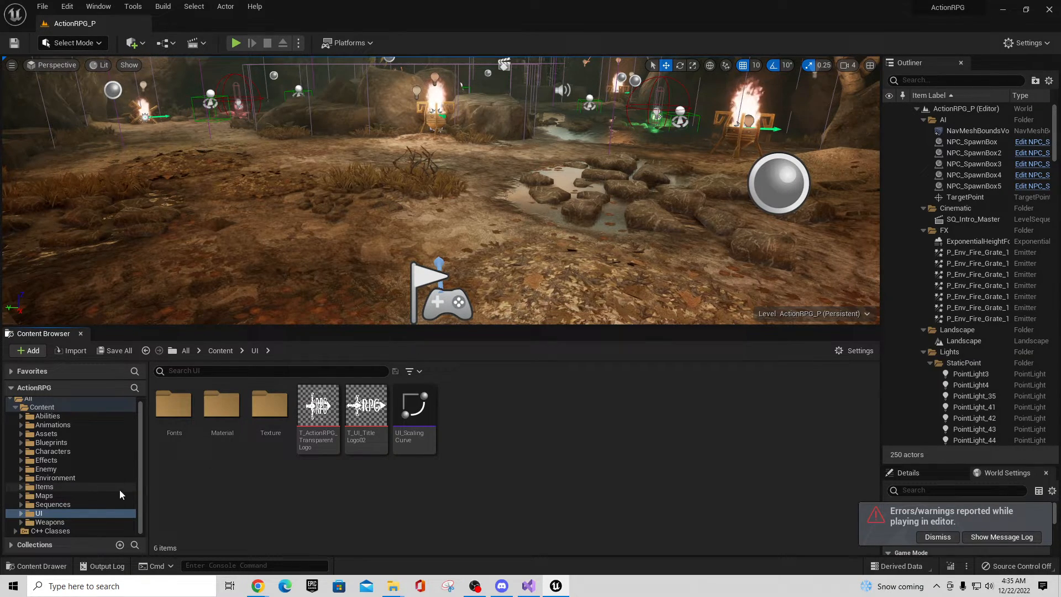
mouse_move(270, 405)
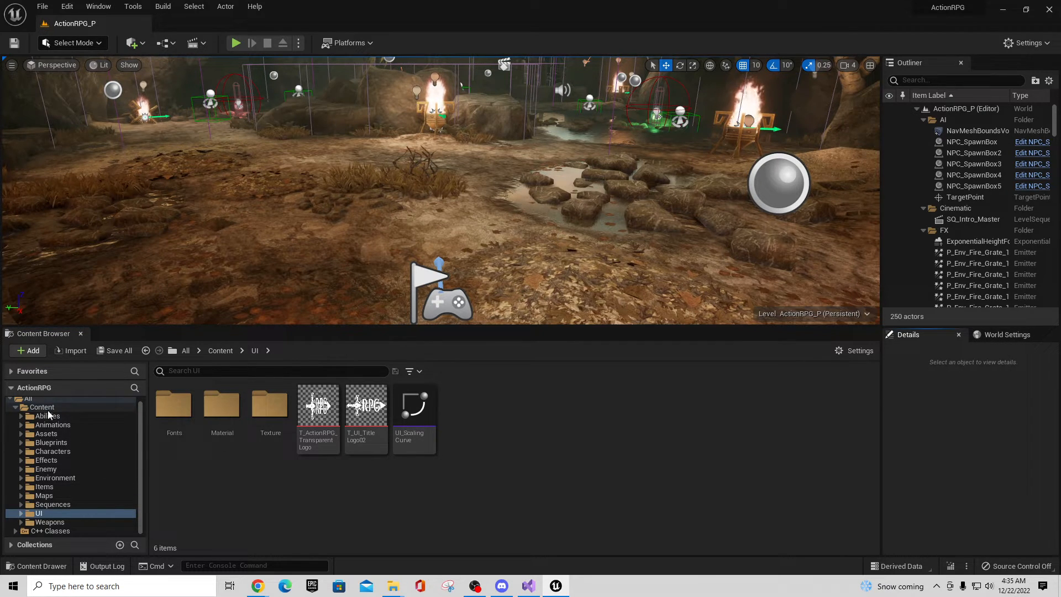
left_click(51, 442)
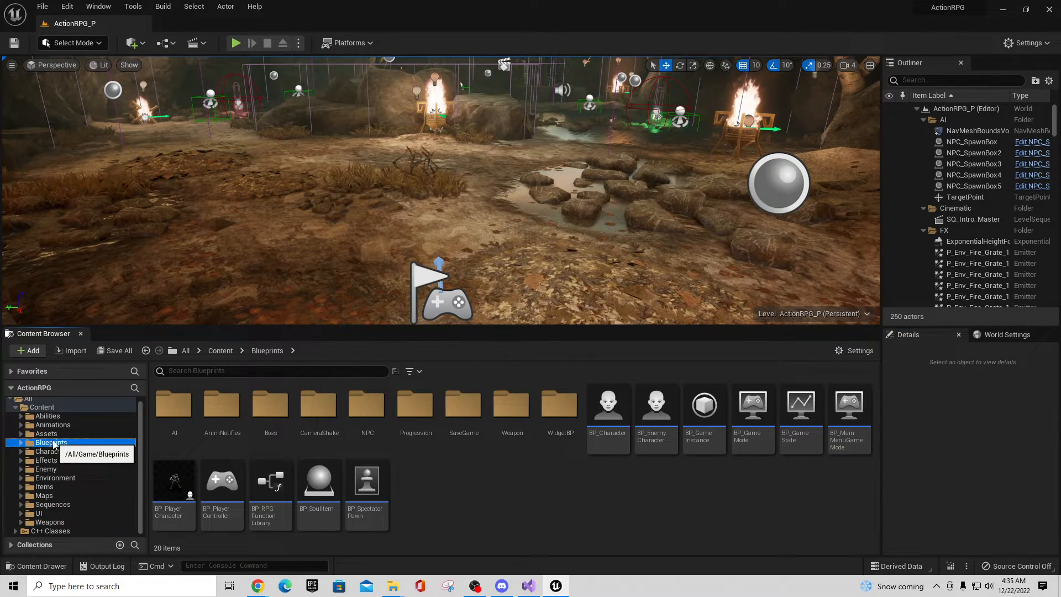
mouse_move(593, 500)
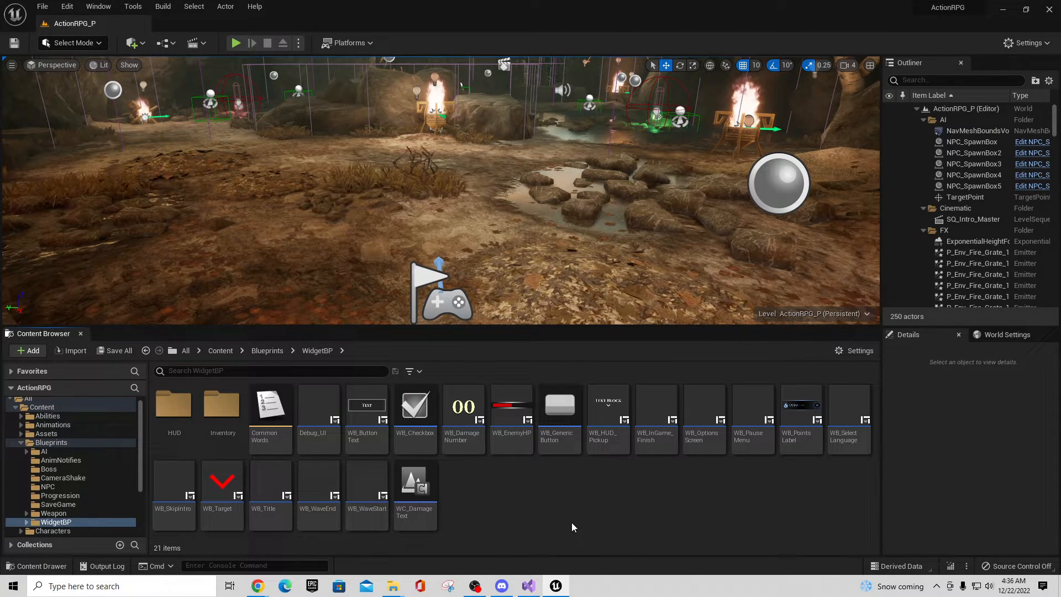
mouse_move(516, 517)
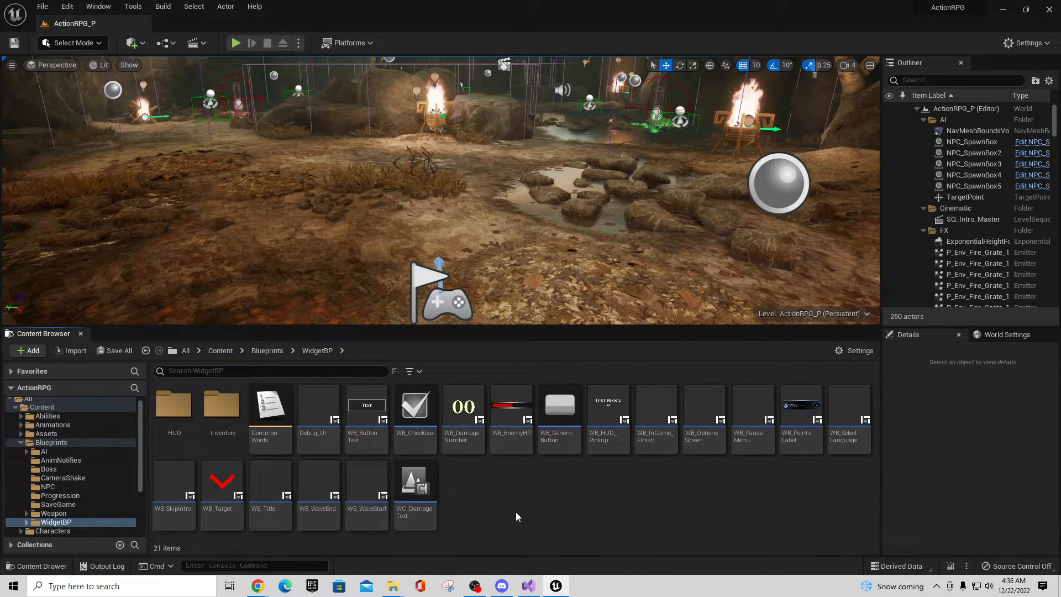
double_click(173, 409)
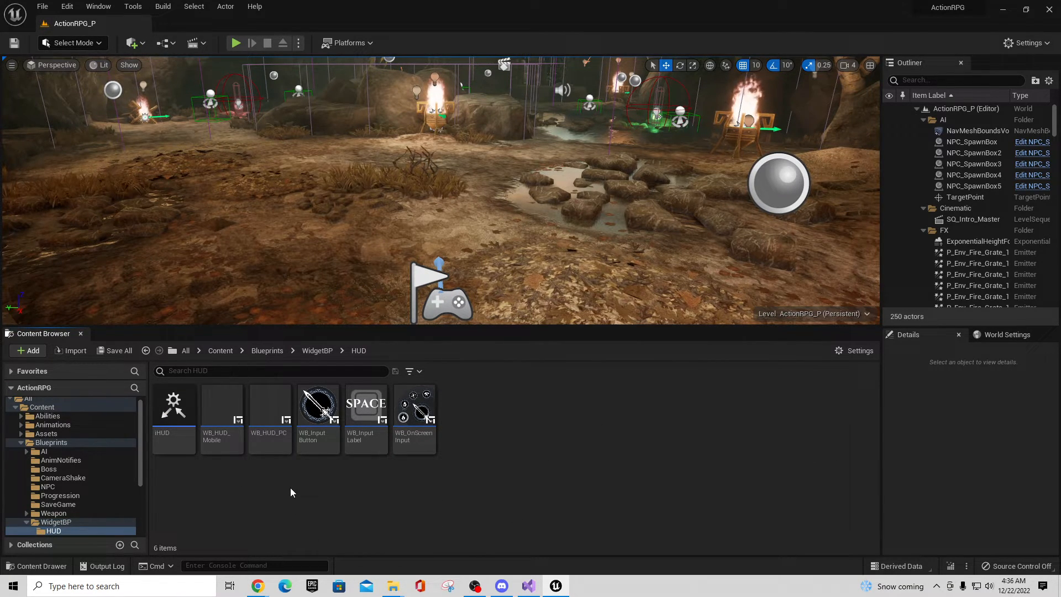
left_click(269, 405)
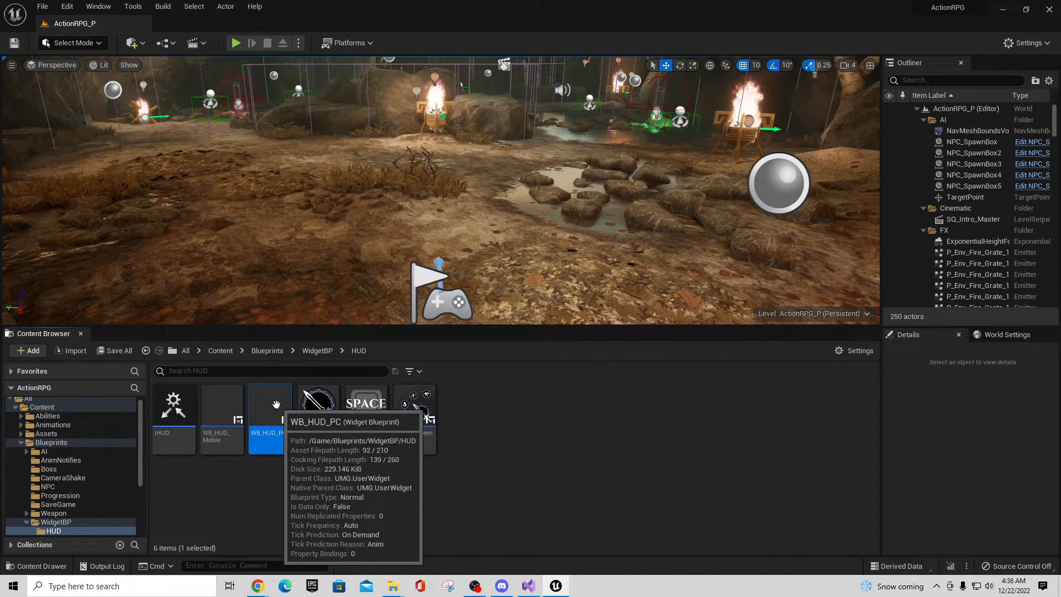
double_click(270, 412)
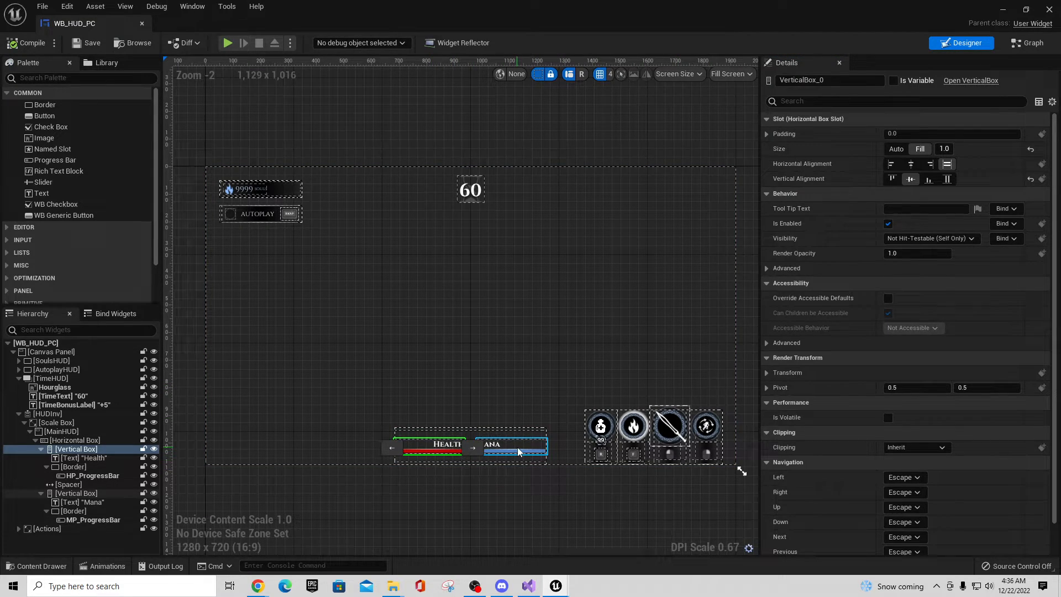
Step: Switch the WB_HUD_PC widget blueprint from its Designer layout to the Event Graph
scroll("down", 3)
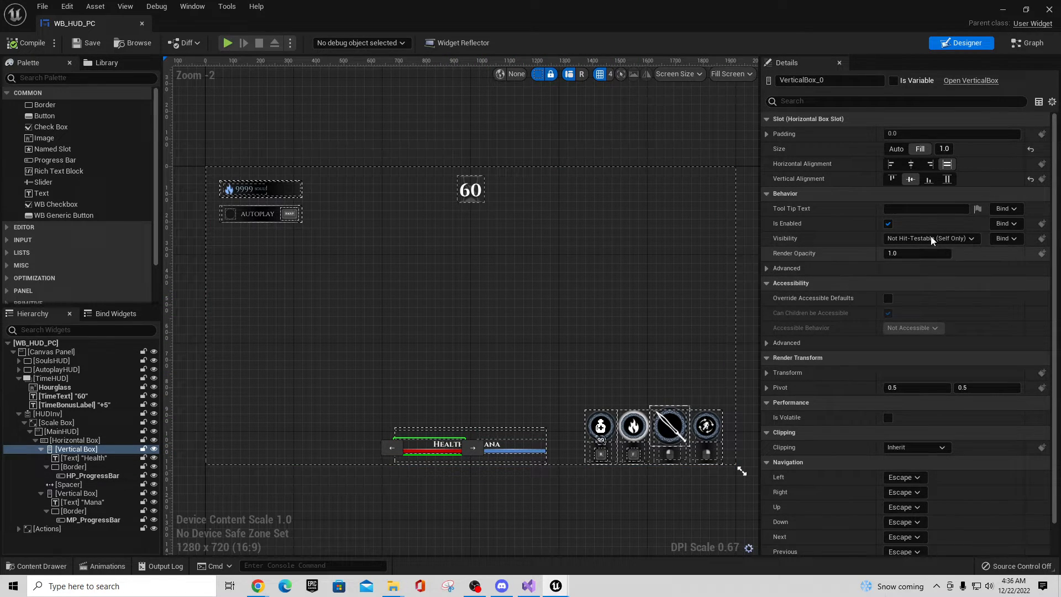
left_click(1025, 44)
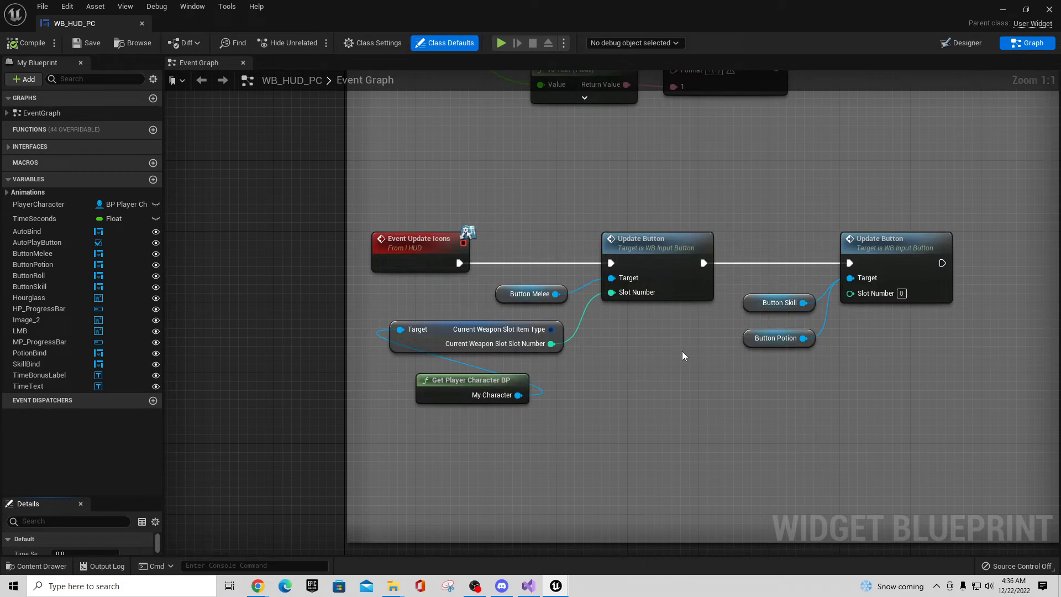
Step: Expand the EventGraph events and inspect Event Set HP's HP Progress Bar reference
scroll("down", 3)
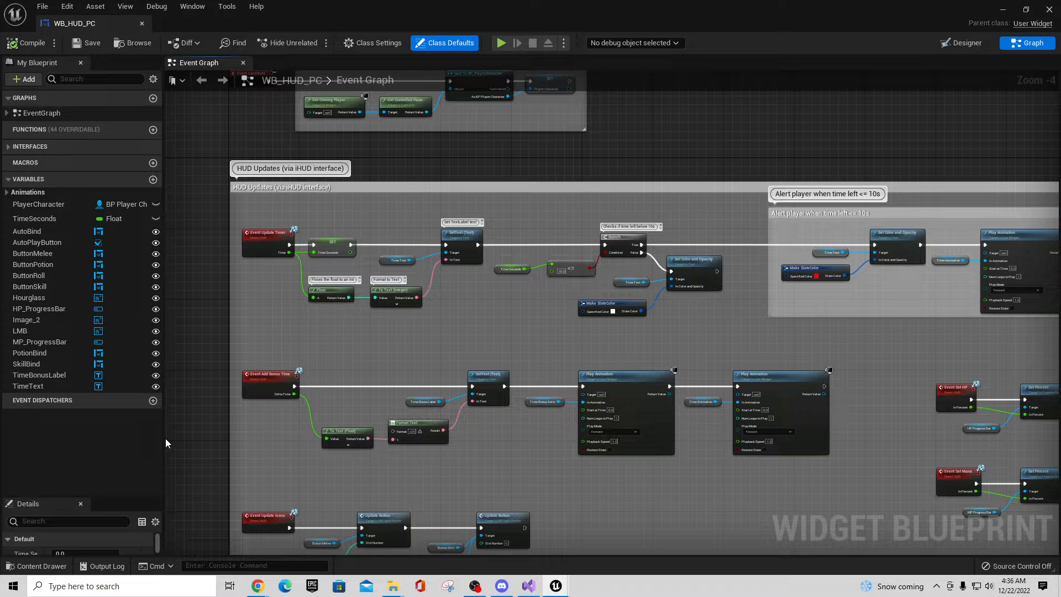
scroll("up", 3)
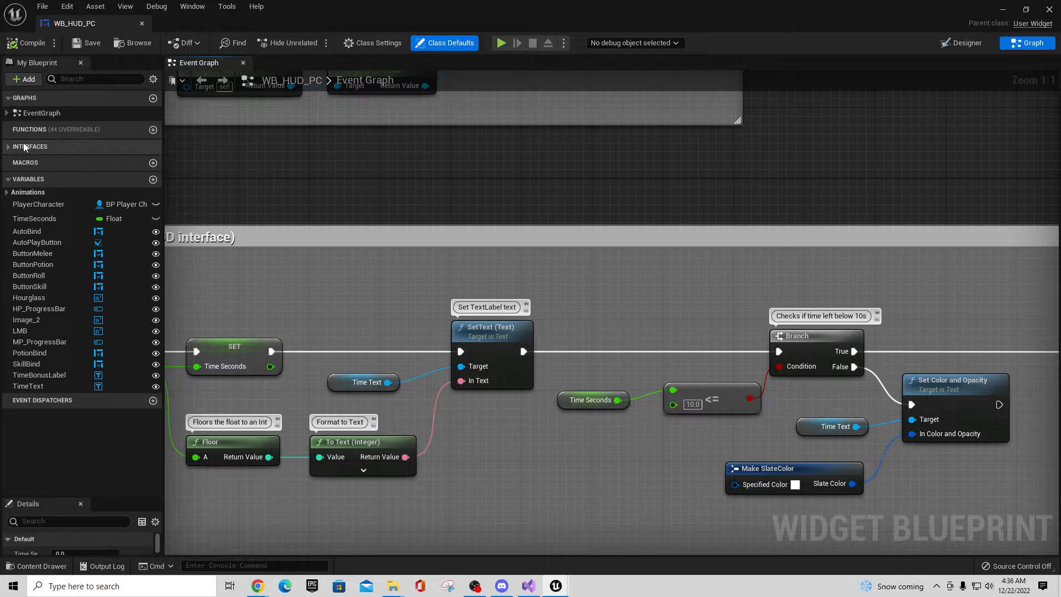
left_click(7, 112)
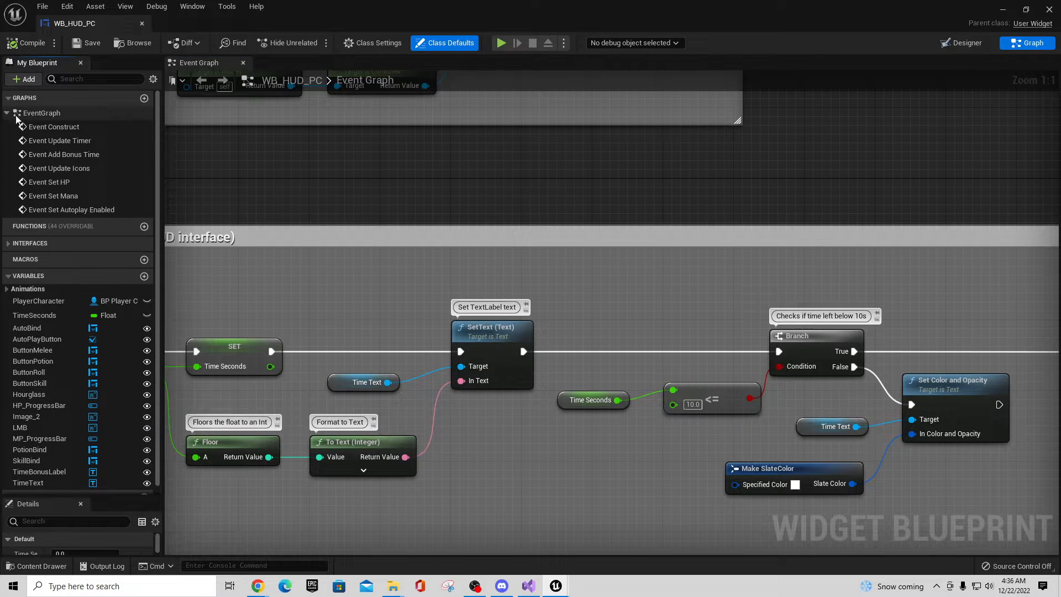
mouse_move(72, 209)
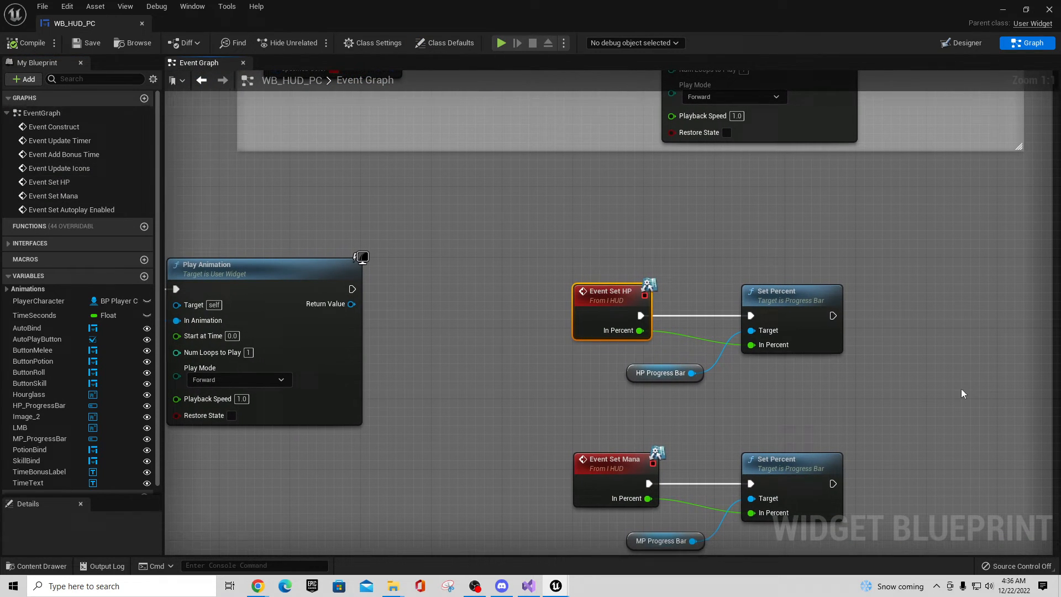
mouse_move(606, 315)
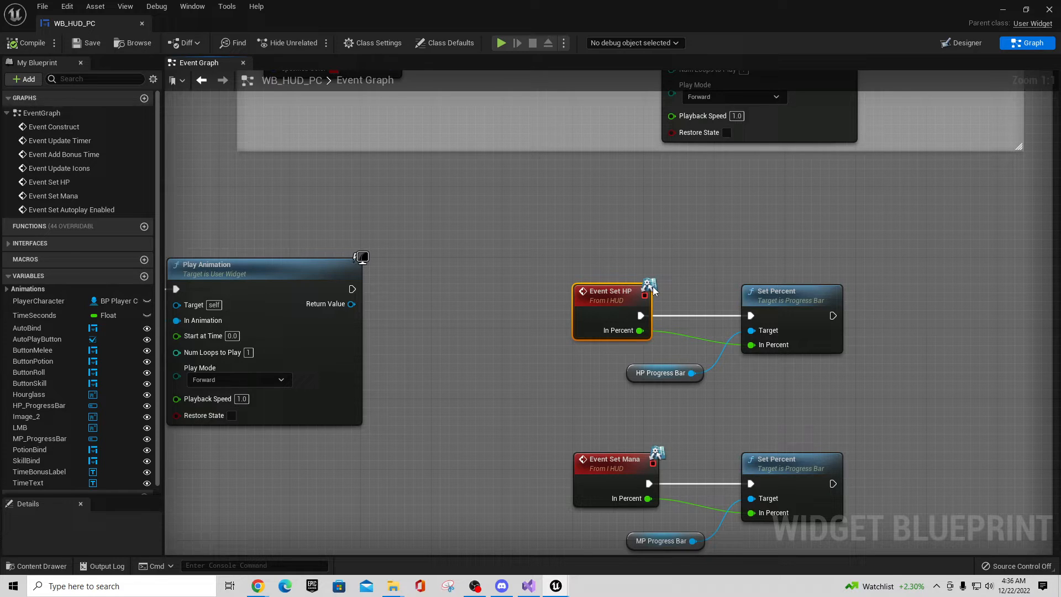
mouse_move(562, 276)
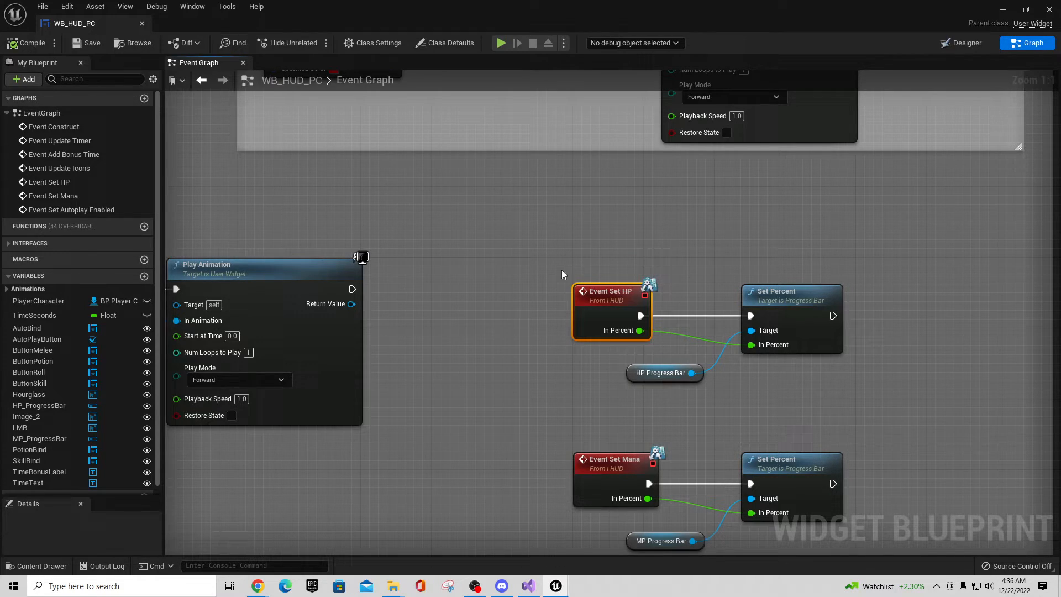
mouse_move(629, 294)
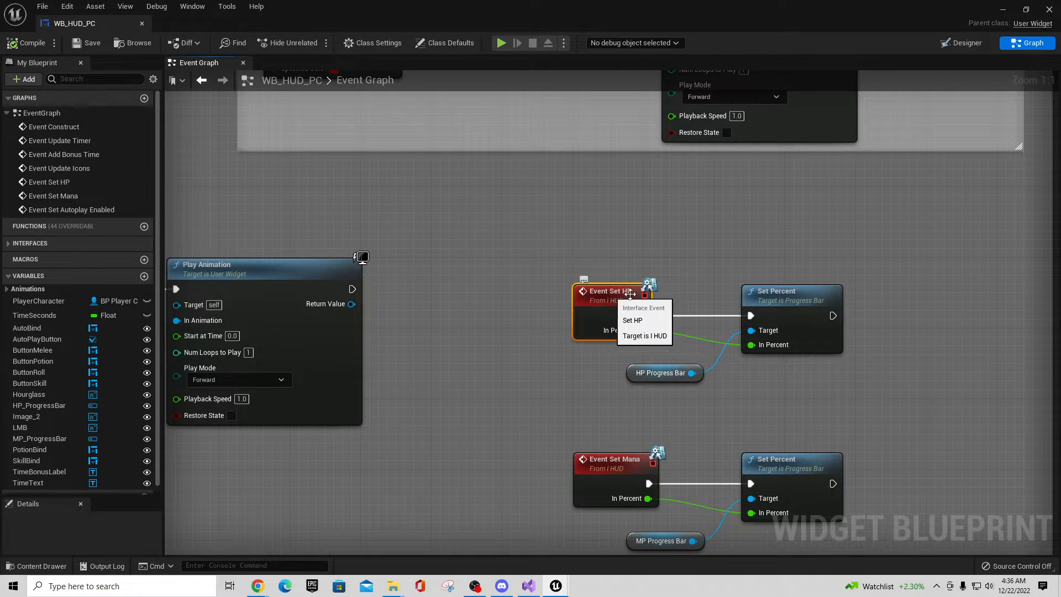
mouse_move(800, 330)
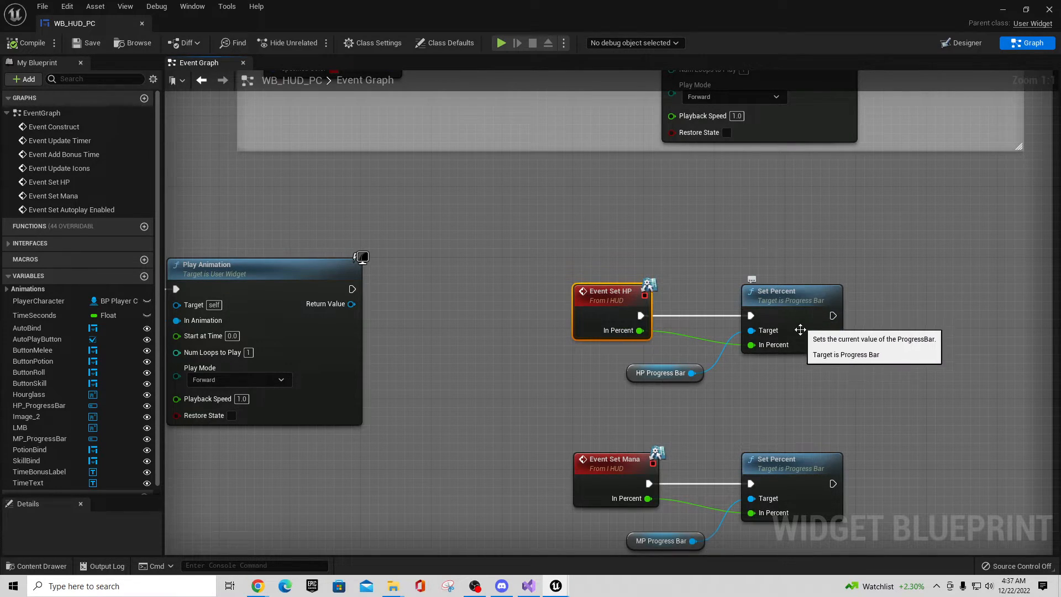
left_click(663, 373)
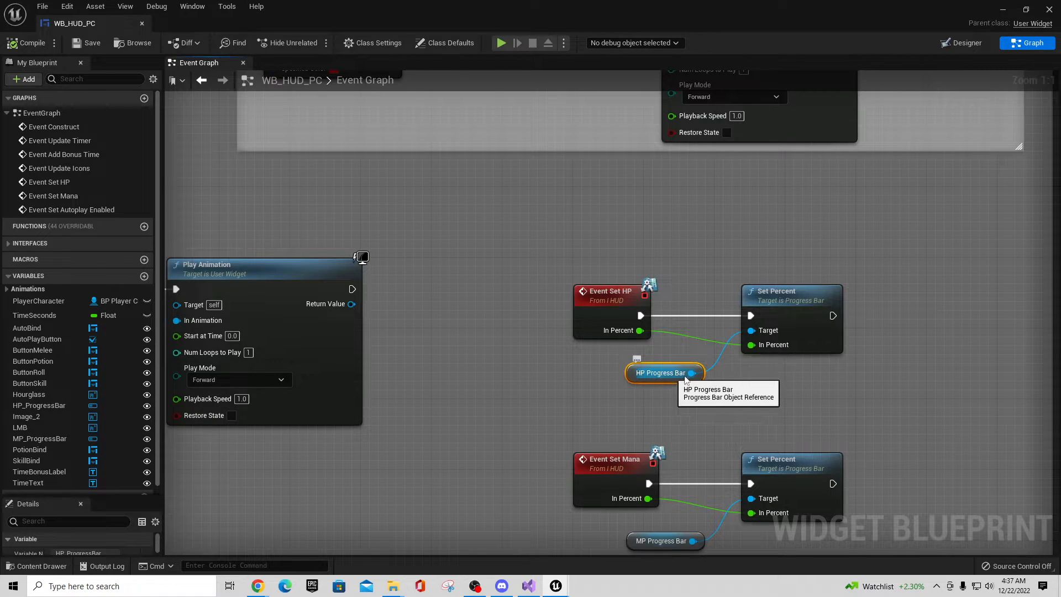
mouse_move(816, 317)
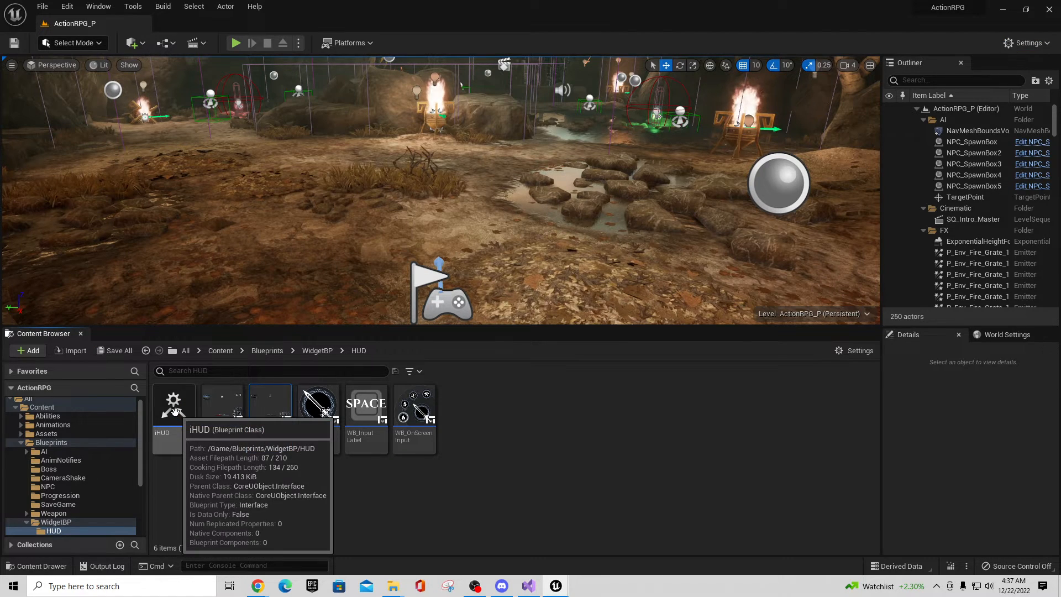
Step: Review iHUD's function signatures such as UpdateTimer, then return to the level editor
double_click(173, 402)
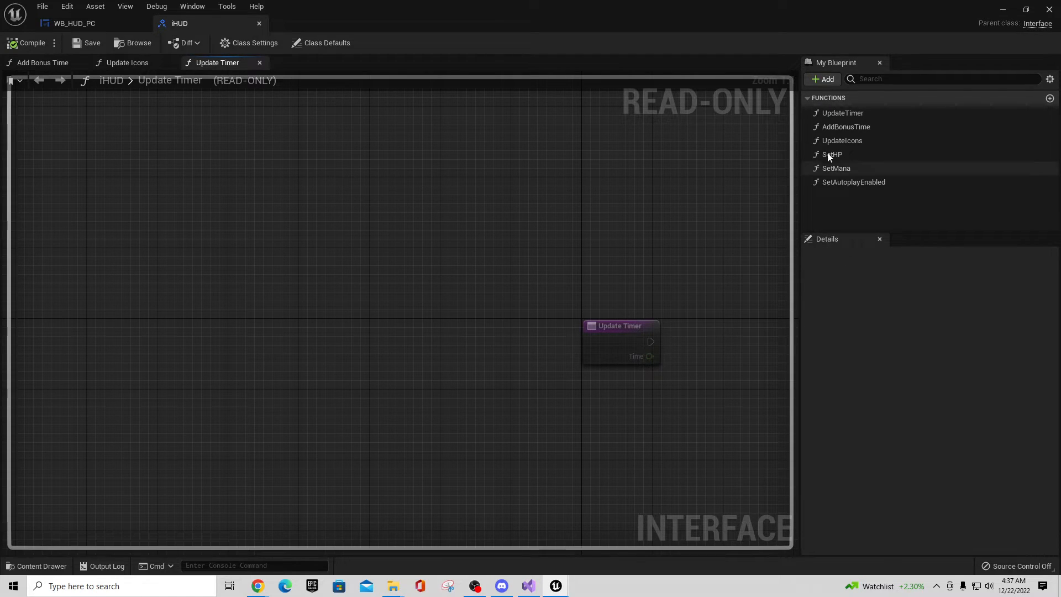
mouse_move(852, 182)
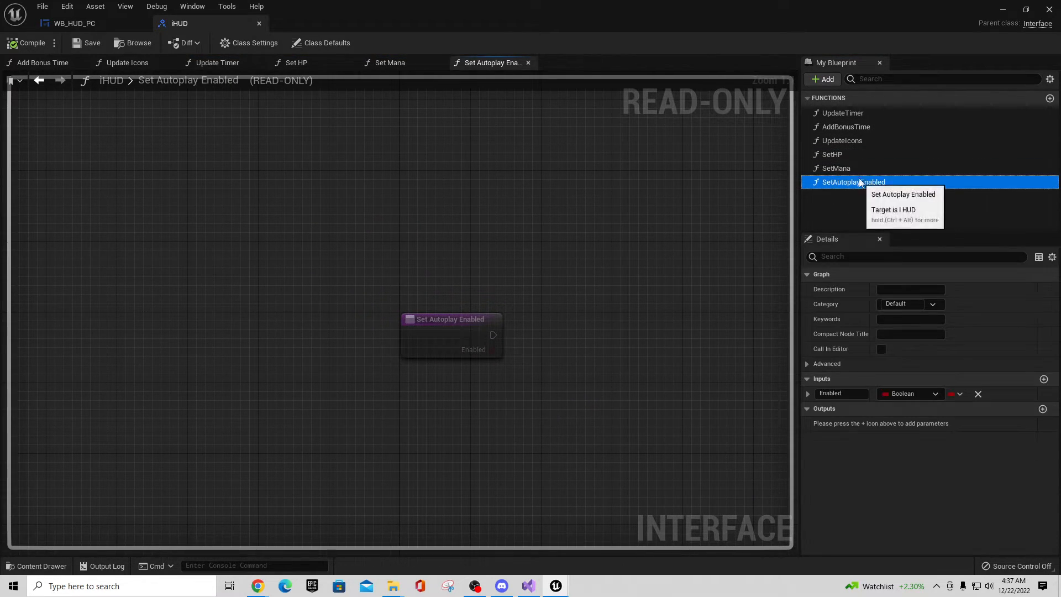
left_click(843, 113)
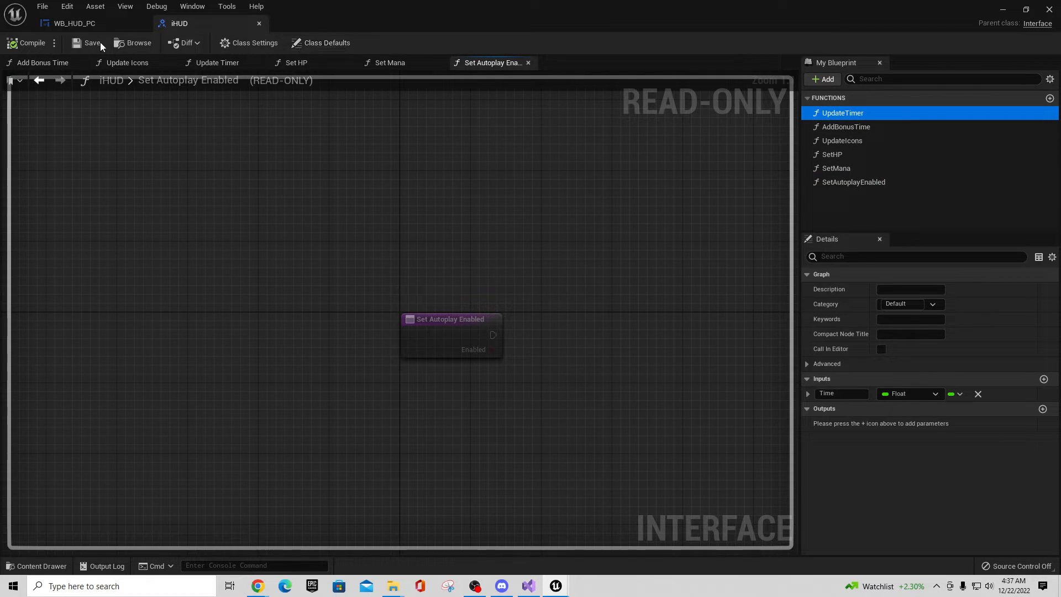
left_click(74, 22)
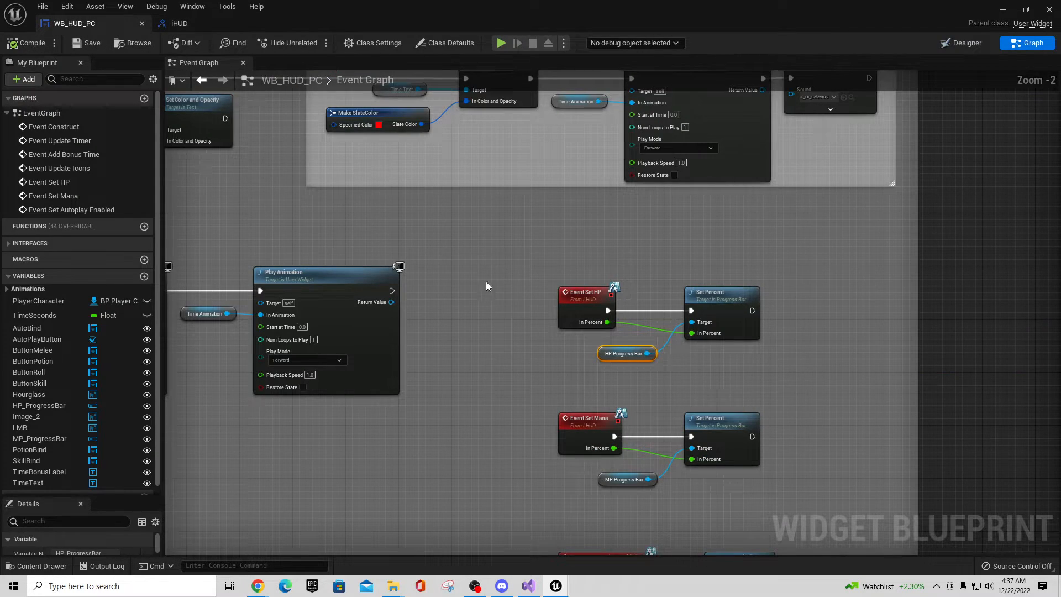
left_click(176, 23)
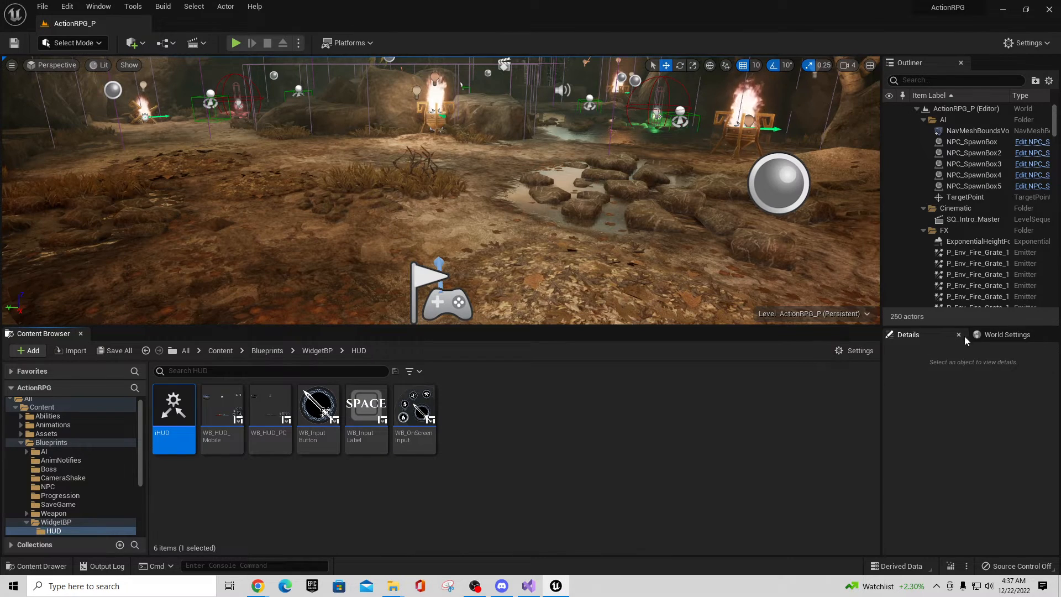
Step: Set the level's GameMode Override to BP_GameMode in World Settings and locate its player controller asset
left_click(1005, 334)
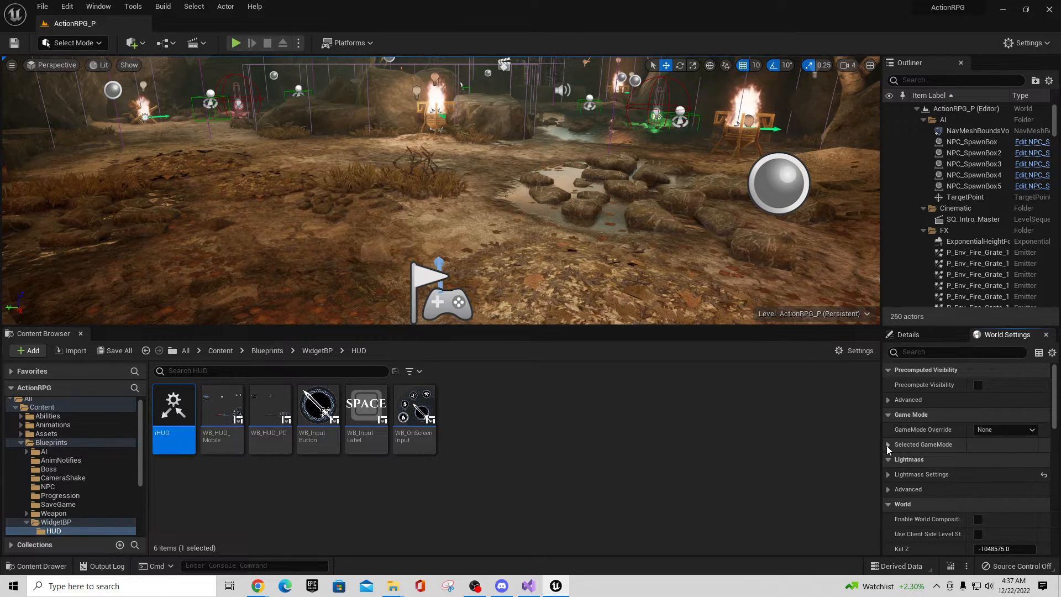
left_click(889, 445)
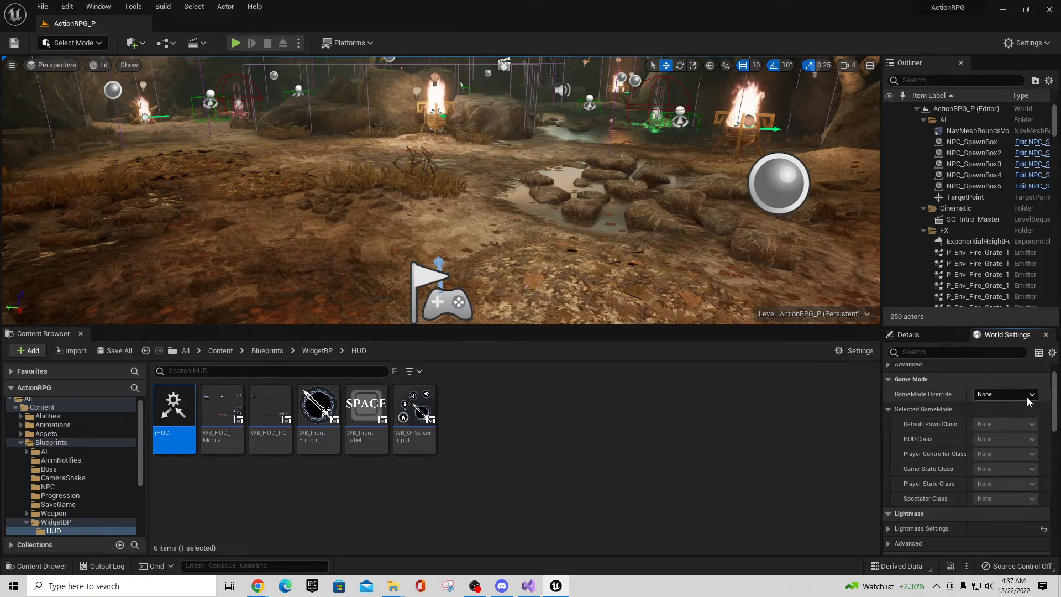
left_click(1026, 393)
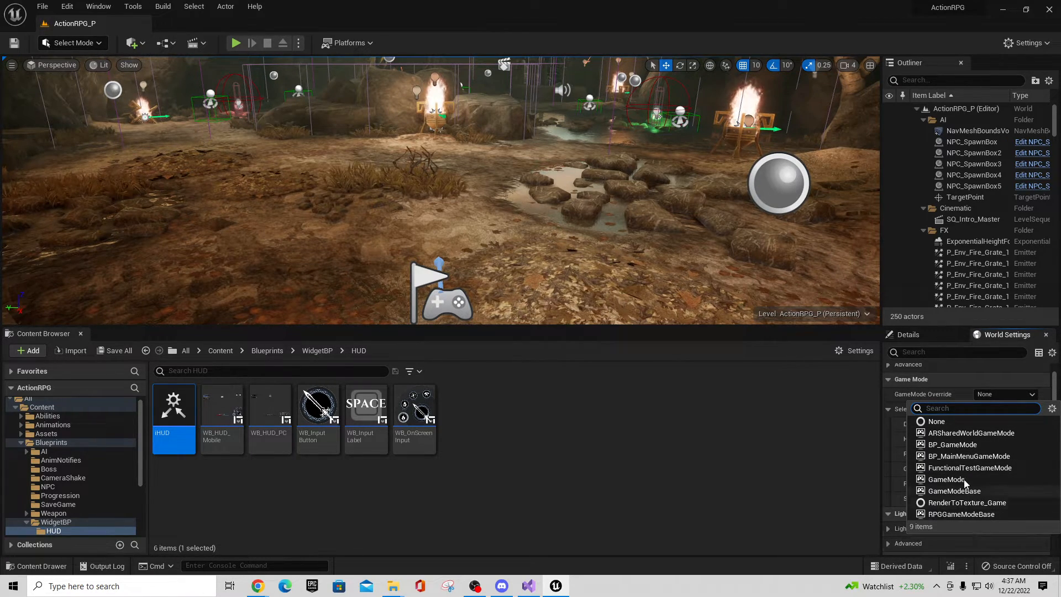
left_click(953, 444)
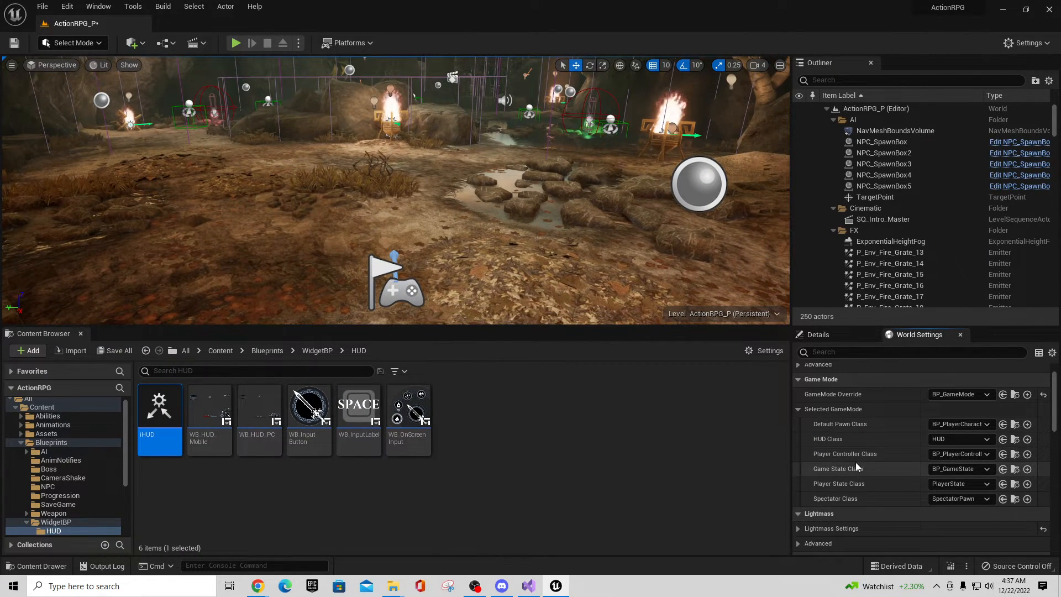
mouse_move(1014, 454)
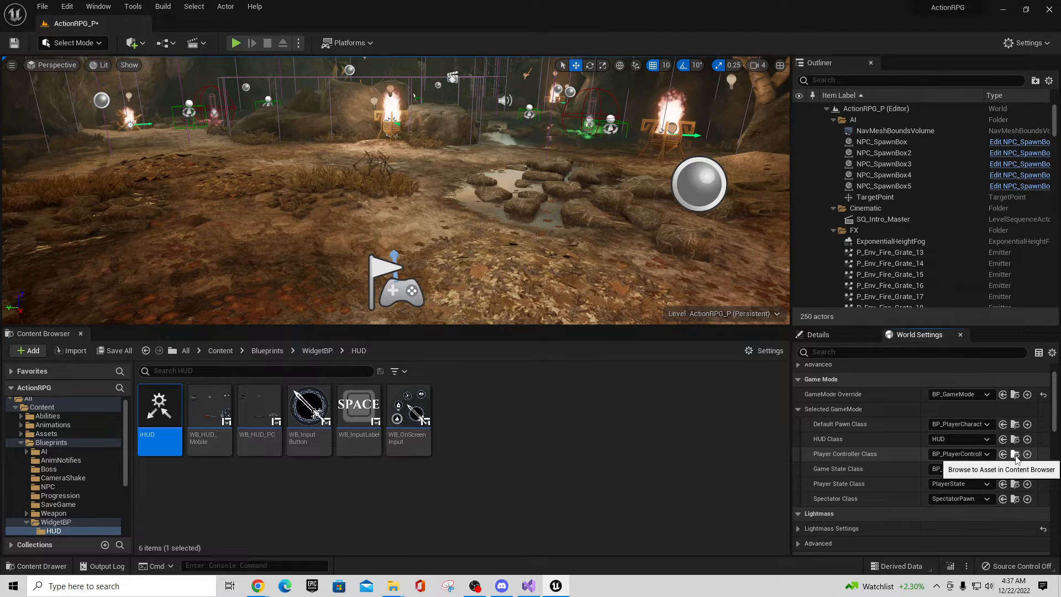
left_click(1014, 453)
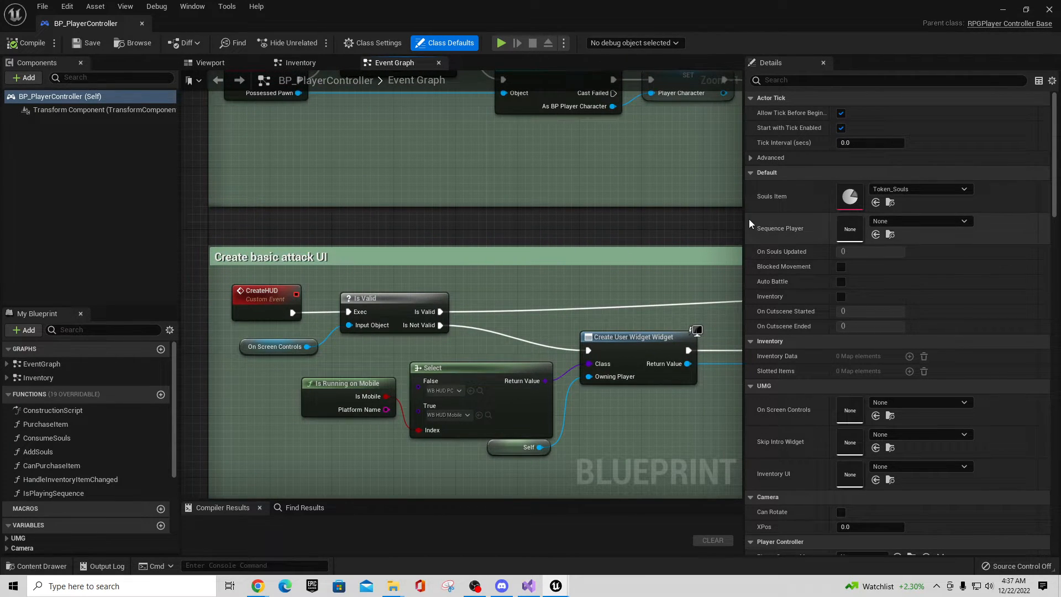
Step: List BP_PlayerController's EventGraph events, including CreateHUD, ShowHUD and UpdateOnScreenControls
scroll("down", 3)
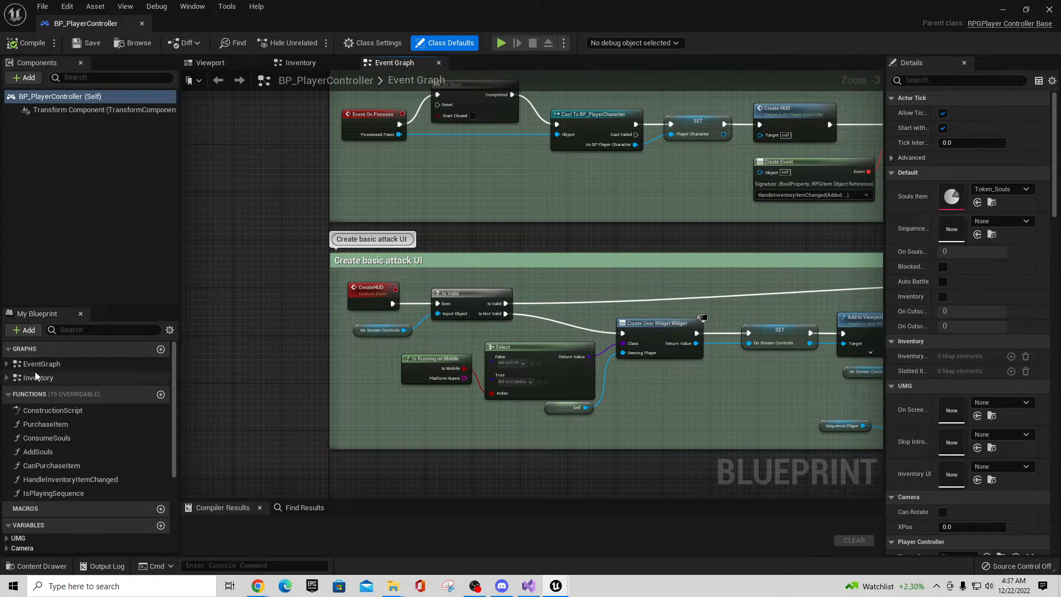
left_click(7, 363)
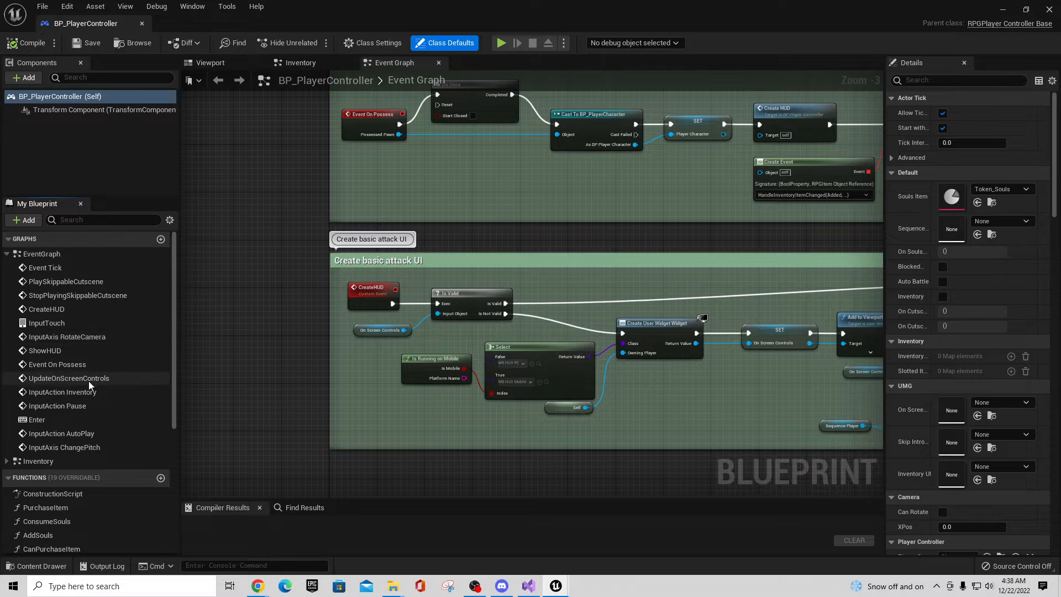
mouse_move(73, 405)
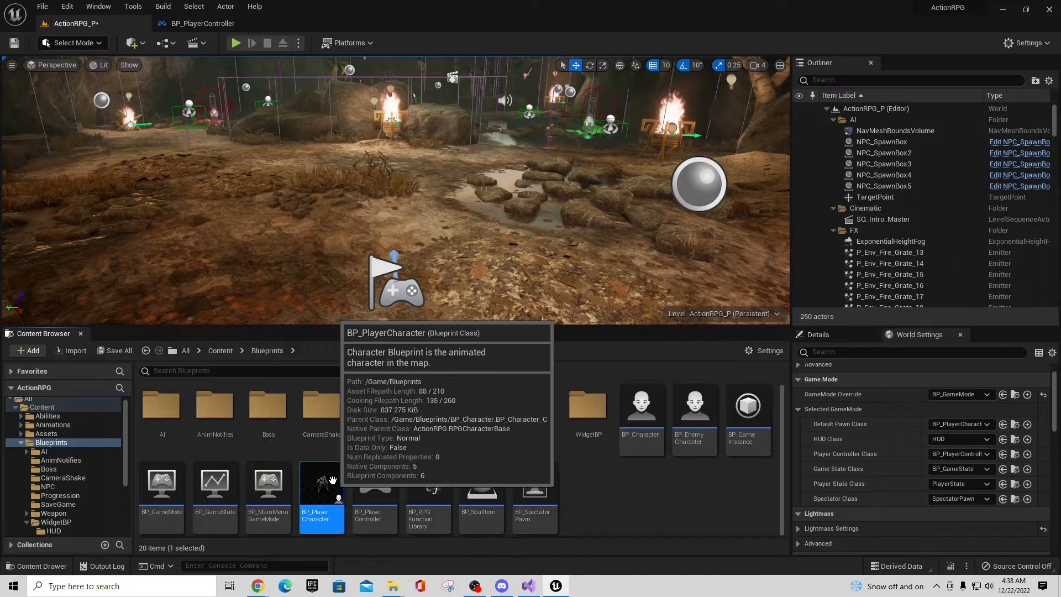
Step: Open BP_PlayerCharacter and jump to its UpdateHealthBar event calling Set HP with health over max health
double_click(321, 482)
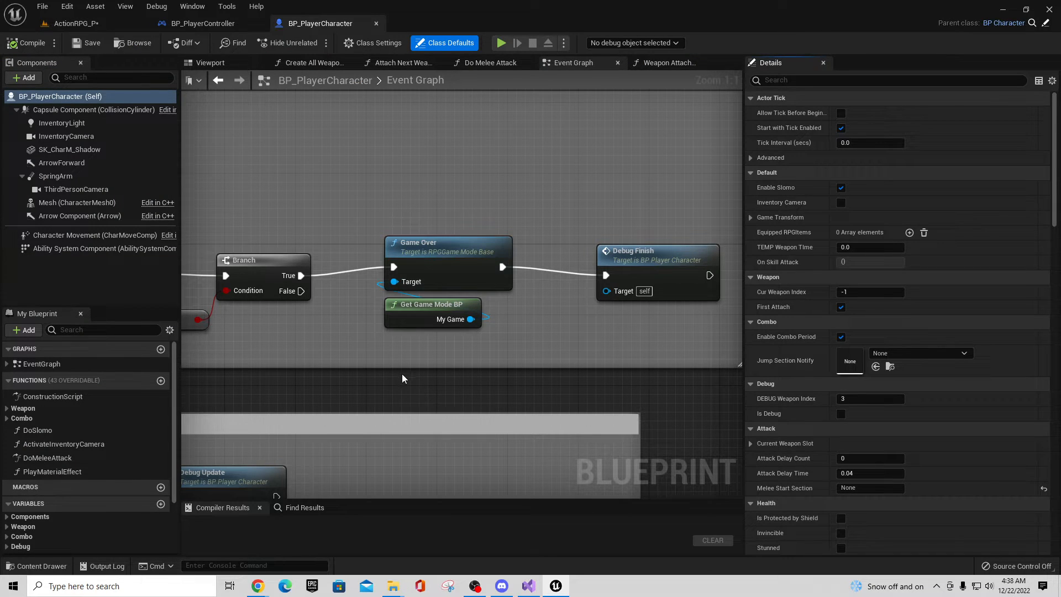
left_click(41, 363)
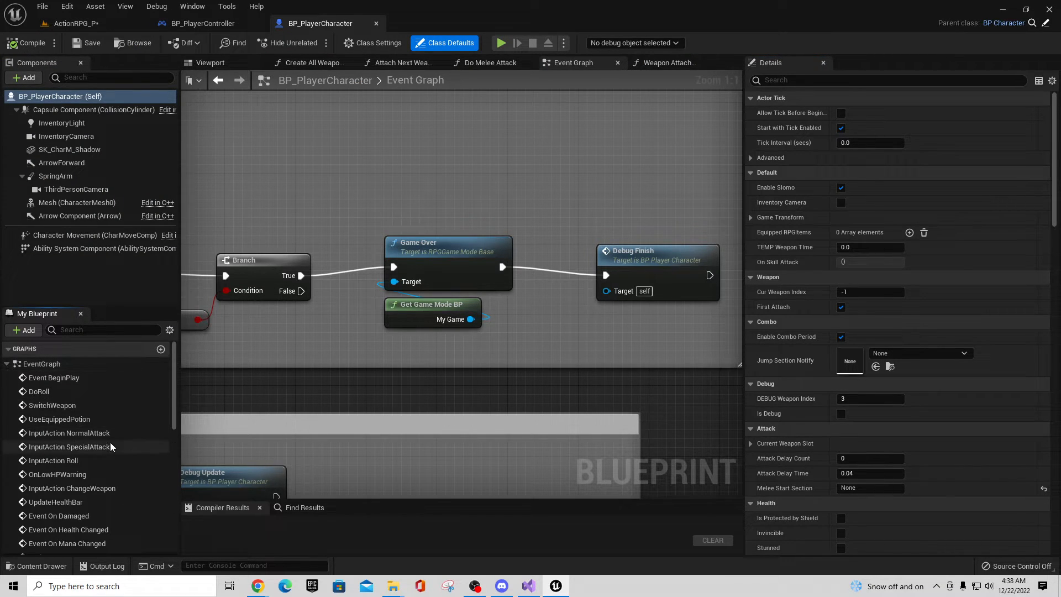
double_click(55, 501)
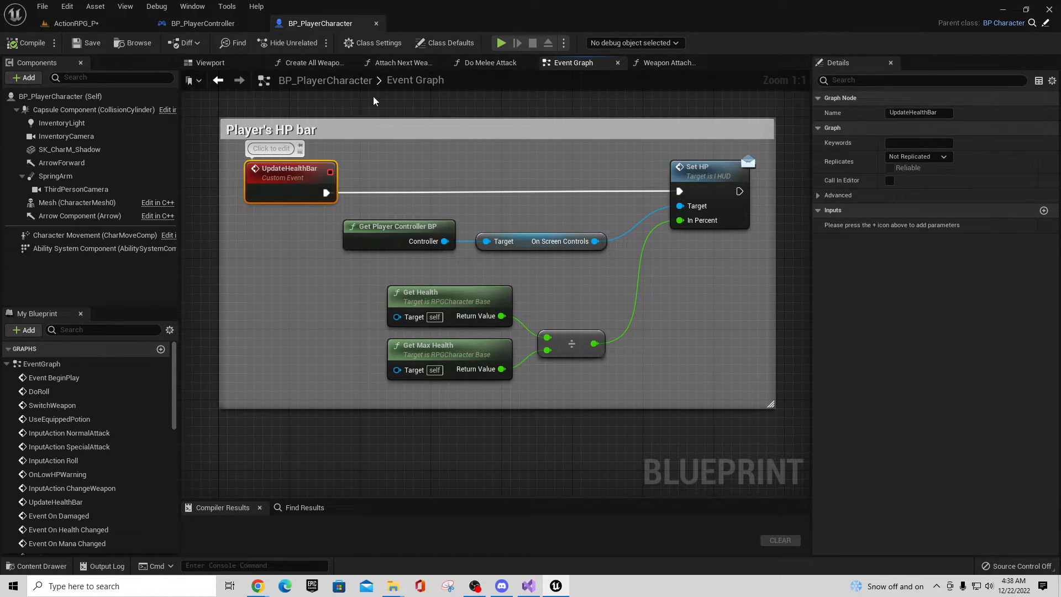
mouse_move(315, 184)
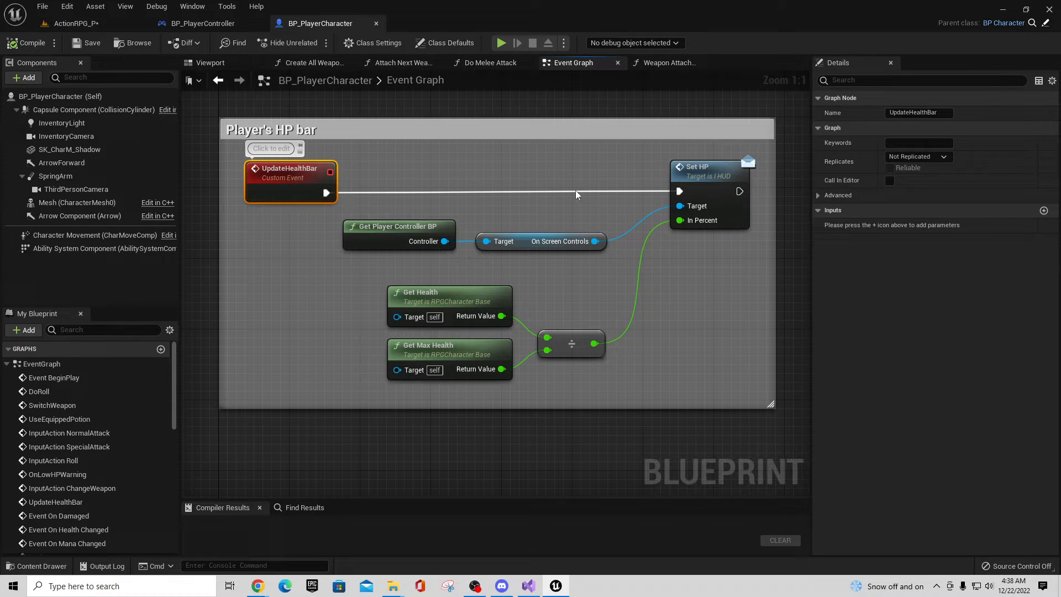
mouse_move(710, 179)
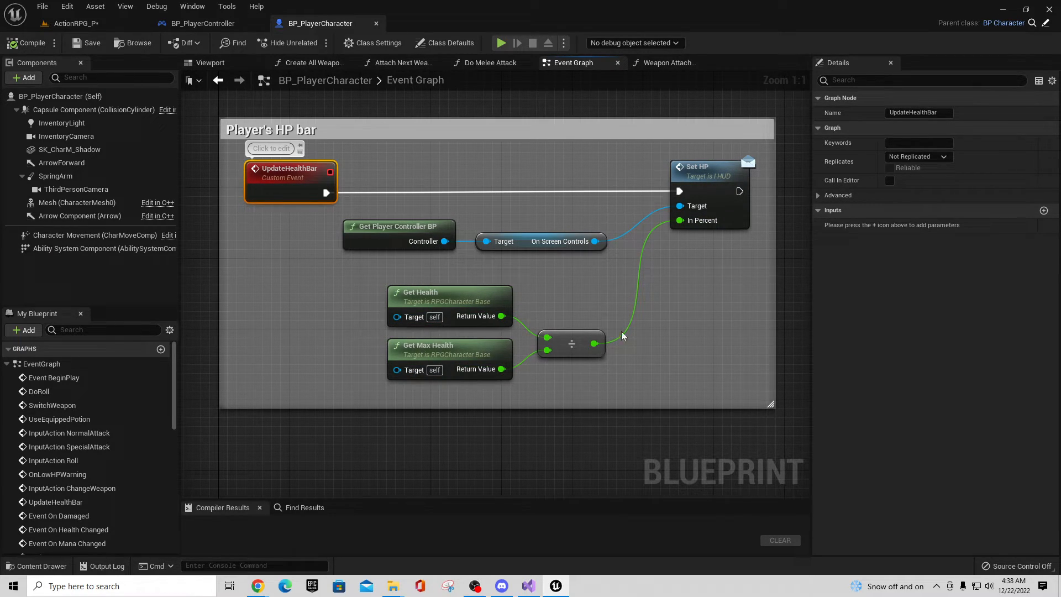
mouse_move(709, 325)
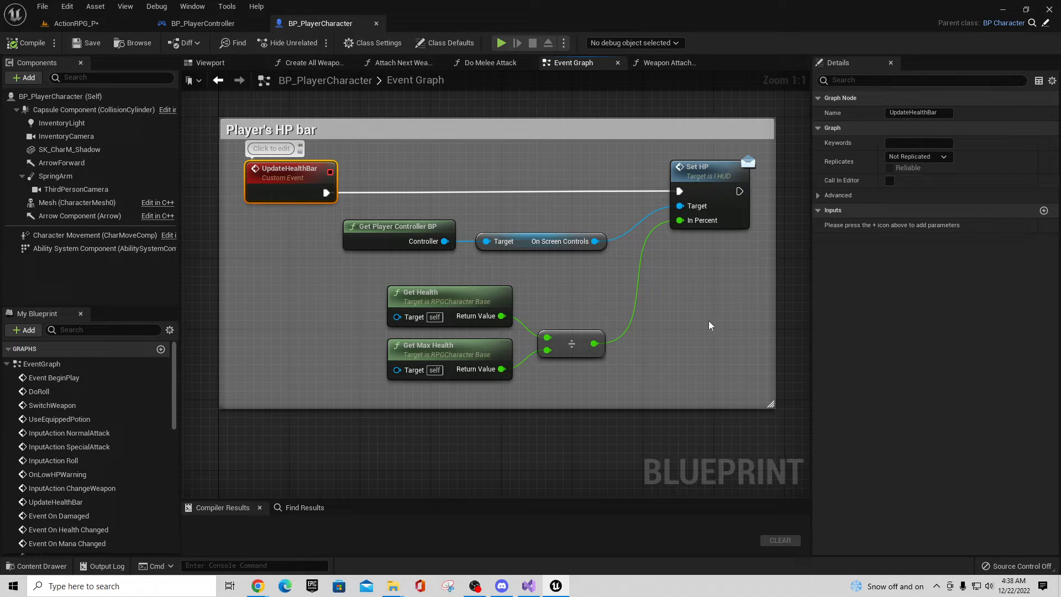
mouse_move(503, 265)
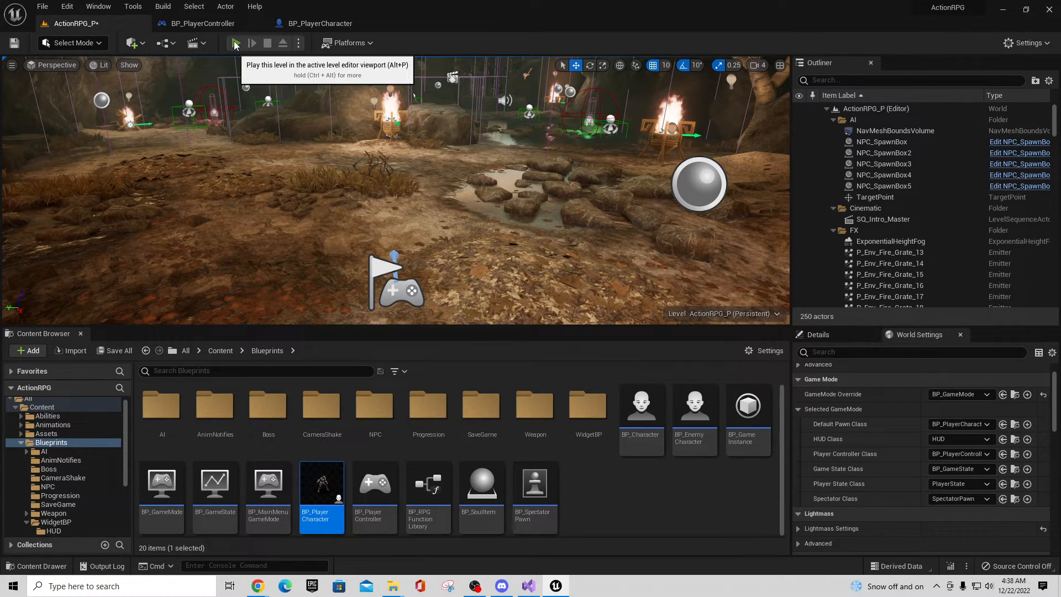
Step: Play the level and step from the UpdateHealthBar breakpoint through Set HP, Is Alive and Hit Pause back to UpdateHealthBar
left_click(234, 43)
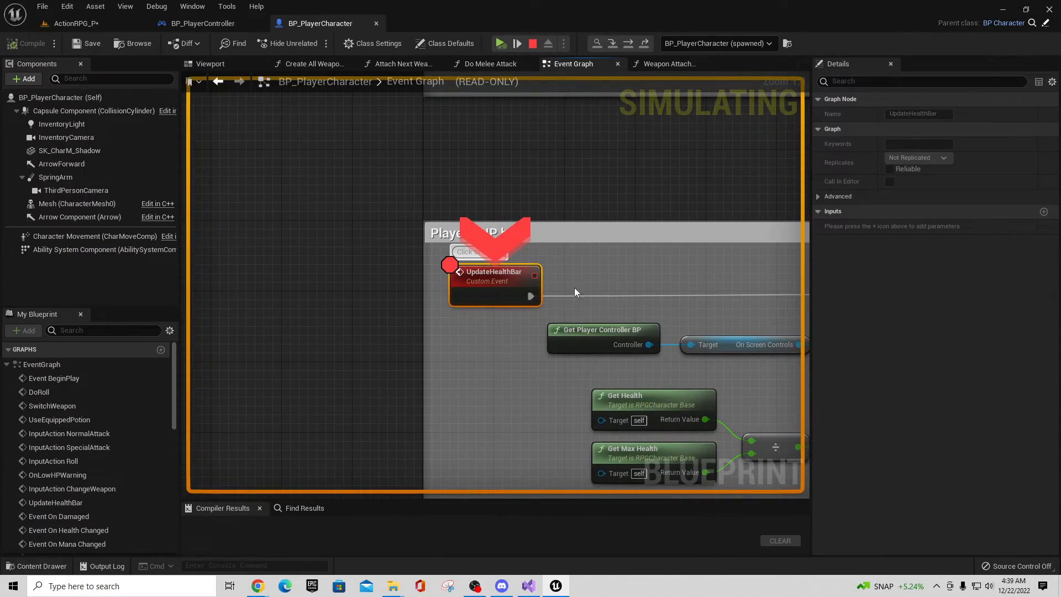
mouse_move(486, 291)
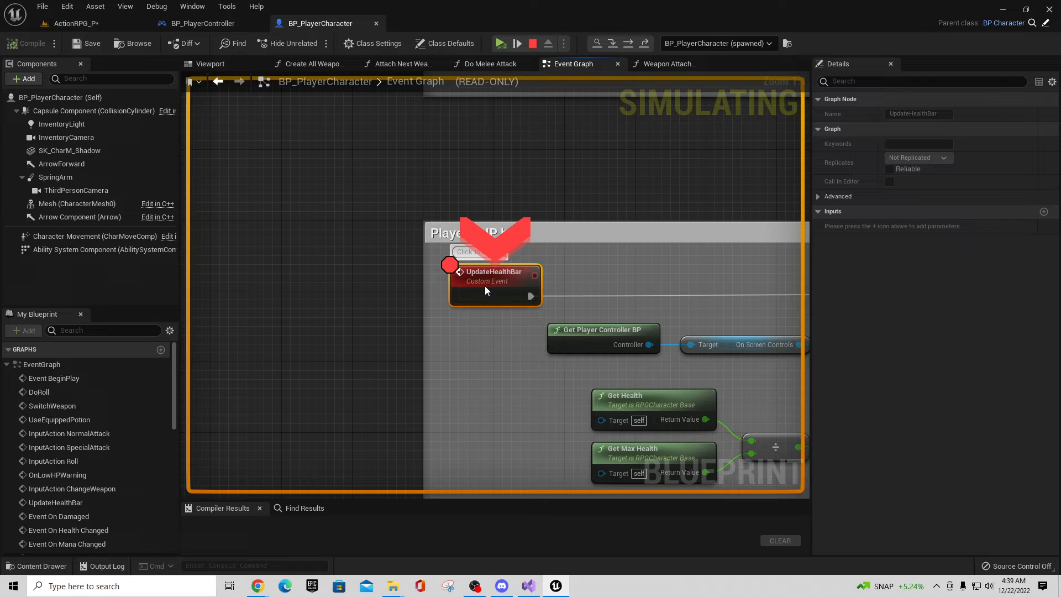
mouse_move(618, 72)
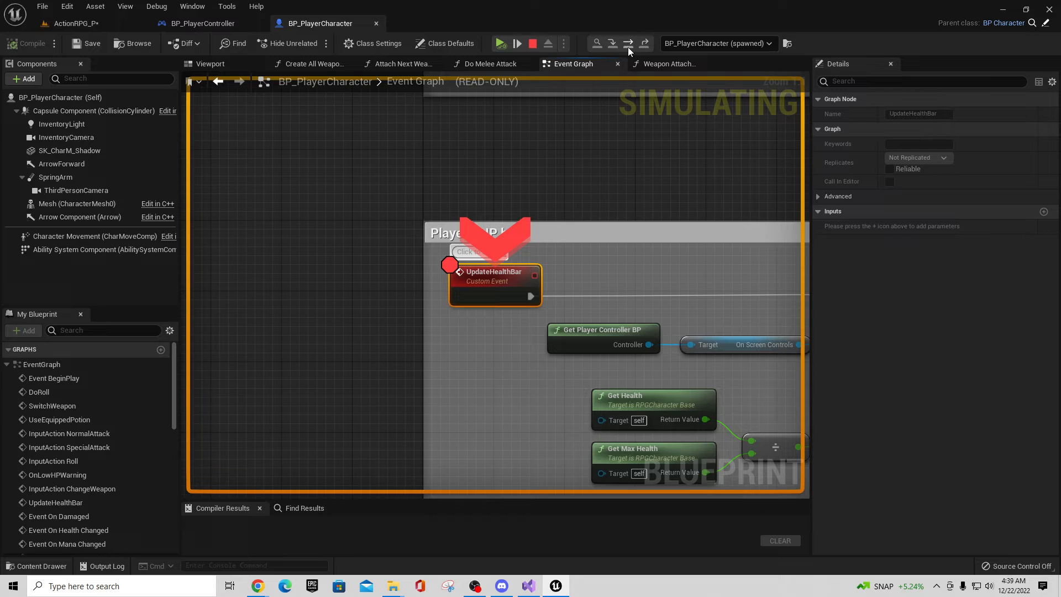
mouse_move(593, 119)
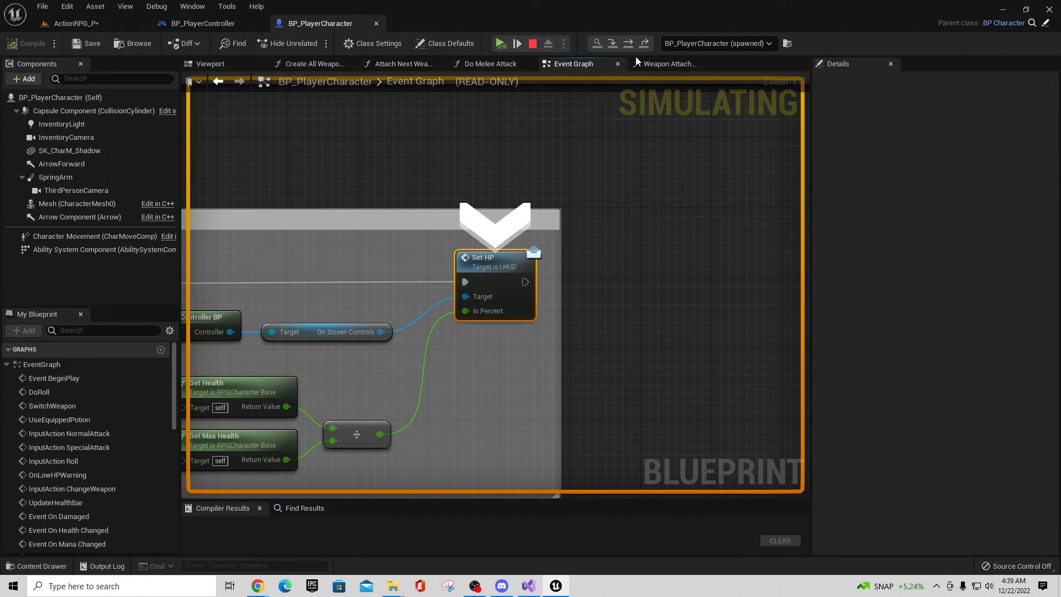
mouse_move(613, 73)
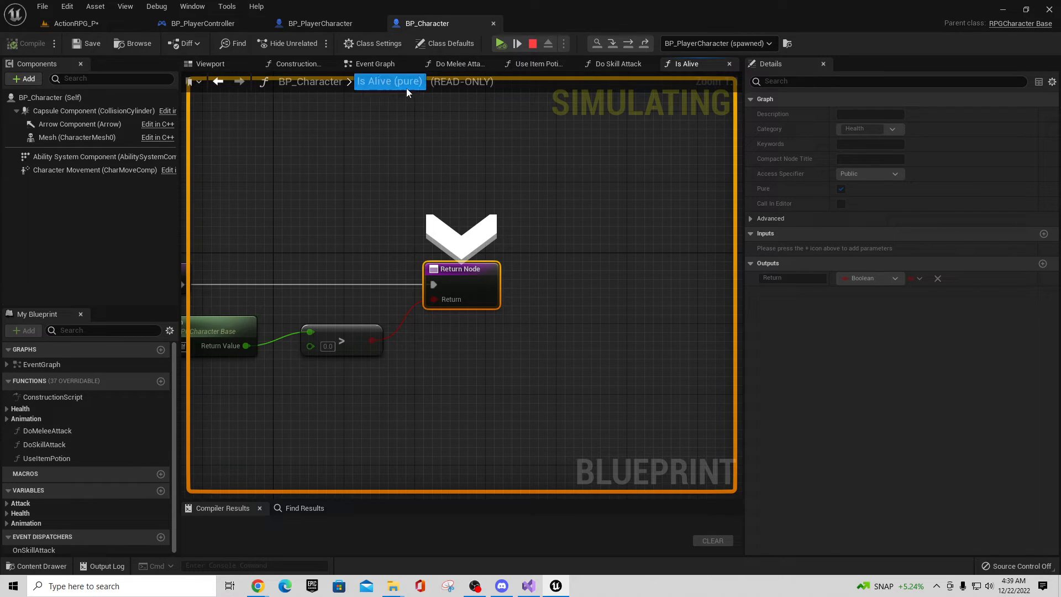
mouse_move(388, 119)
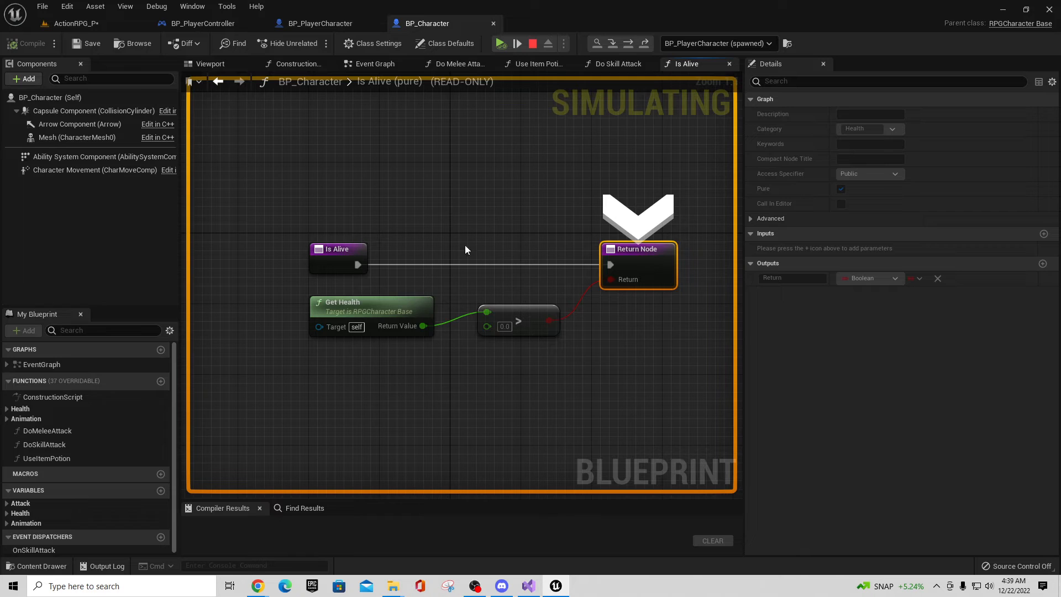
mouse_move(628, 44)
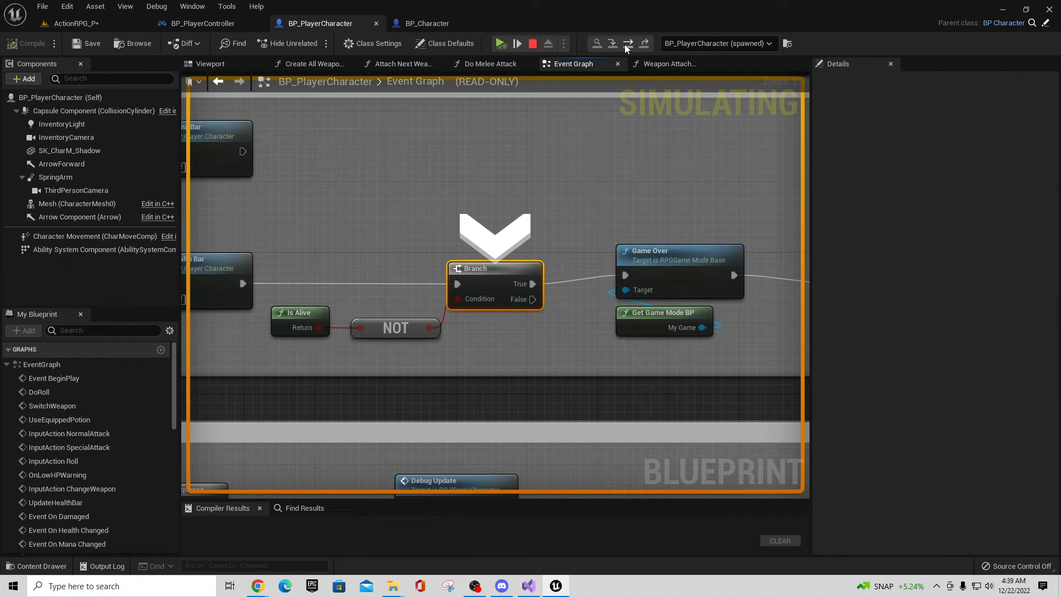
left_click(545, 24)
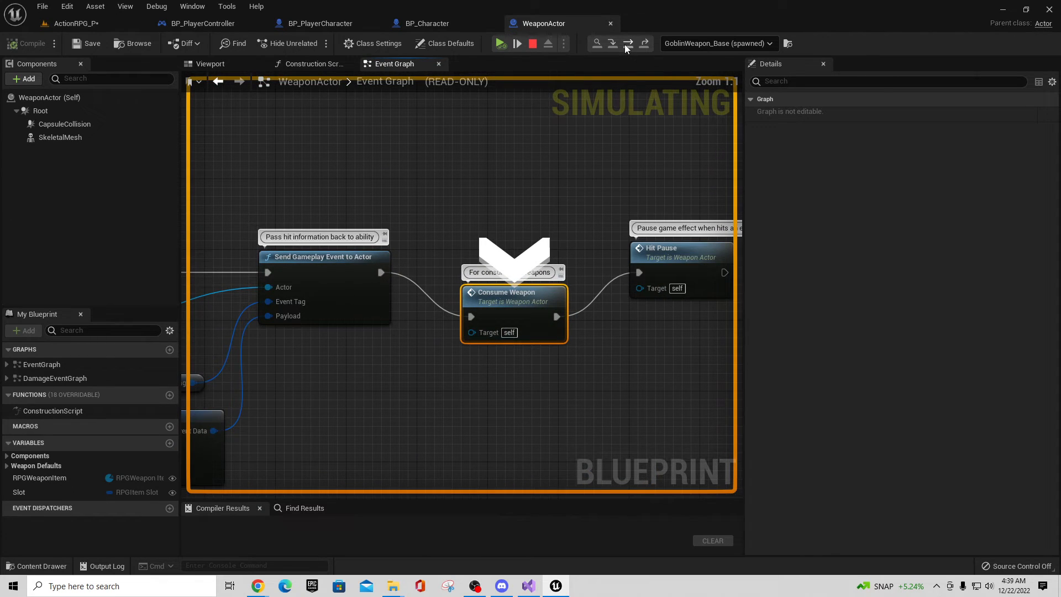
left_click(319, 24)
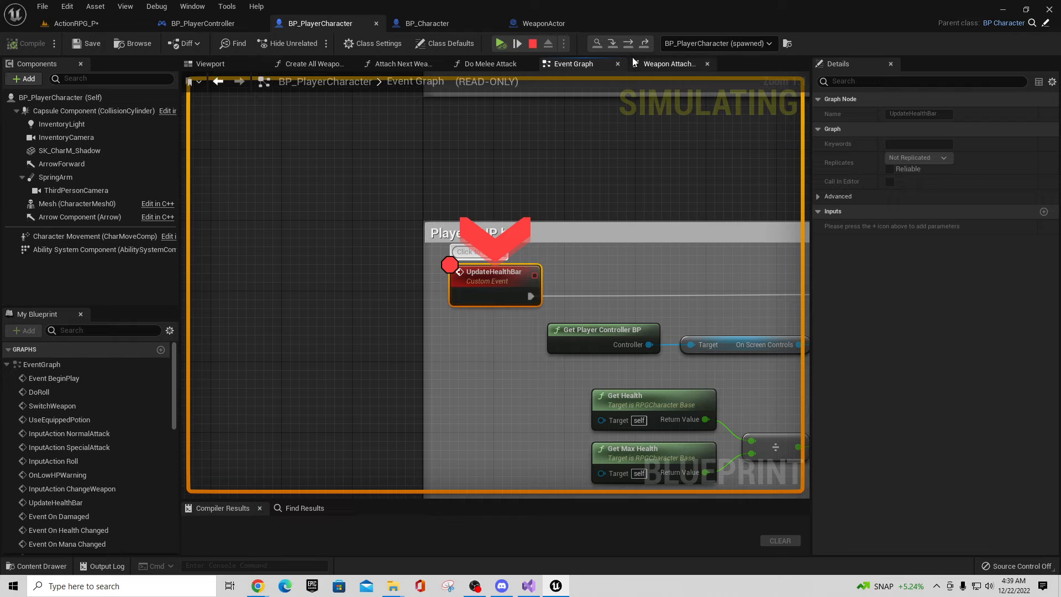
left_click(426, 23)
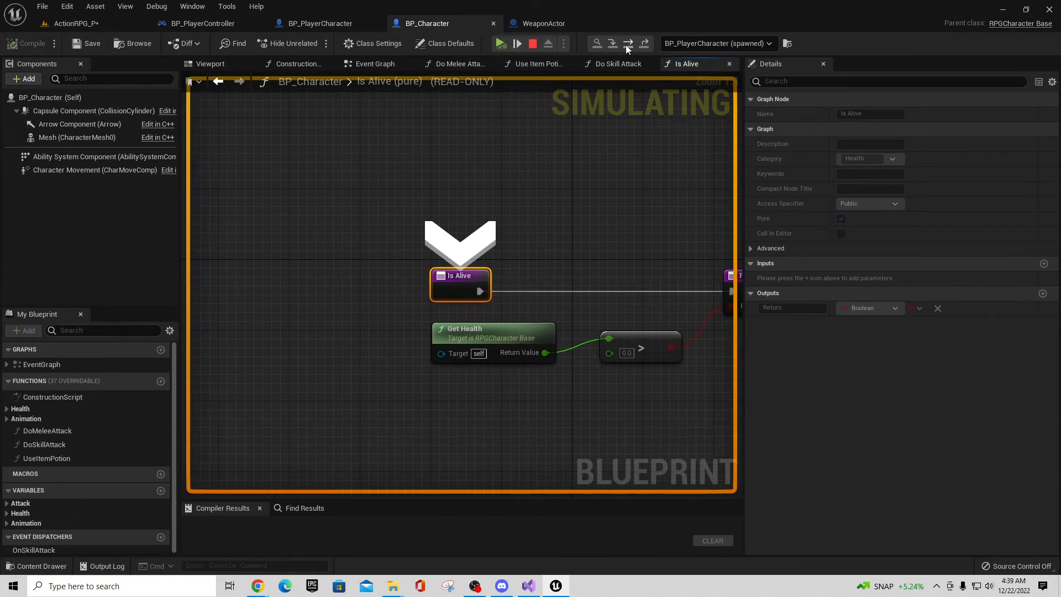
left_click(545, 23)
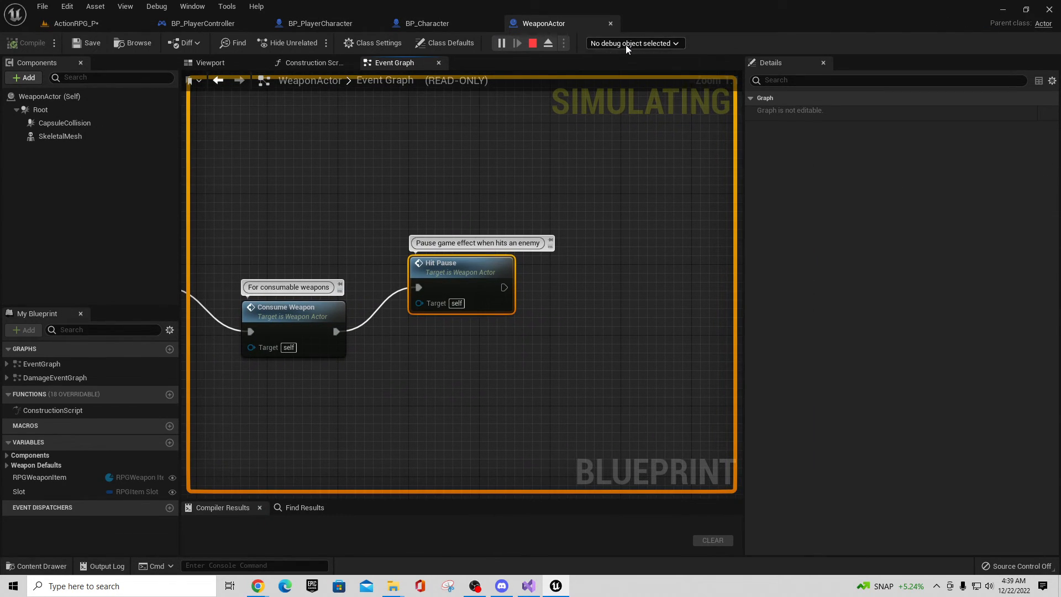
left_click(318, 23)
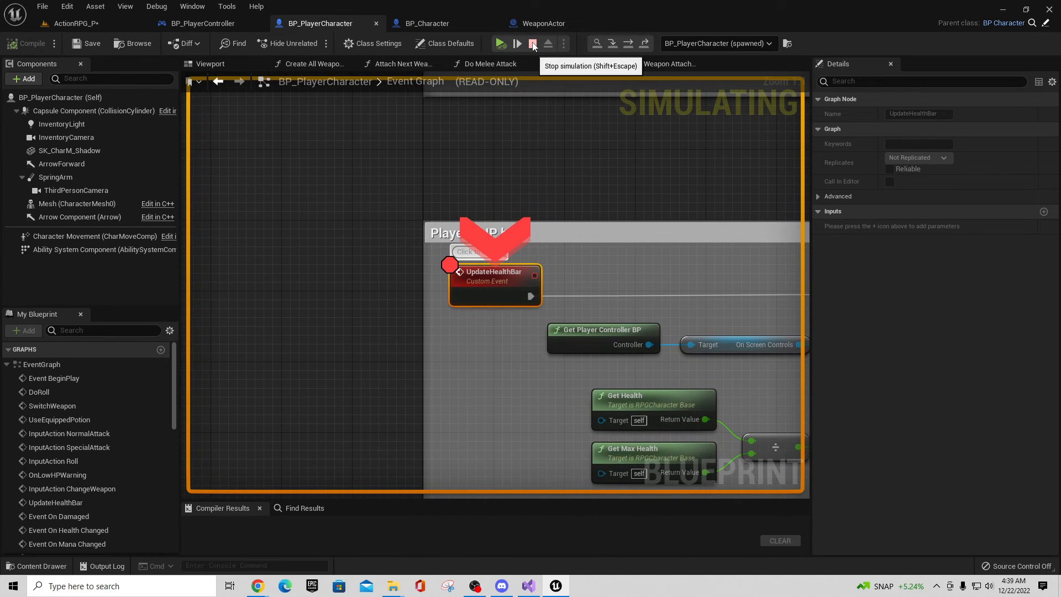
Step: Stop the play session and return to the ActionRPG_P level editor showing the Blueprints folder
left_click(531, 43)
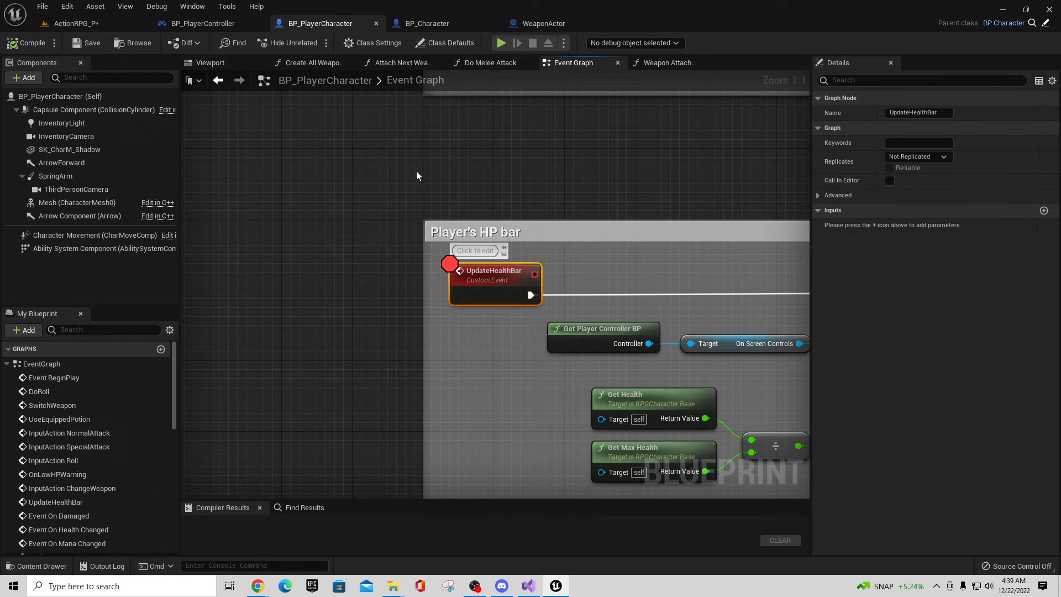
scroll("down", 3)
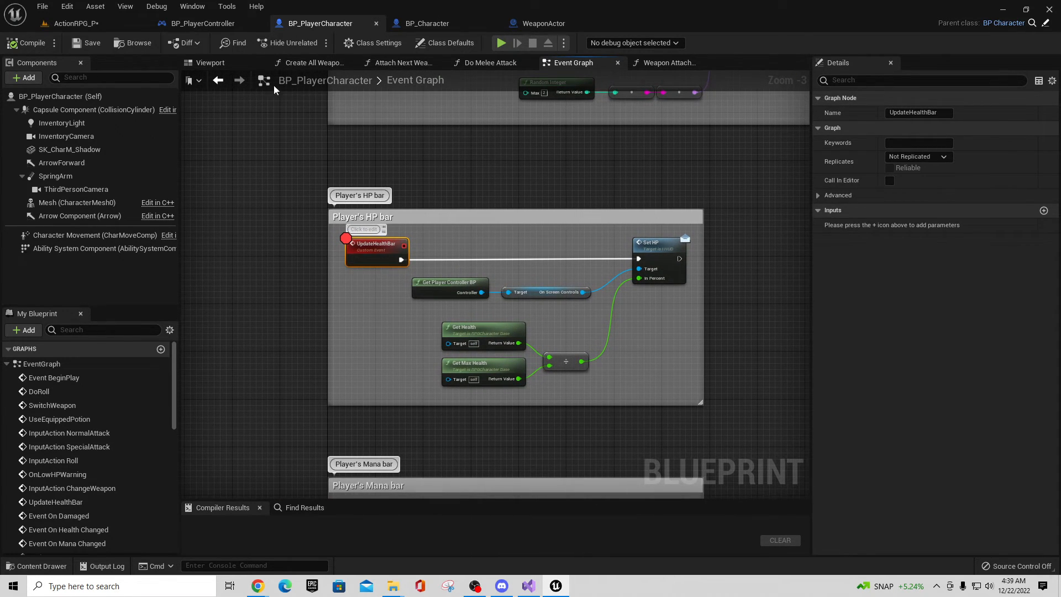
left_click(74, 22)
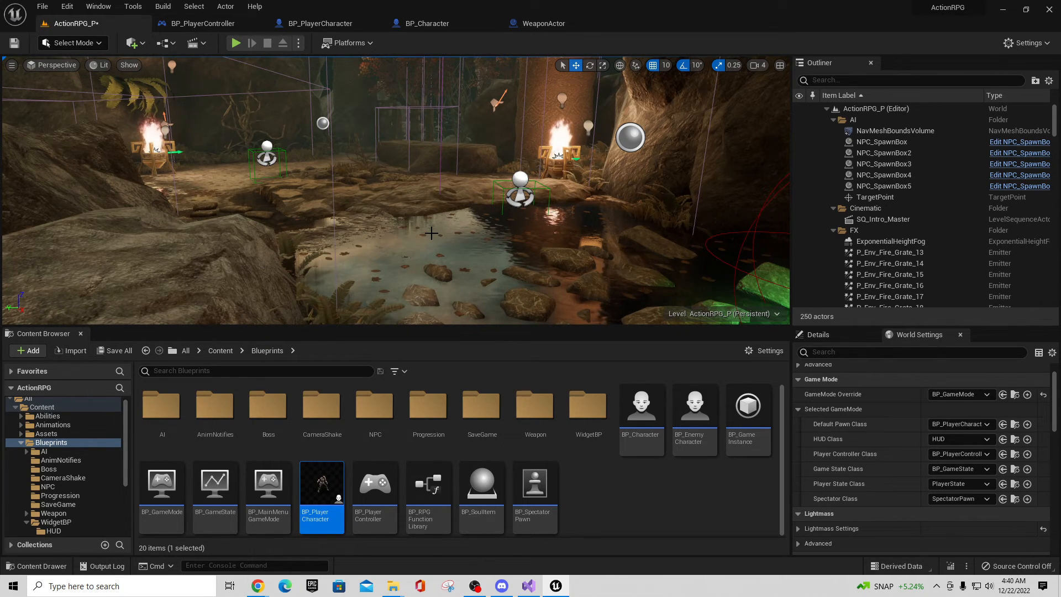
mouse_move(457, 234)
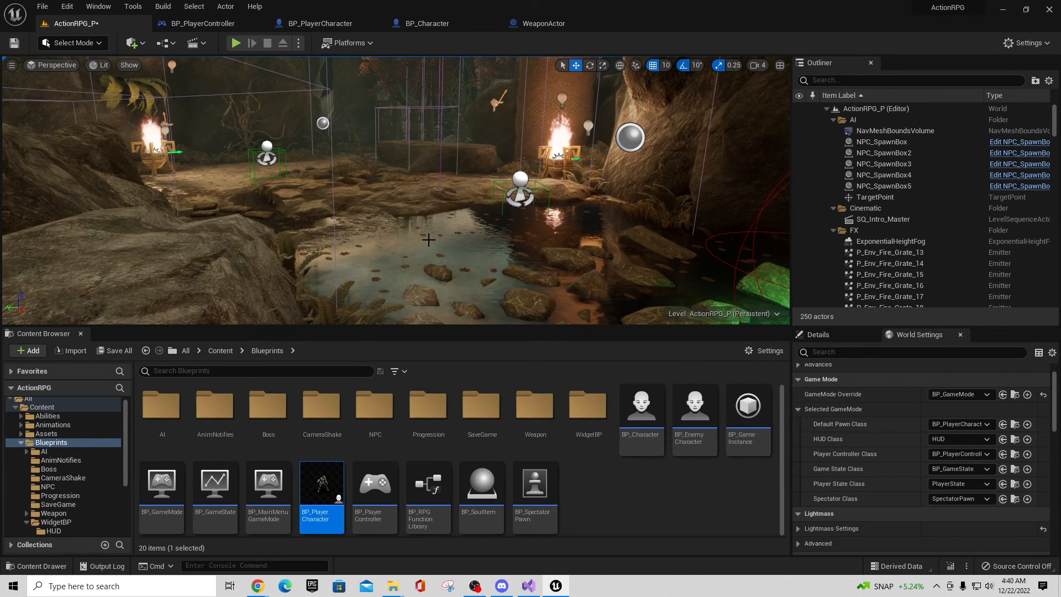
mouse_move(308, 205)
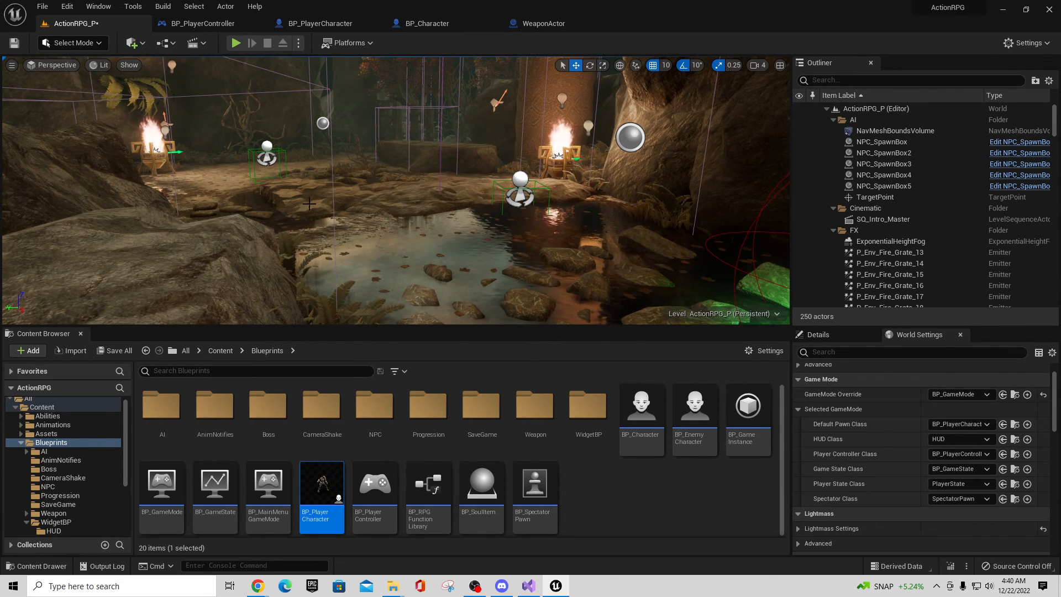